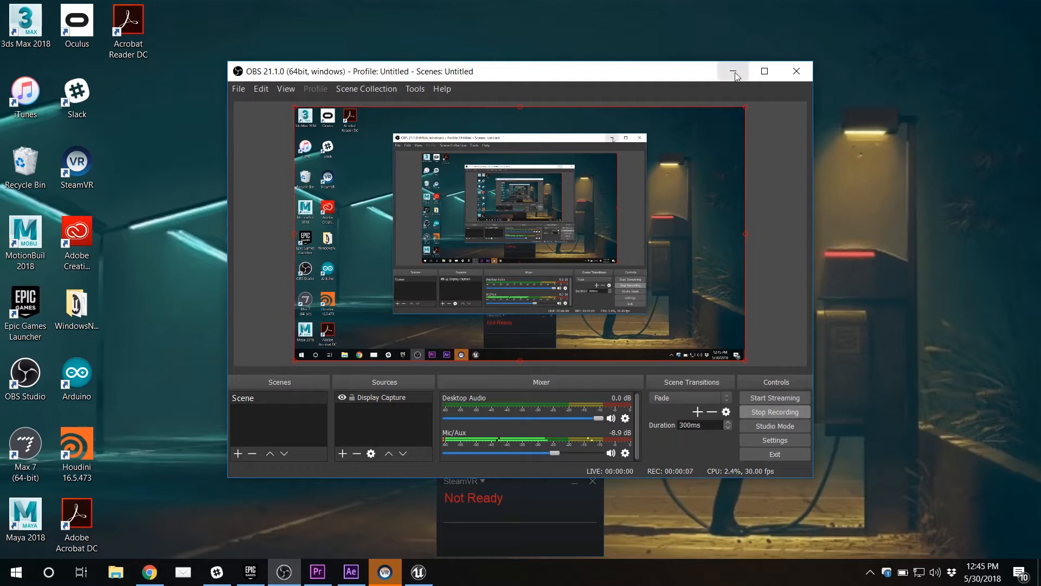
Step: Hide OBS, bring up the Epic Games Launcher library and scroll the vault to Simple Panoramic Exporter
{"action": "left_click", "coordinate": [733, 72]}
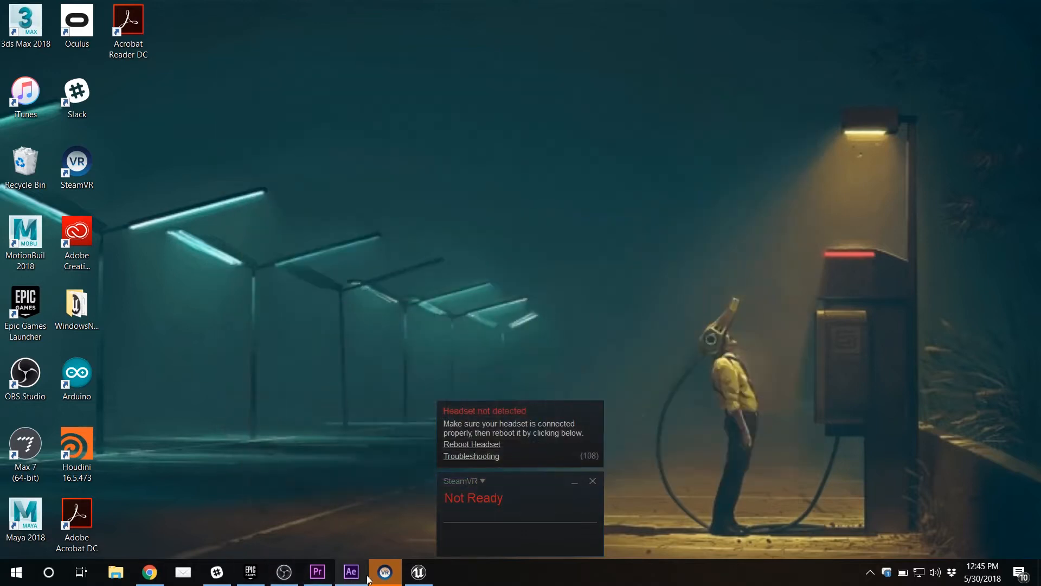
{"action": "left_click", "coordinate": [250, 572]}
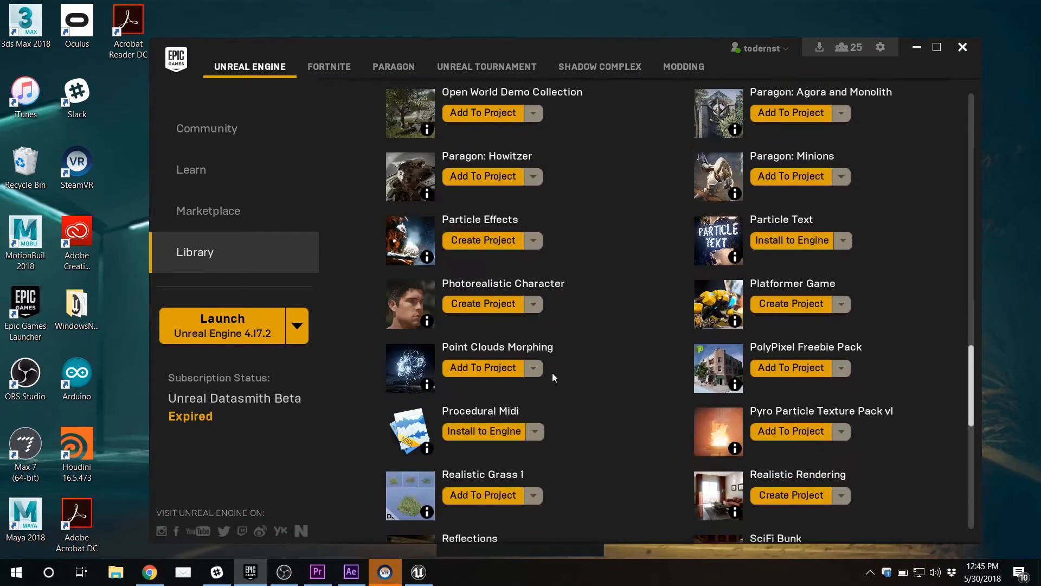
{"action": "scroll", "scroll_direction": "down", "scroll_amount": 3}
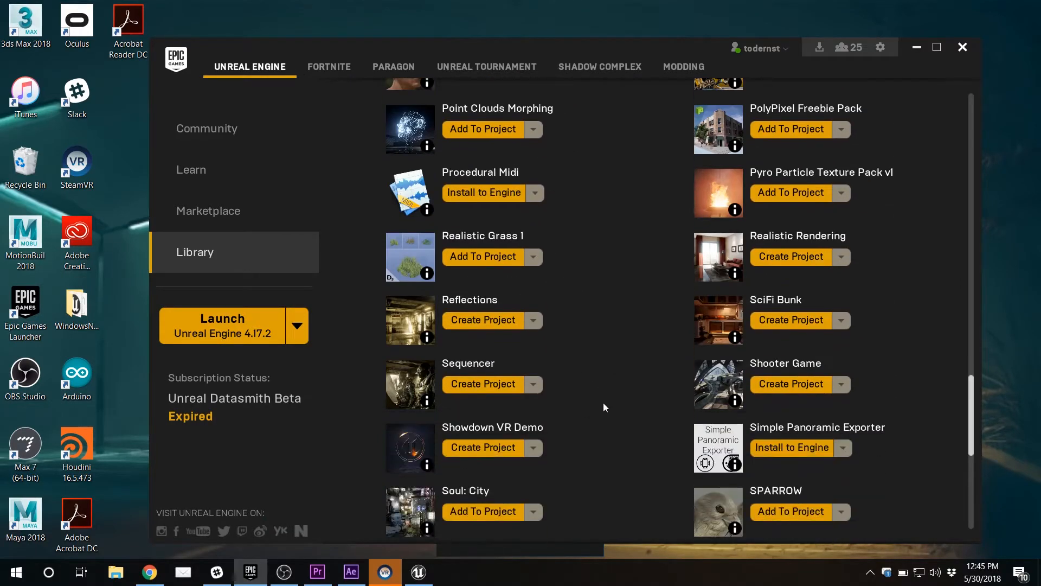
{"action": "mouse_move", "coordinate": [798, 439]}
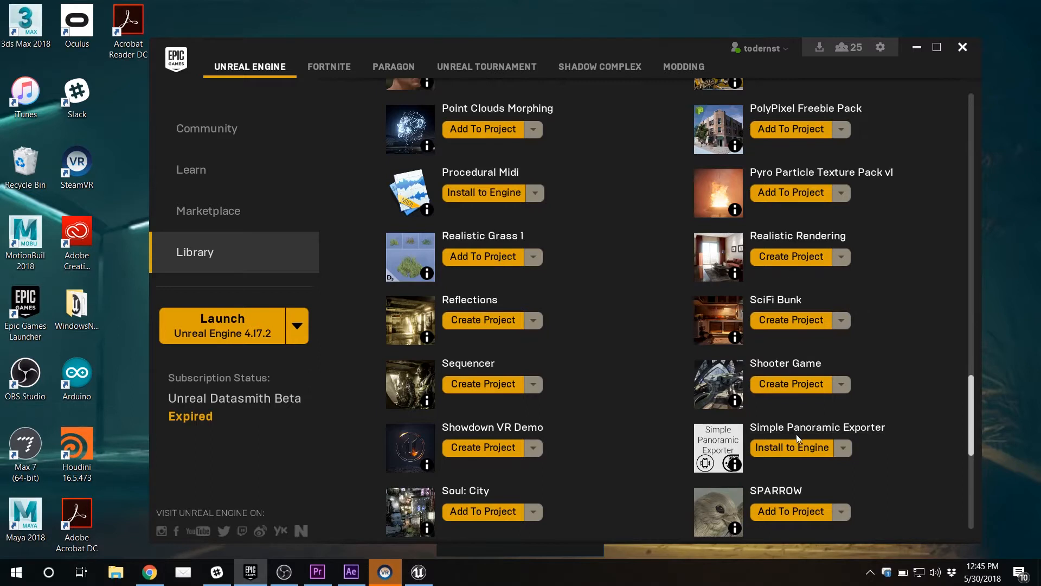
{"action": "mouse_move", "coordinate": [801, 451]}
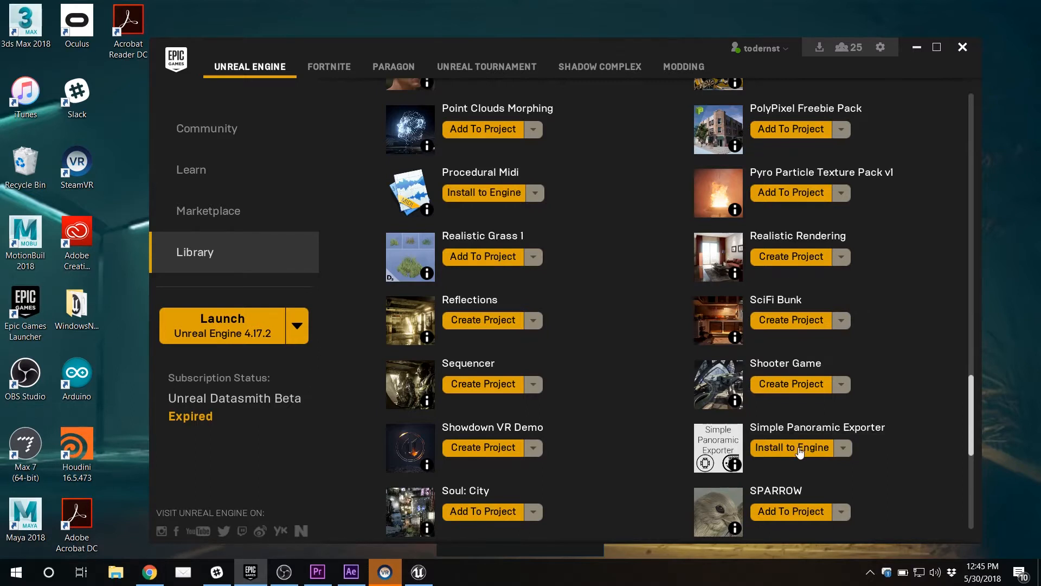
Step: Install Simple Panoramic Exporter to engine slot 4.18 and confirm the install
{"action": "left_click", "coordinate": [790, 448]}
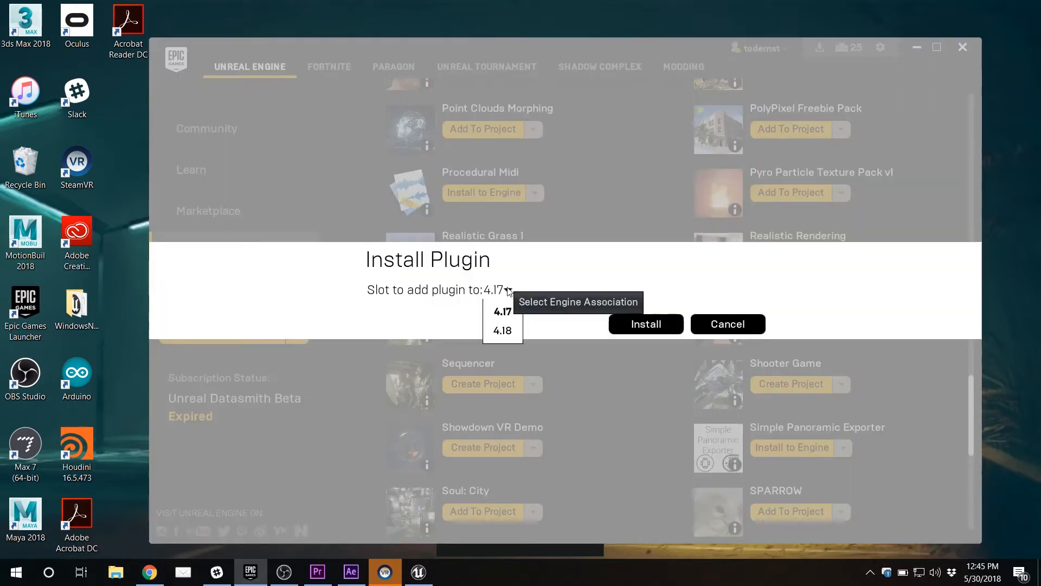
{"action": "left_click", "coordinate": [502, 330]}
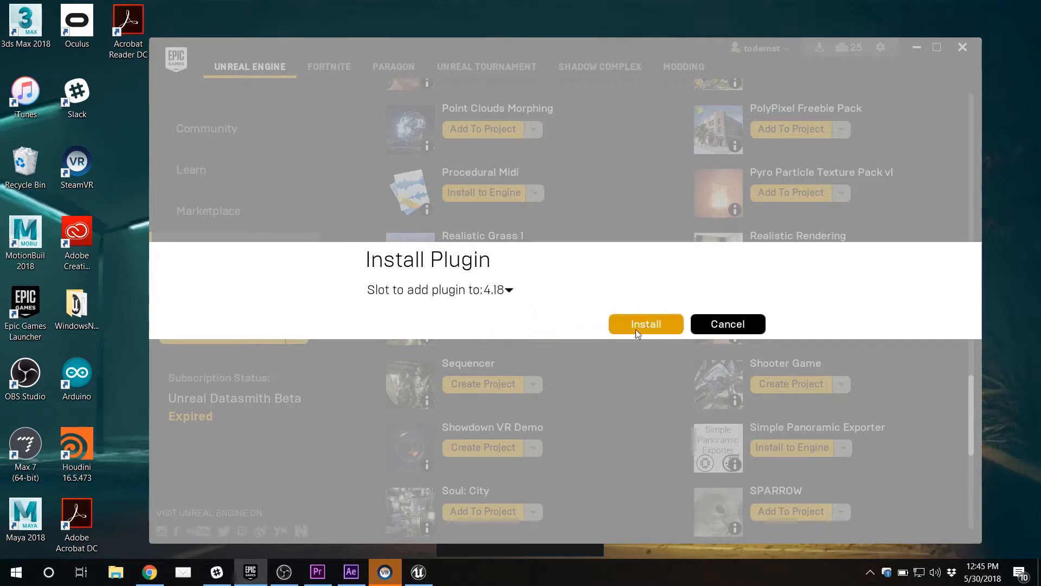
{"action": "left_click", "coordinate": [645, 325]}
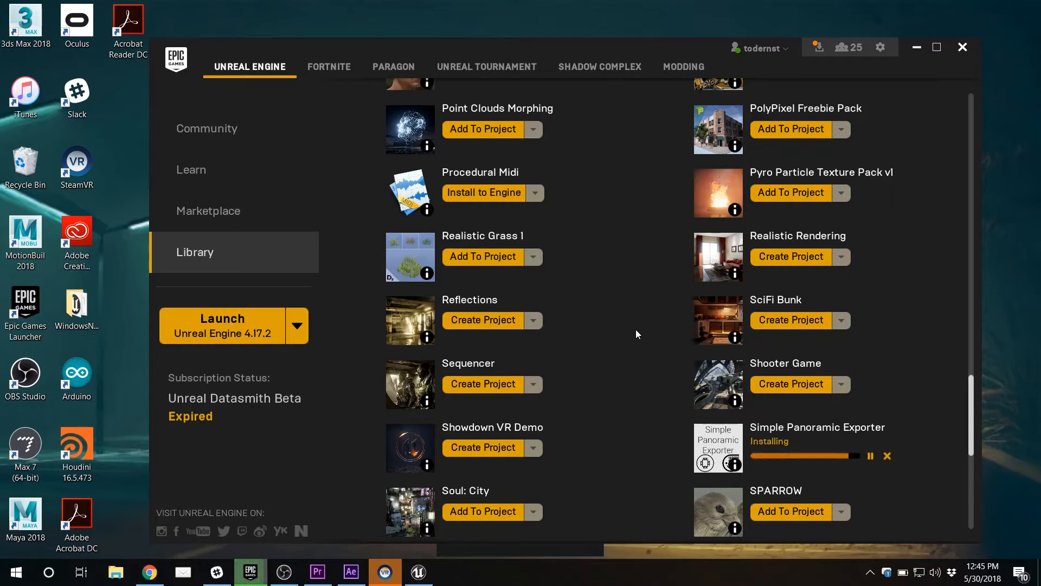
{"action": "mouse_move", "coordinate": [474, 522]}
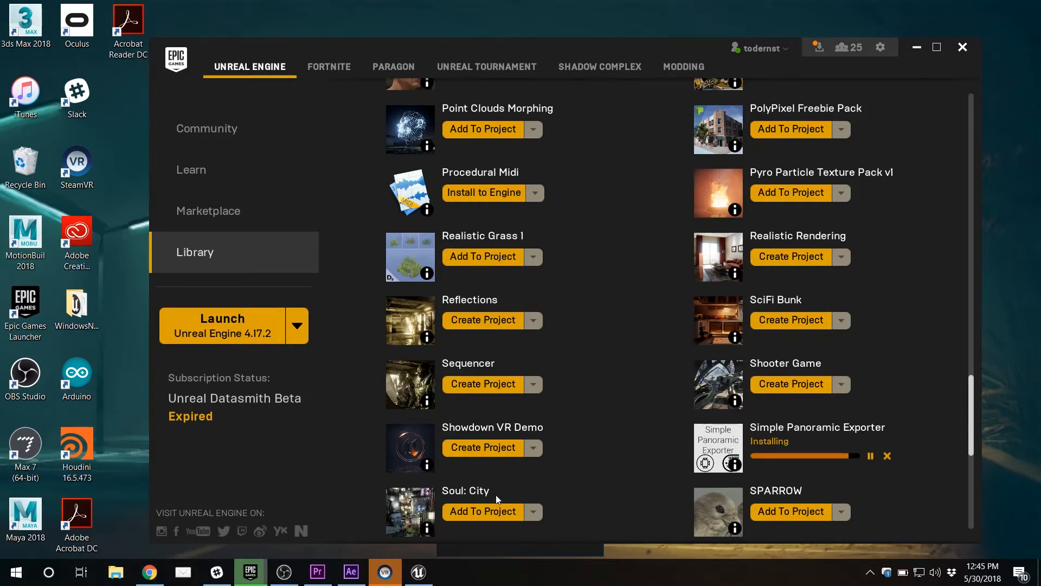
{"action": "mouse_move", "coordinate": [800, 493]}
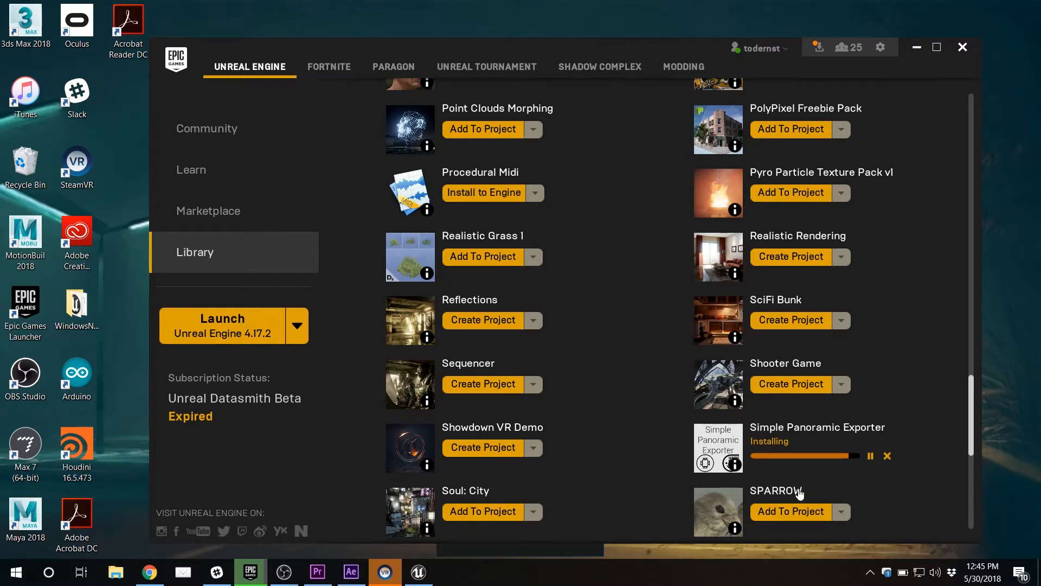
{"action": "mouse_move", "coordinate": [801, 431]}
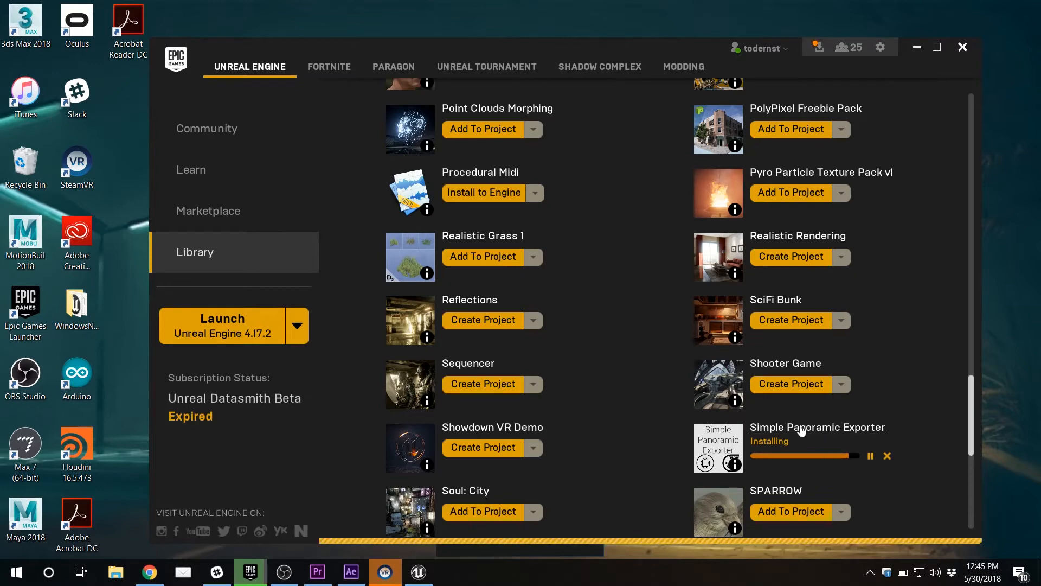
Step: Show the Simple Panoramic Exporter detail page scrolled to its description and technical details
{"action": "left_click", "coordinate": [816, 428]}
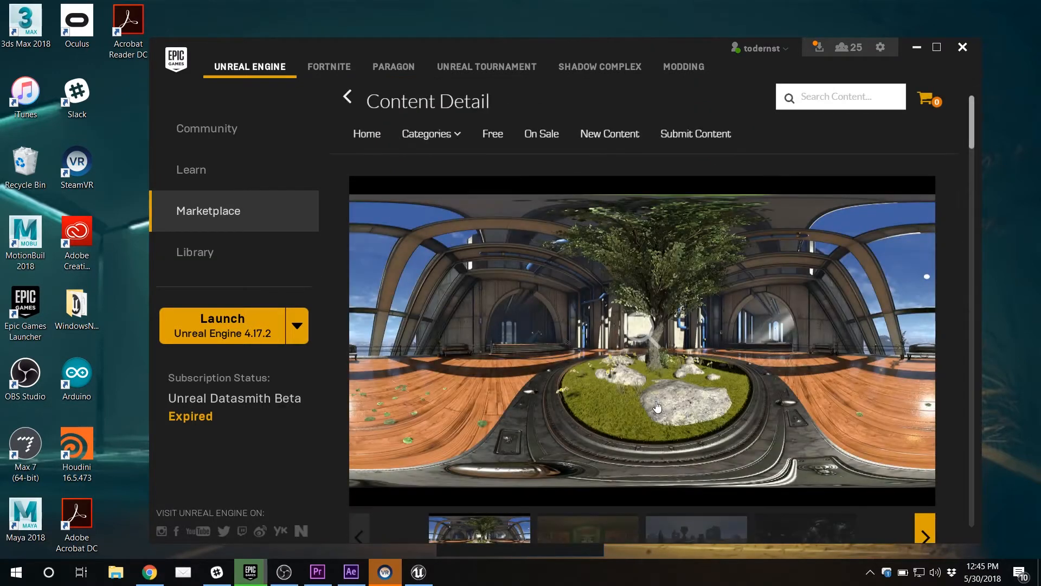
{"action": "scroll", "scroll_direction": "down", "scroll_amount": 3}
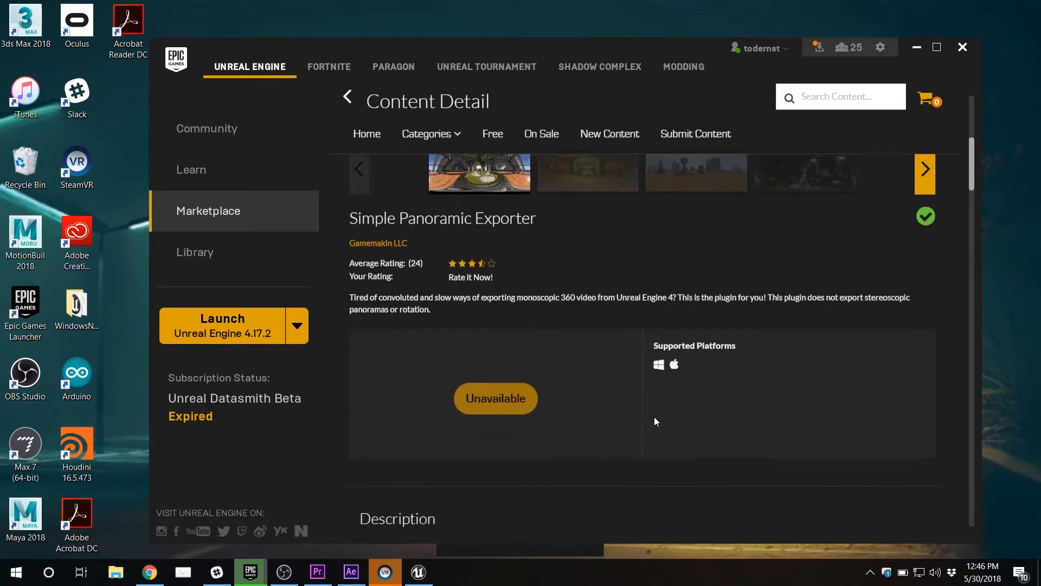
{"action": "scroll", "scroll_direction": "down", "scroll_amount": 3}
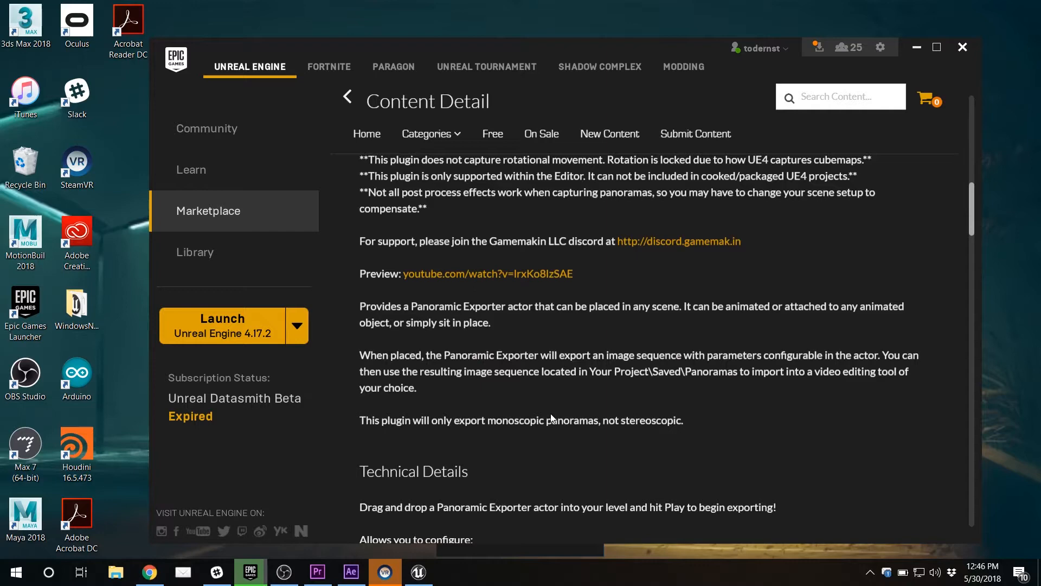
{"action": "mouse_move", "coordinate": [266, 266]}
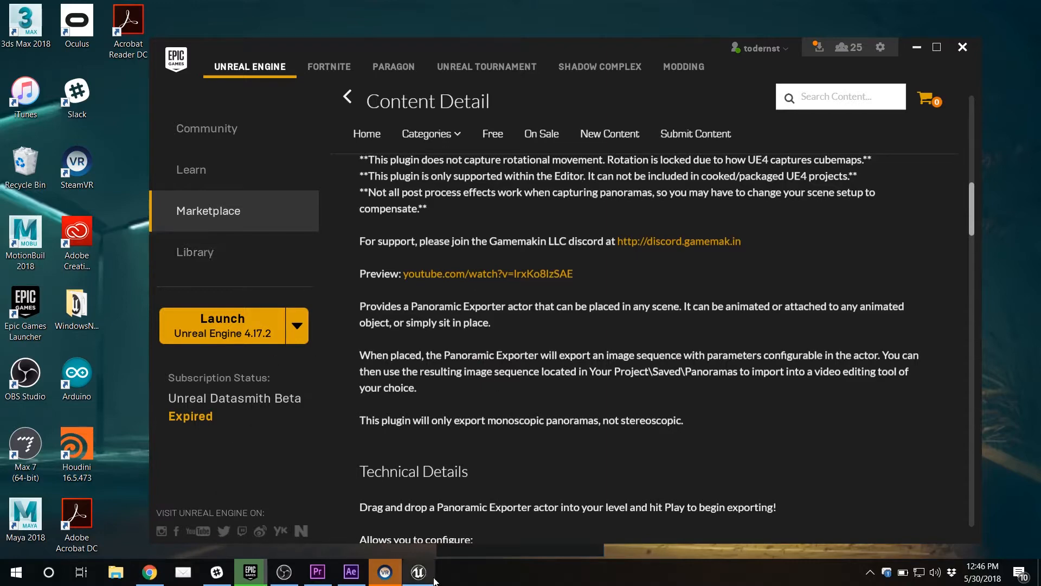
Step: Switch to the Unreal Editor, search classes for 'simpl', and return to the editor after the launcher
{"action": "left_click", "coordinate": [418, 572]}
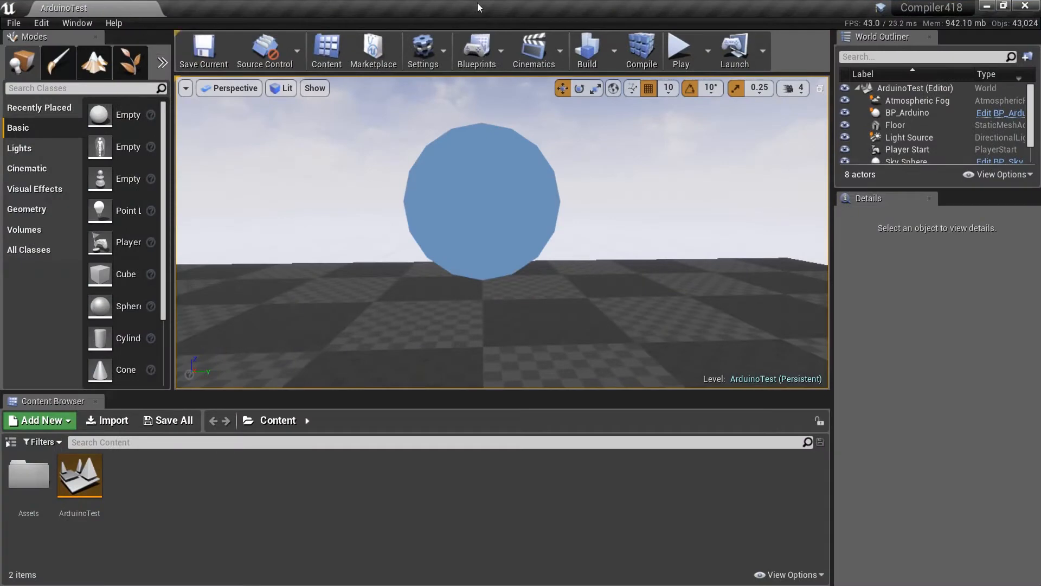
{"action": "mouse_move", "coordinate": [19, 60]}
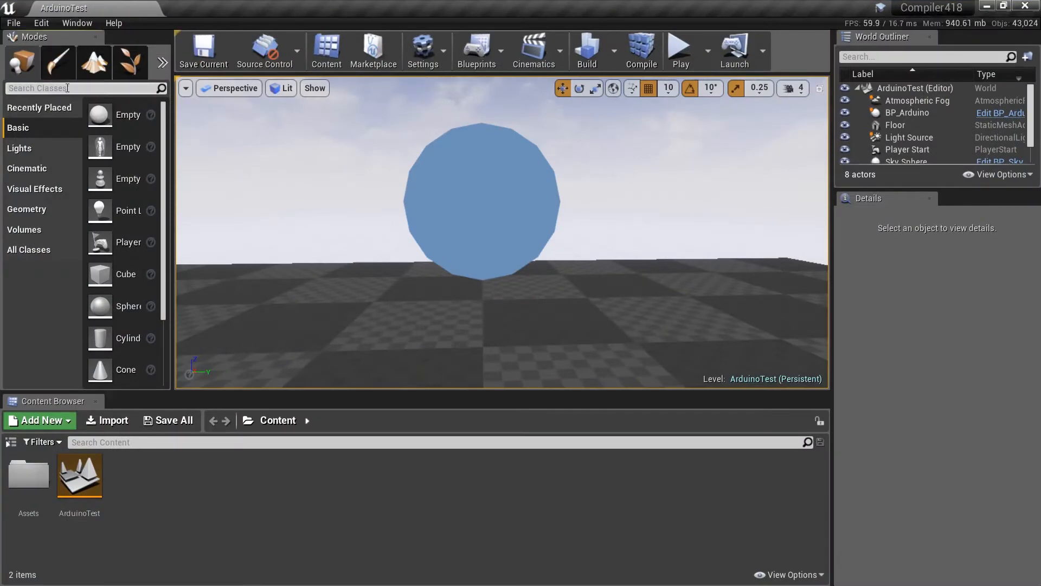
{"action": "type", "text": "simpl"}
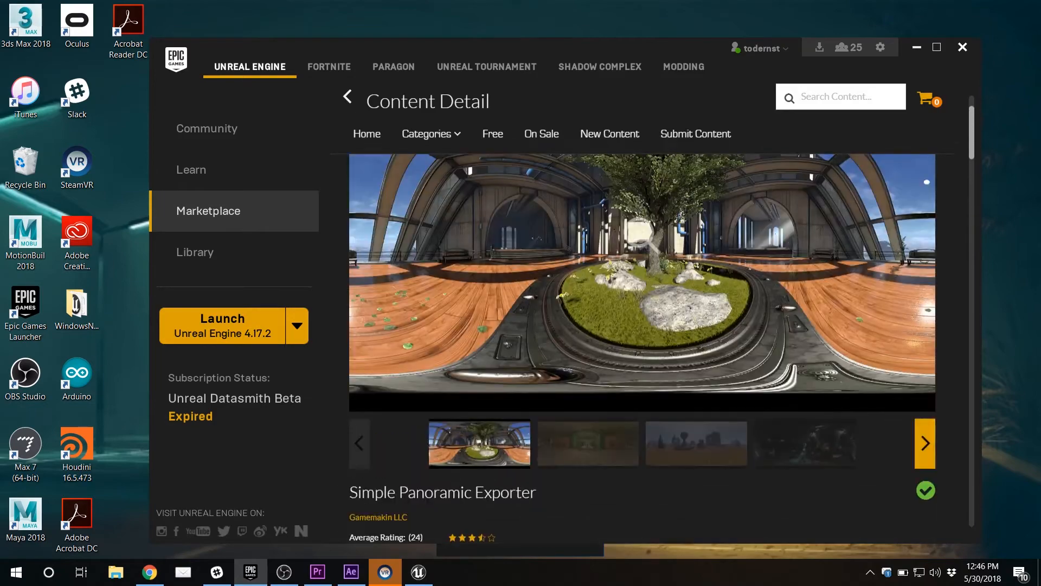
{"action": "left_click", "coordinate": [820, 47]}
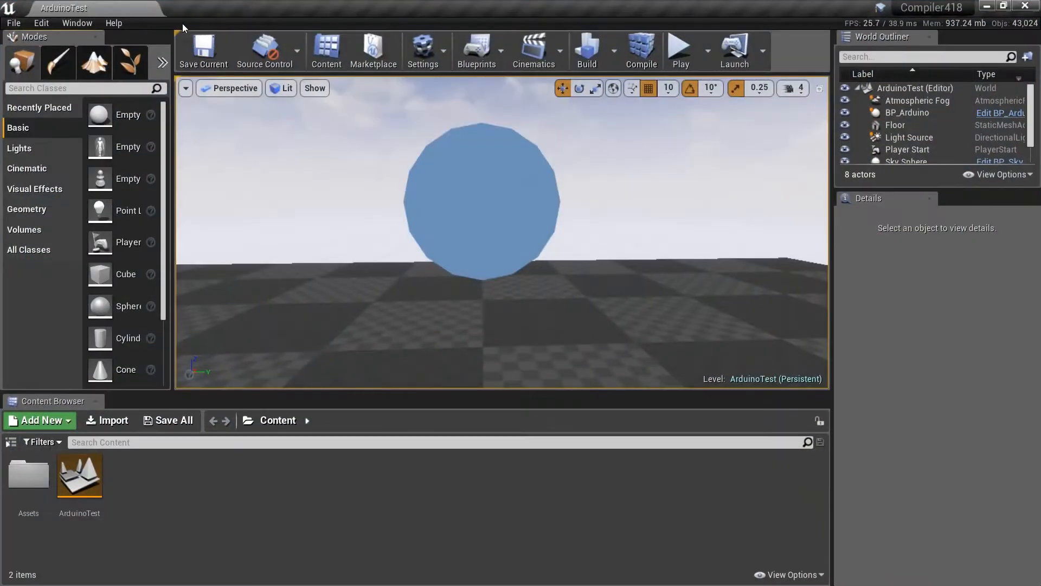
Step: Browse Settings > Plugins, searching 'sim' for the panoramic exporter
{"action": "left_click", "coordinate": [422, 51]}
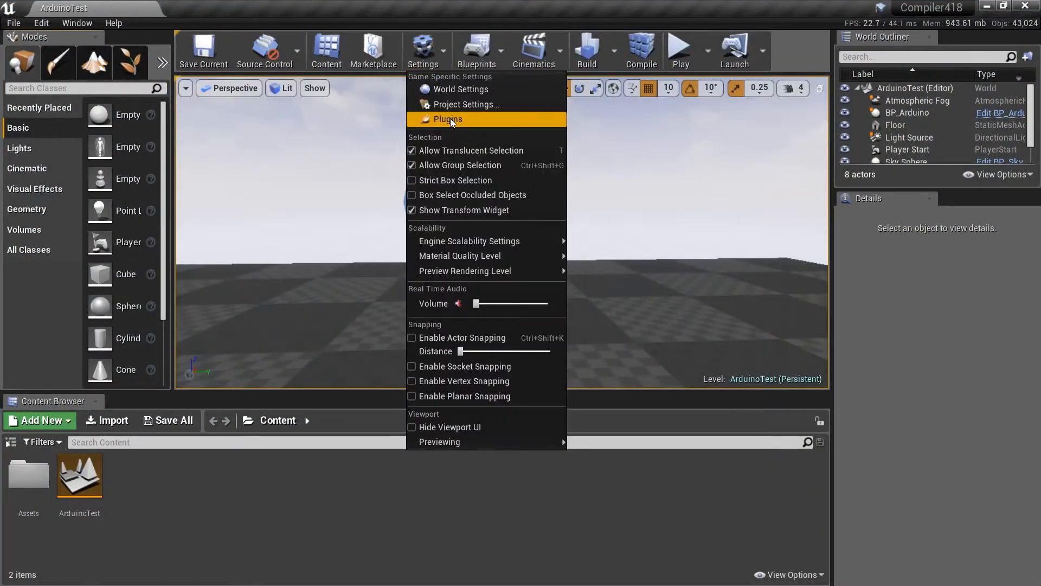
{"action": "left_click", "coordinate": [447, 120]}
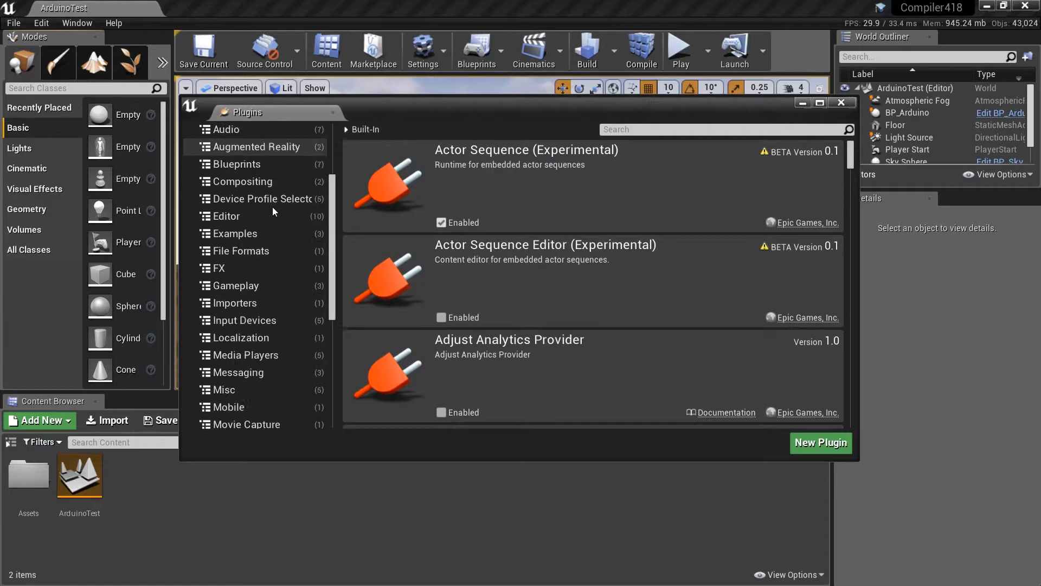
{"action": "scroll", "scroll_direction": "down", "scroll_amount": 3}
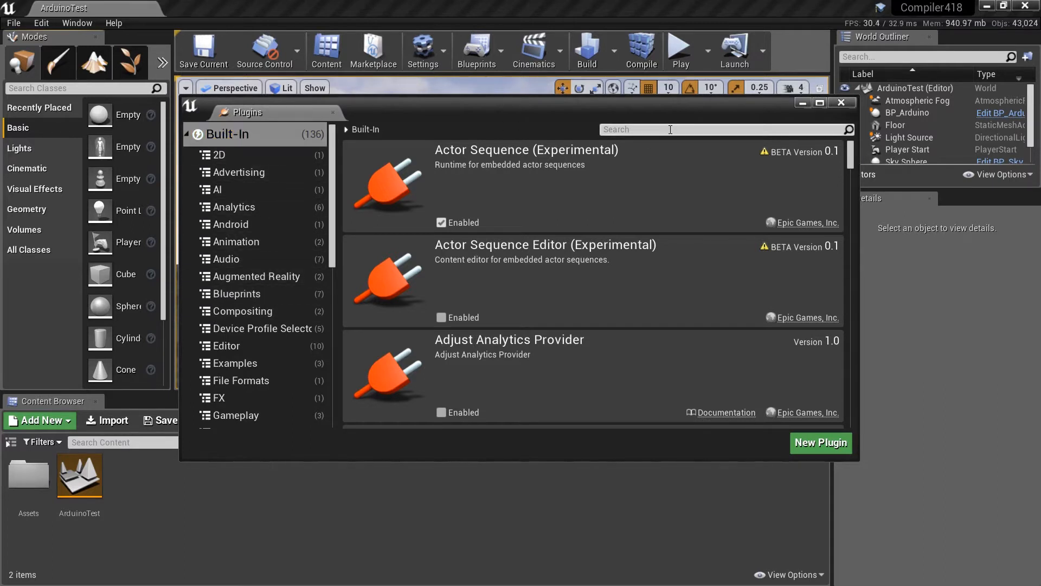
{"action": "type", "text": "sim"}
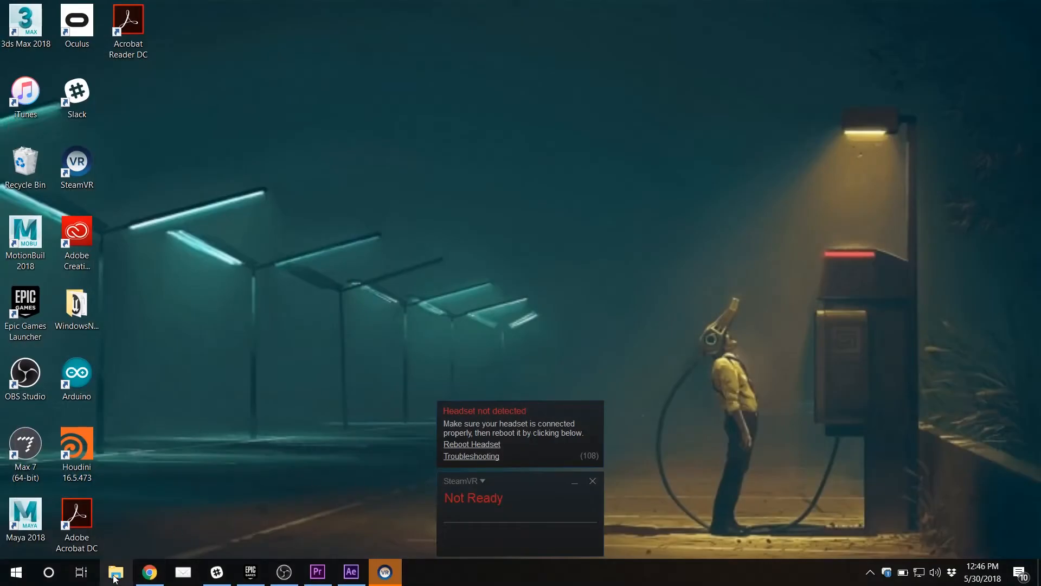
Step: Browse to Unreal Projects > Compiler418 and launch the Compiler418 .uproject file
{"action": "left_click", "coordinate": [115, 572]}
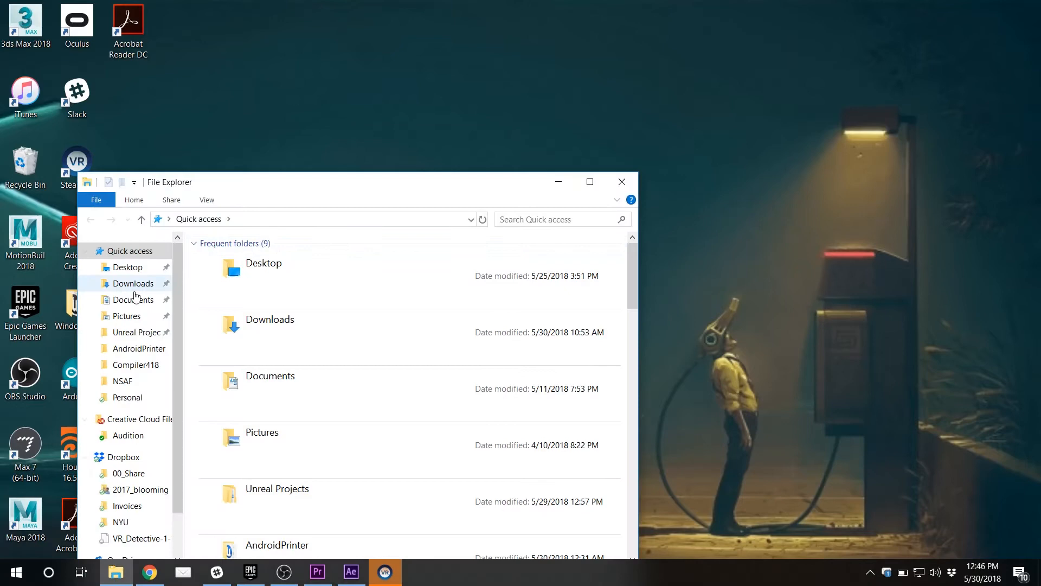
{"action": "double_click", "coordinate": [276, 488]}
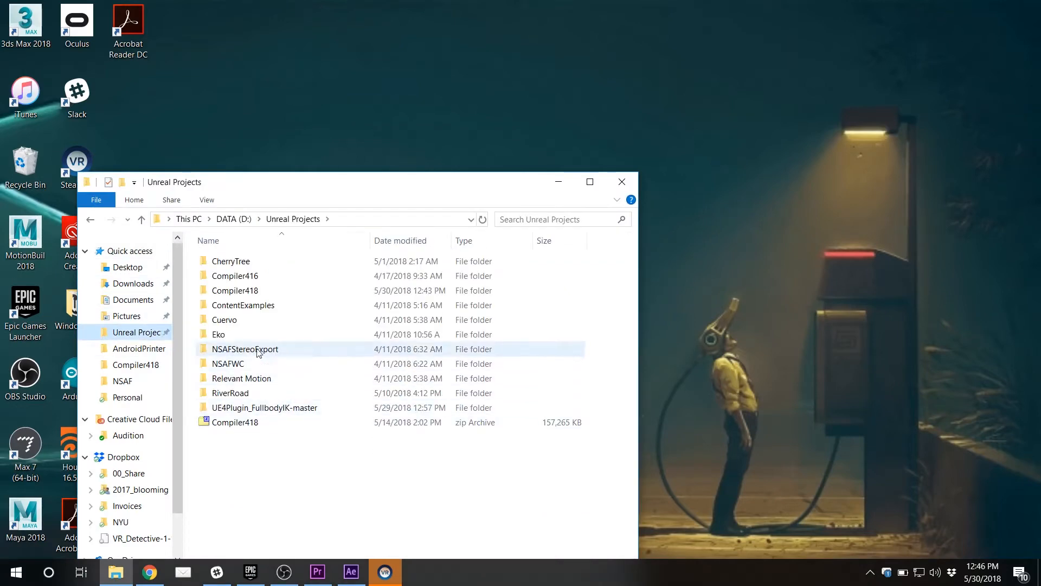
{"action": "double_click", "coordinate": [234, 290]}
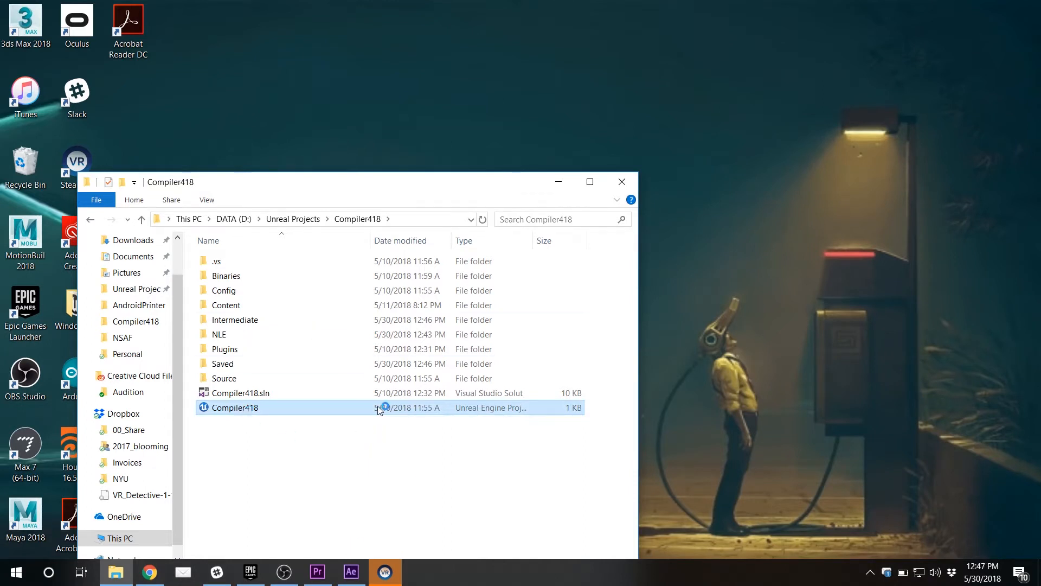
{"action": "double_click", "coordinate": [234, 406]}
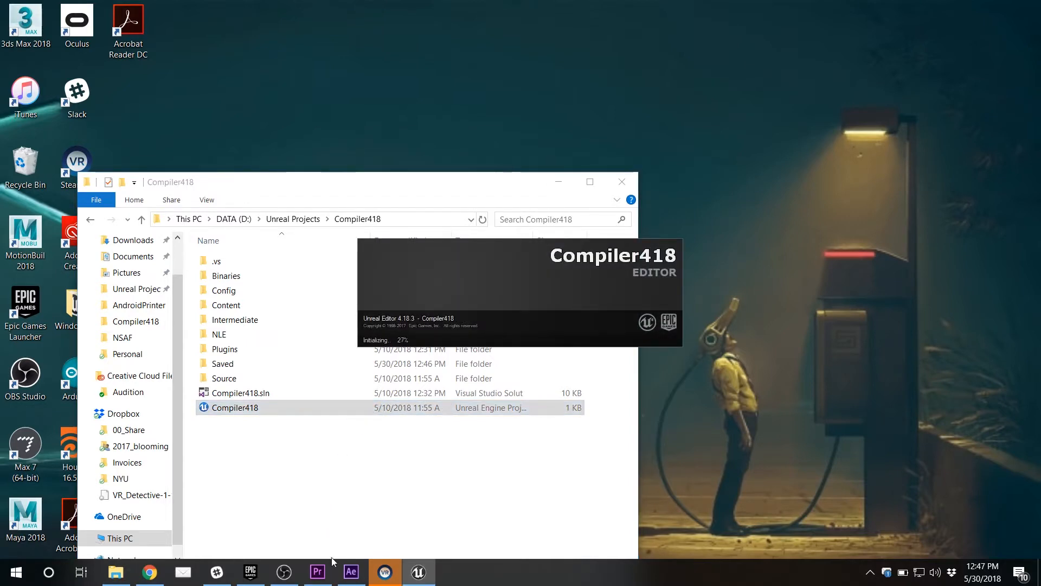
Step: Glance at After Effects, return to the folder and launch the Compiler418 project again
{"action": "left_click", "coordinate": [352, 571]}
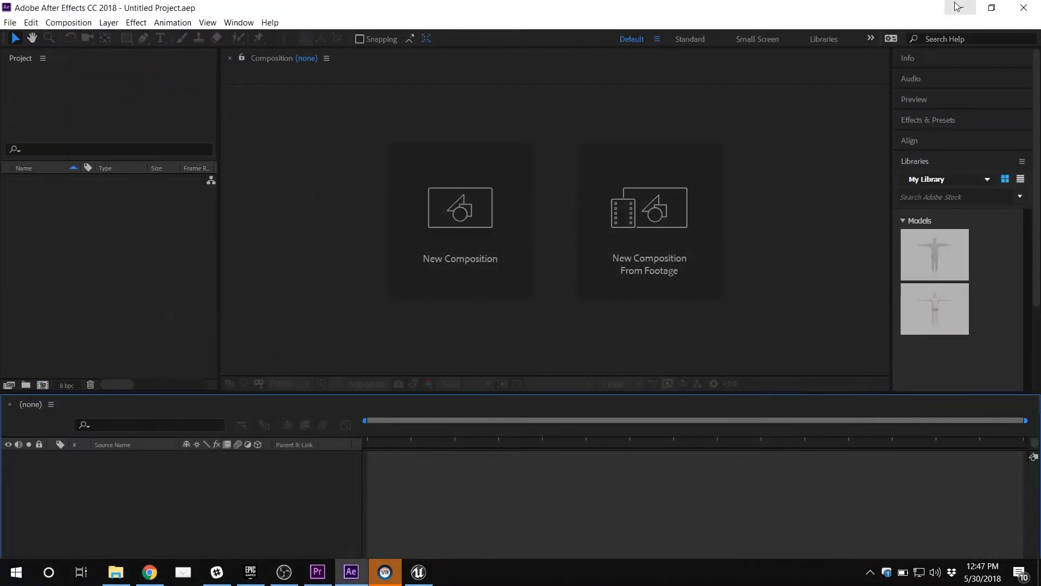
{"action": "left_click", "coordinate": [115, 571]}
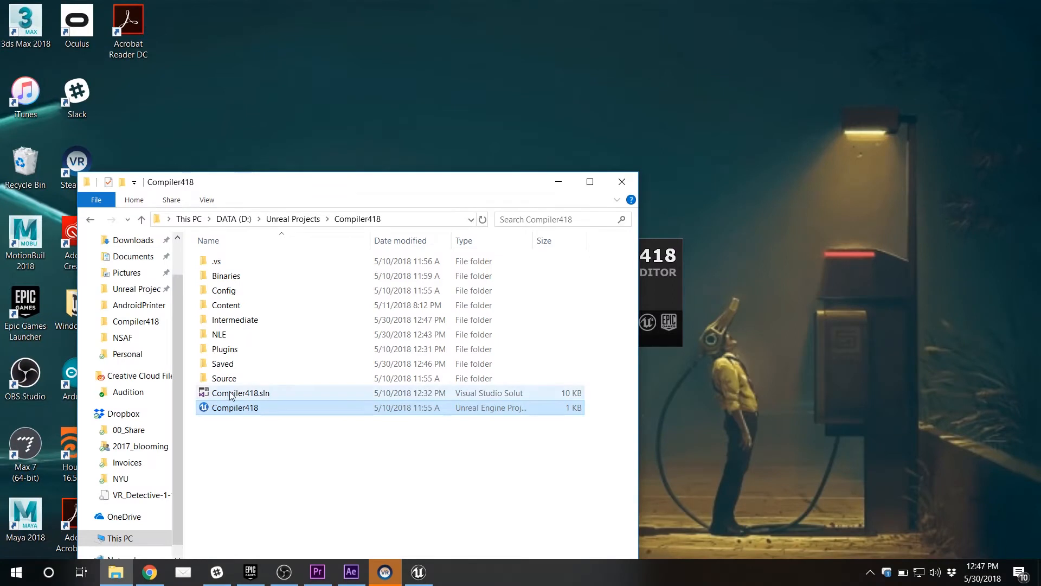
{"action": "mouse_move", "coordinate": [239, 393]}
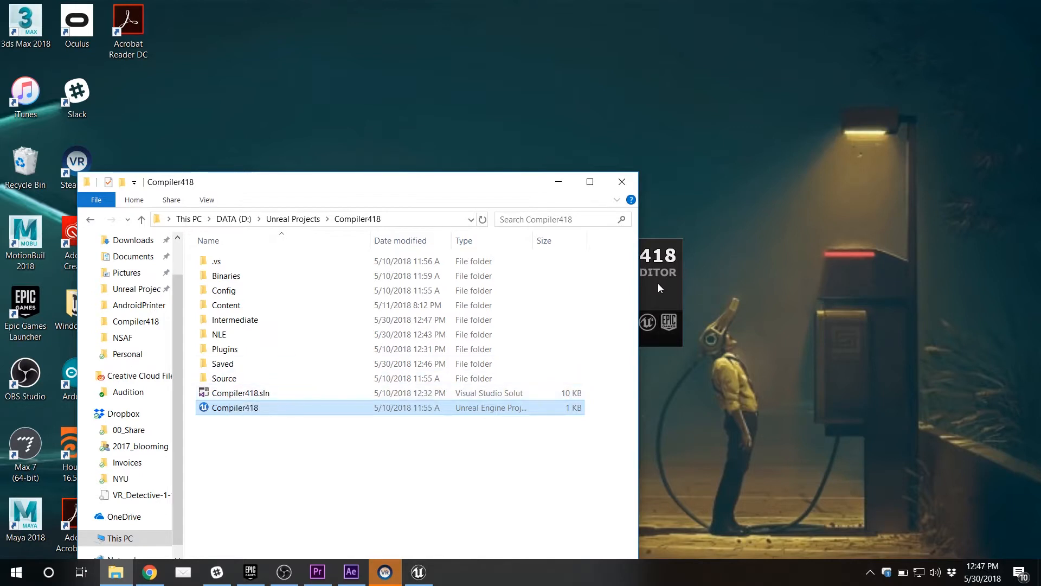
{"action": "double_click", "coordinate": [236, 407]}
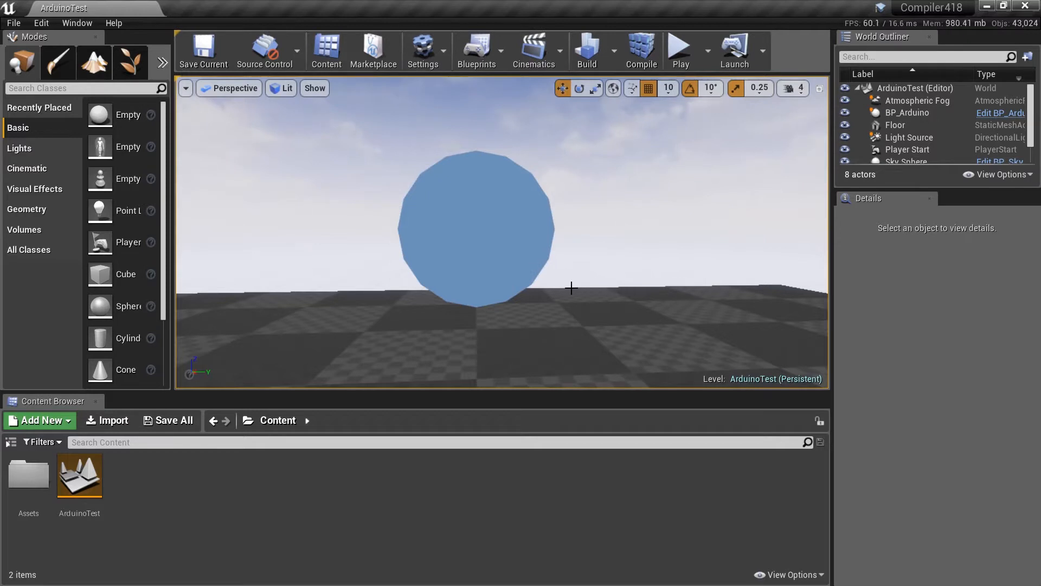
{"action": "mouse_move", "coordinate": [479, 286]}
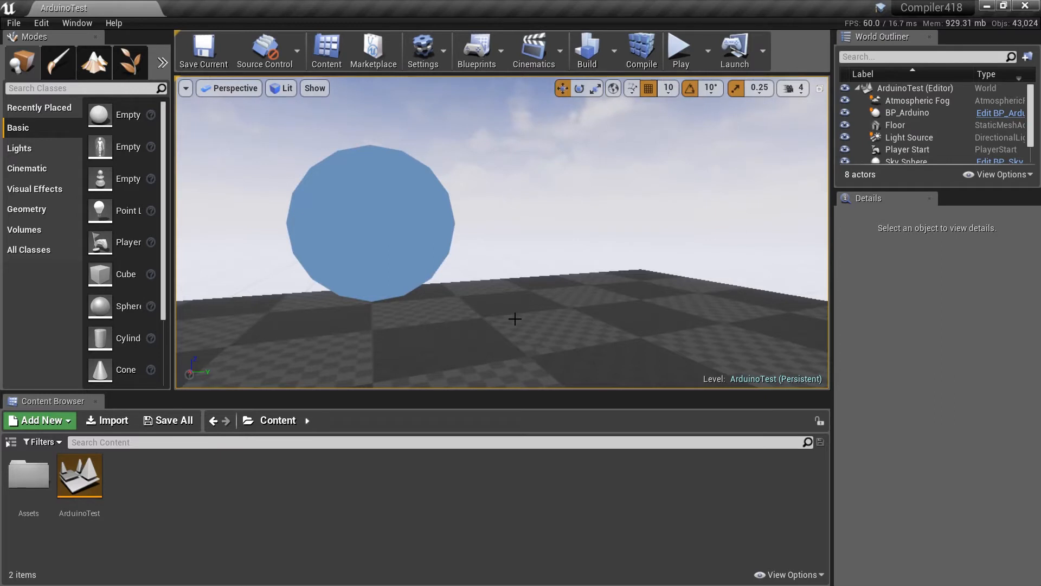
{"action": "mouse_move", "coordinate": [540, 327]}
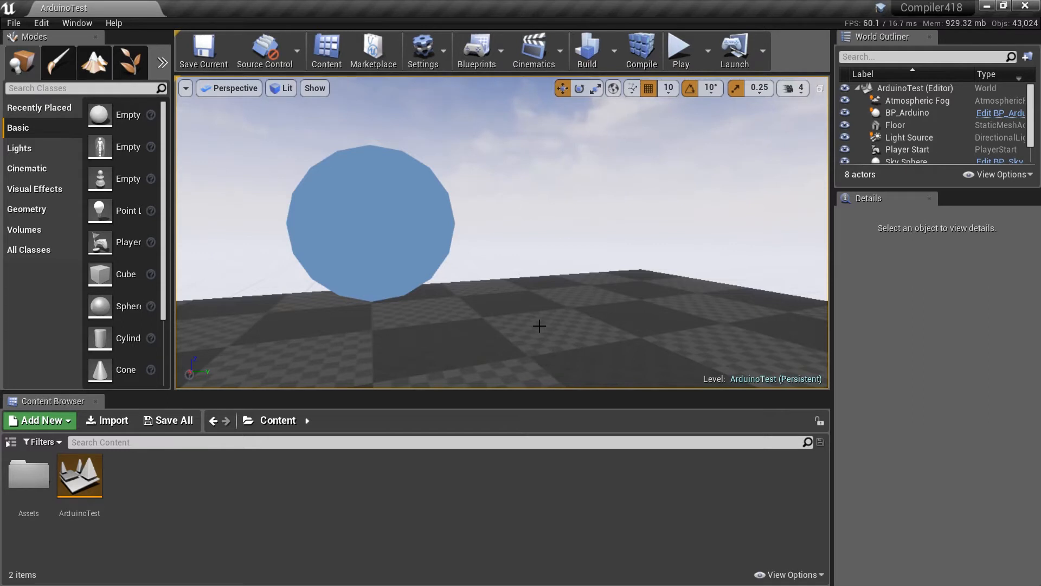
{"action": "mouse_move", "coordinate": [503, 341]}
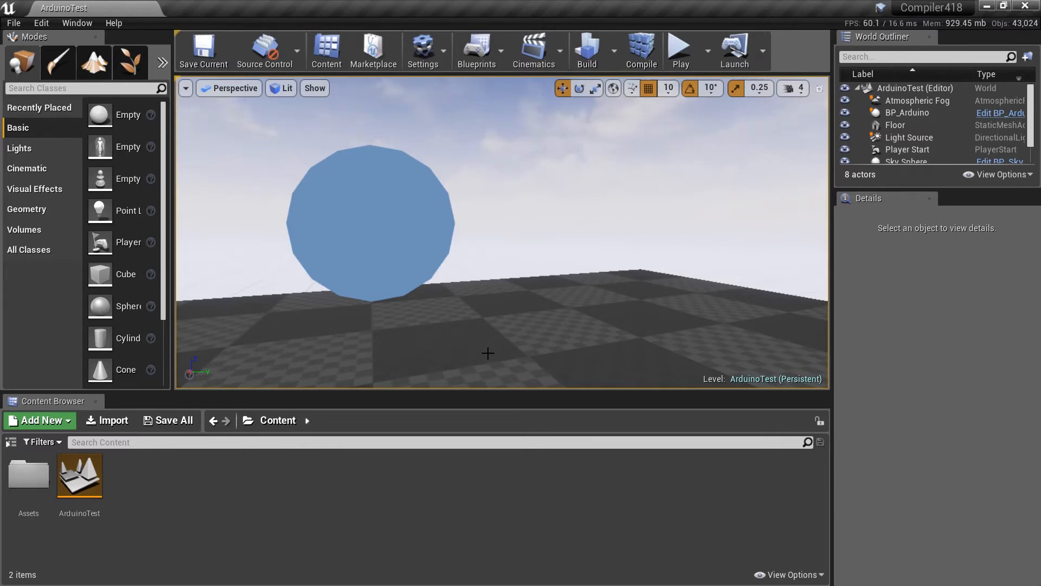
{"action": "mouse_move", "coordinate": [572, 354]}
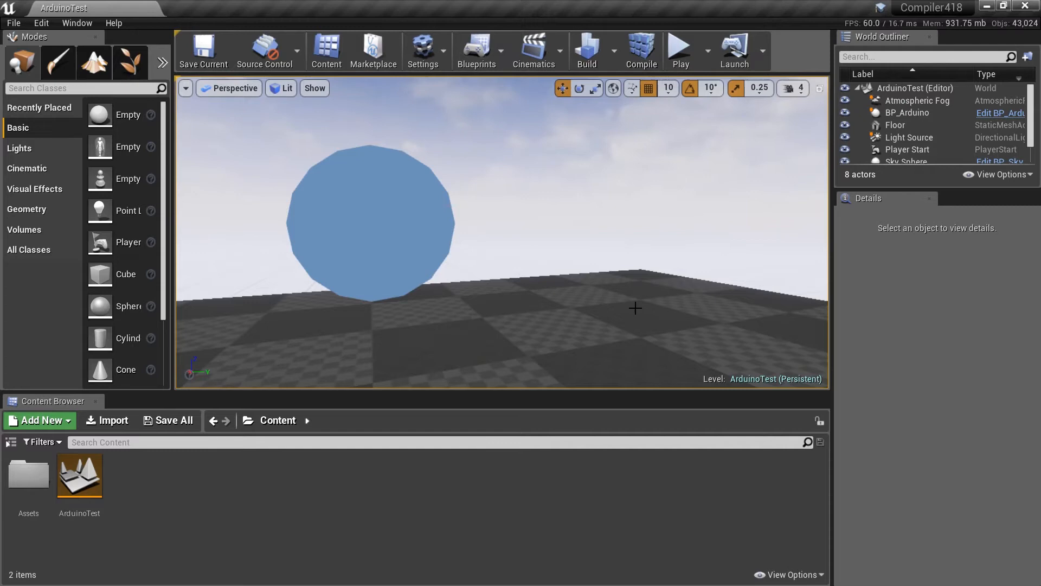
{"action": "mouse_move", "coordinate": [390, 270]}
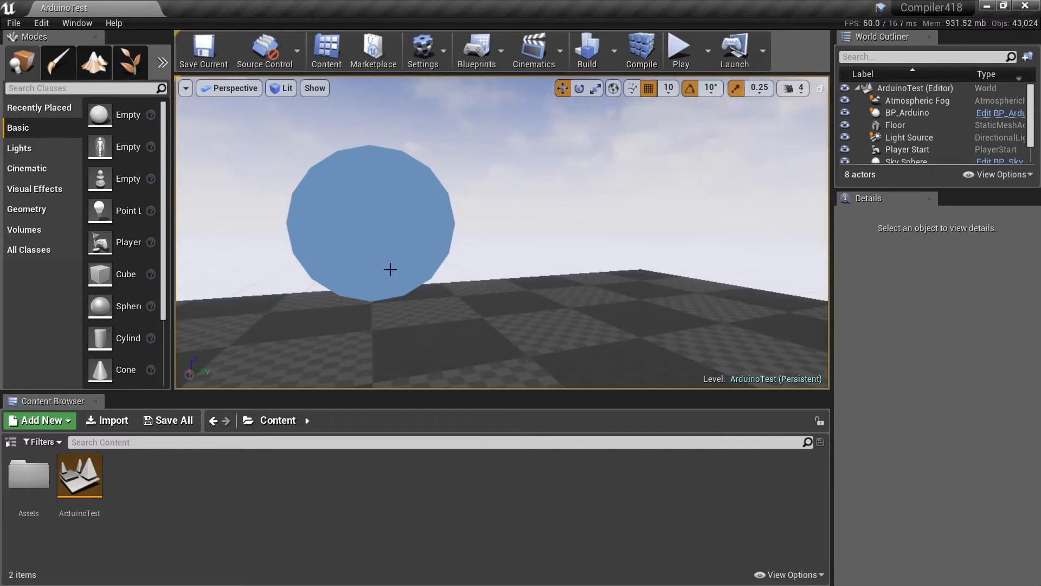
Step: Browse Settings > Plugins Built-In list, searching 'imag'
{"action": "left_click", "coordinate": [423, 50]}
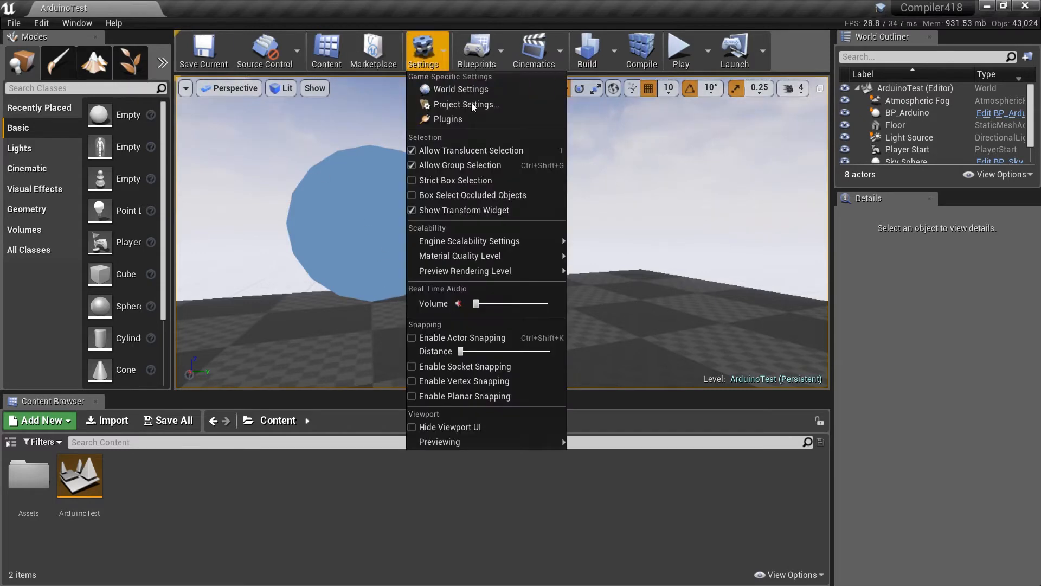
{"action": "left_click", "coordinate": [448, 119]}
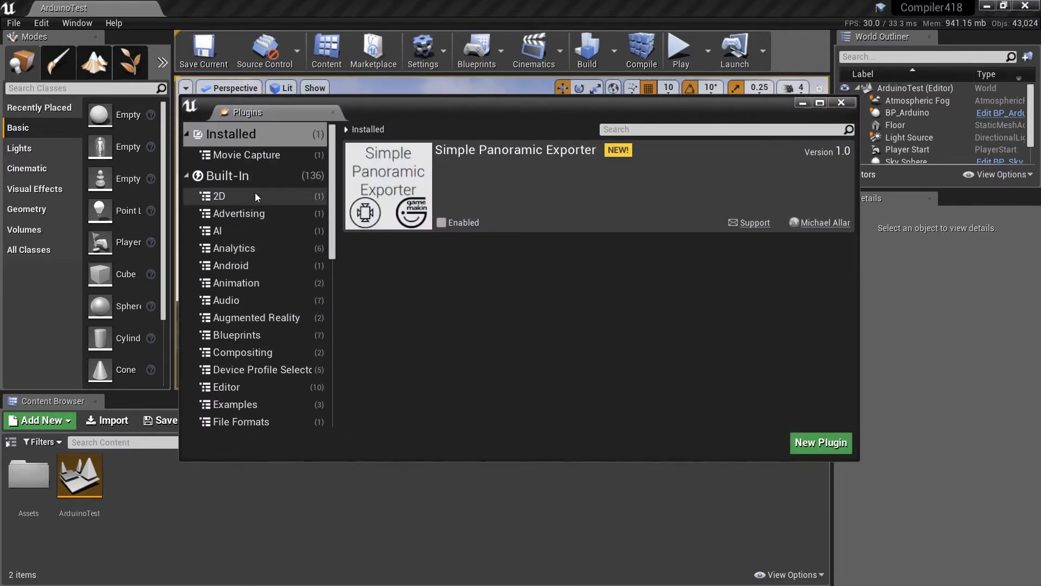
{"action": "left_click", "coordinate": [229, 176]}
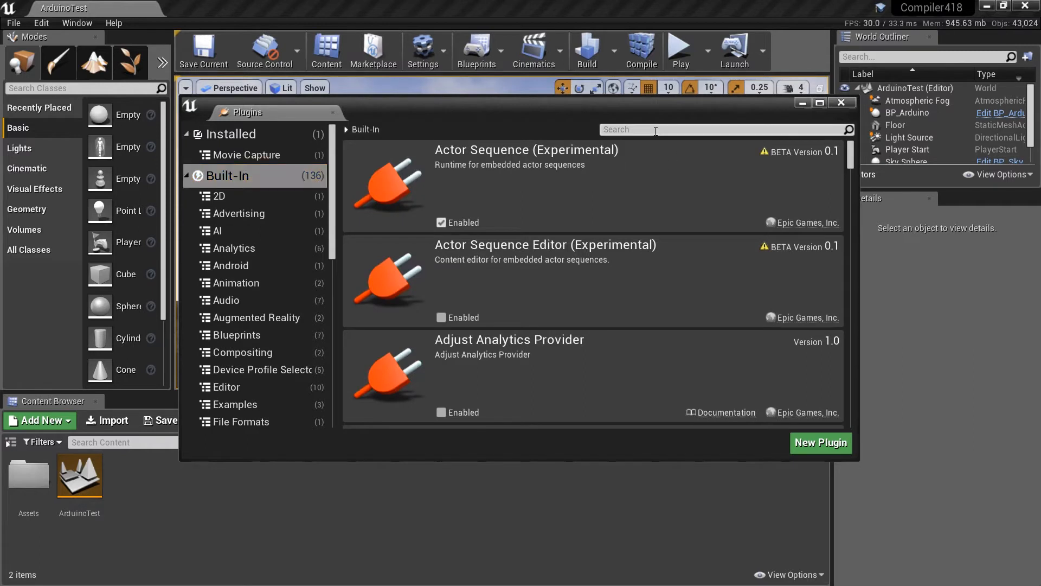
{"action": "type", "text": "imag"}
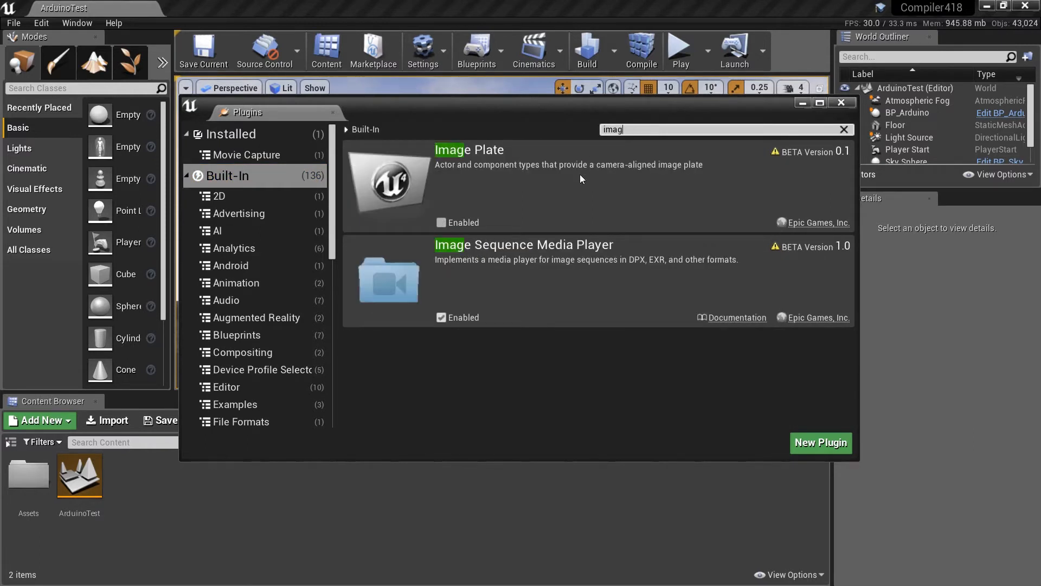
{"action": "mouse_move", "coordinate": [477, 181]}
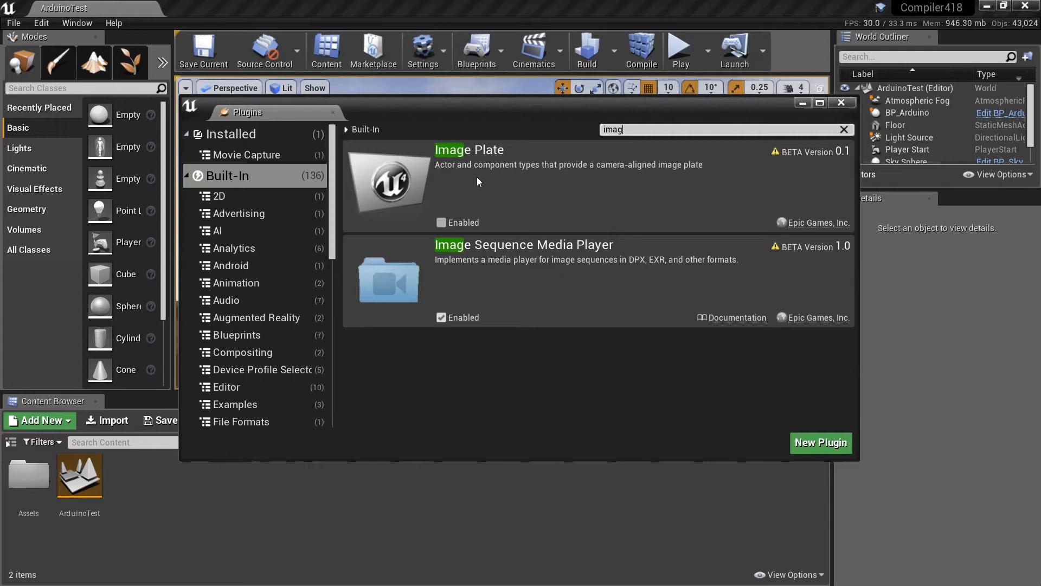
{"action": "mouse_move", "coordinate": [541, 179]}
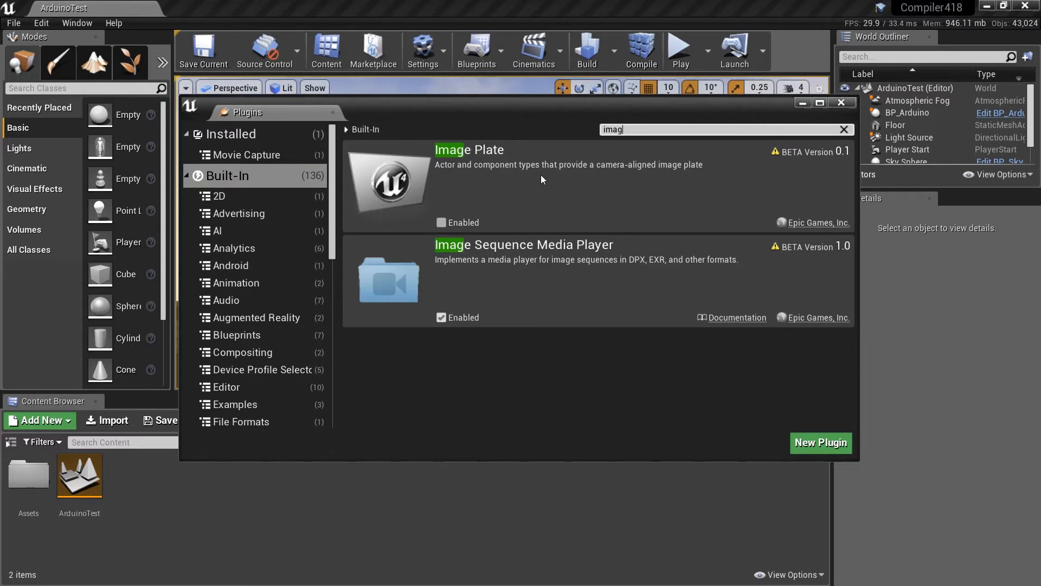
{"action": "mouse_move", "coordinate": [387, 200]}
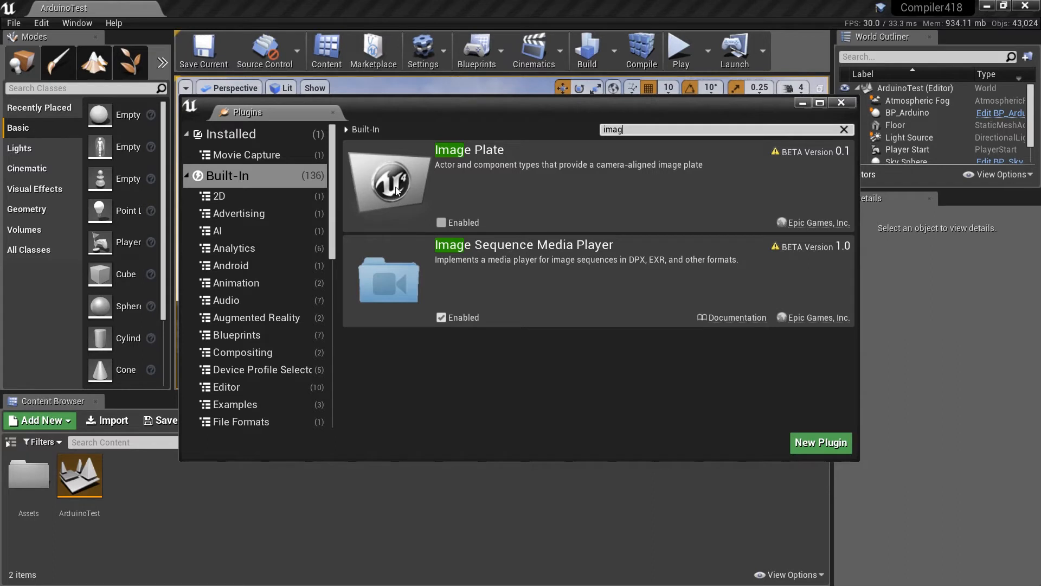
{"action": "mouse_move", "coordinate": [384, 178]}
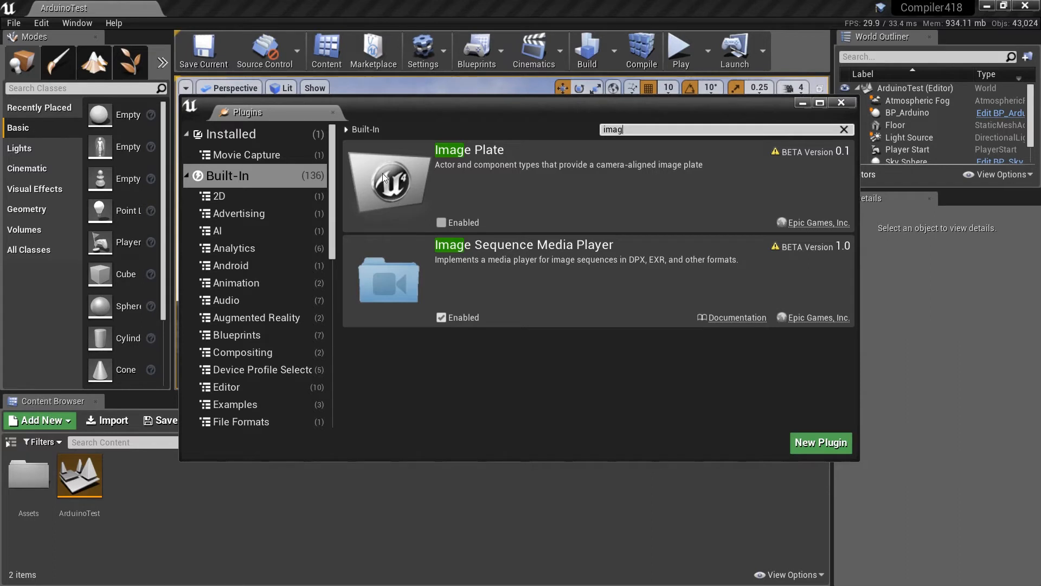
{"action": "mouse_move", "coordinate": [388, 191]}
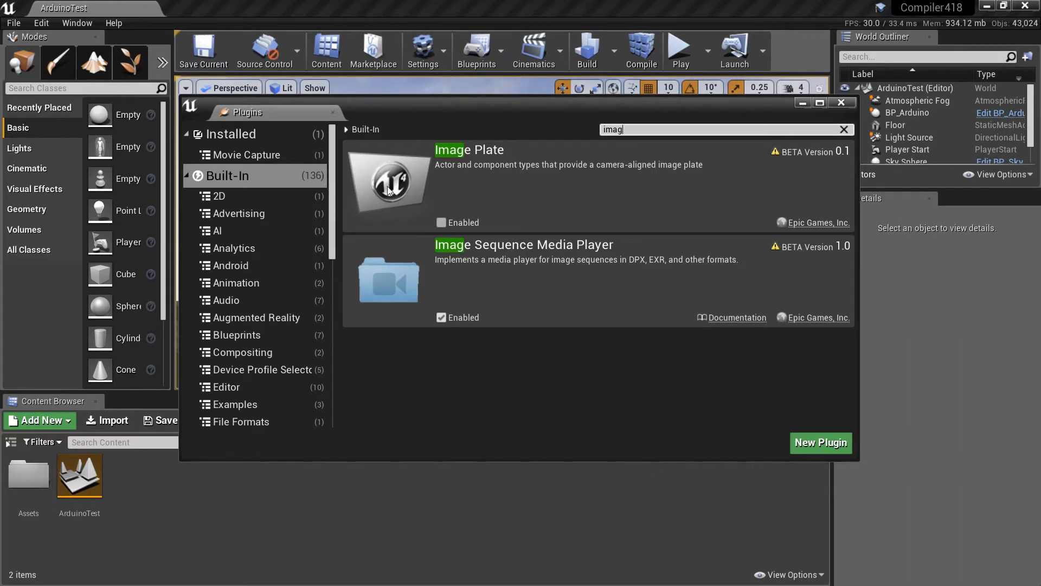
{"action": "mouse_move", "coordinate": [409, 175]}
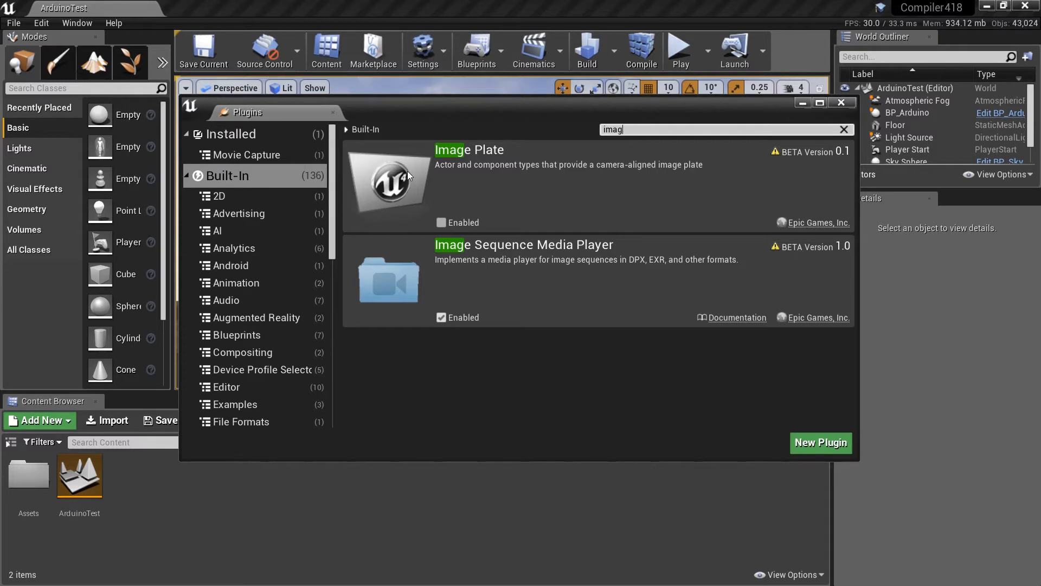
Step: Show the Installed > Movie Capture category with the search cleared, revealing Simple Panoramic Exporter
{"action": "left_click", "coordinate": [247, 156]}
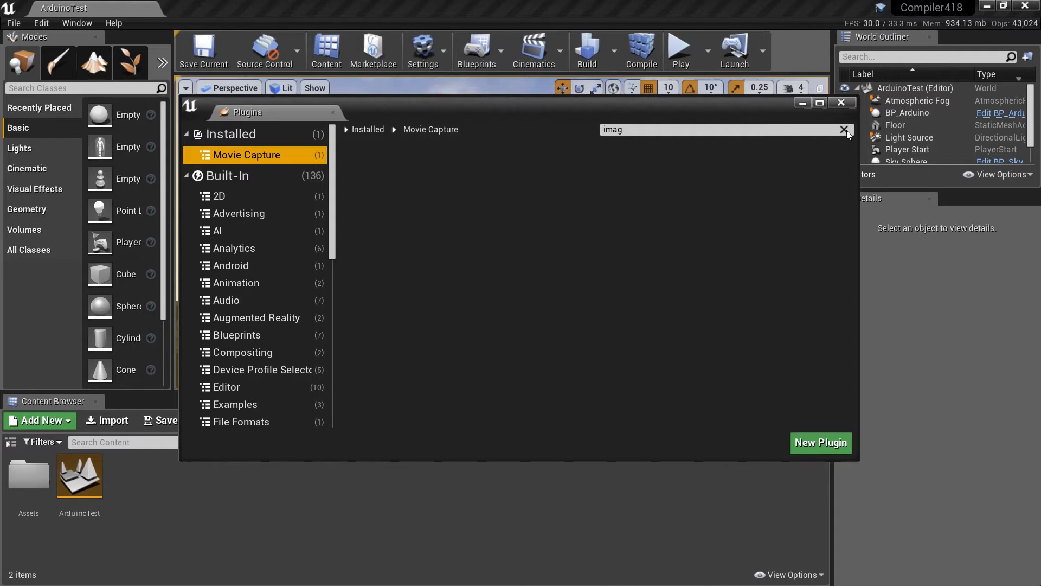
{"action": "left_click", "coordinate": [844, 130]}
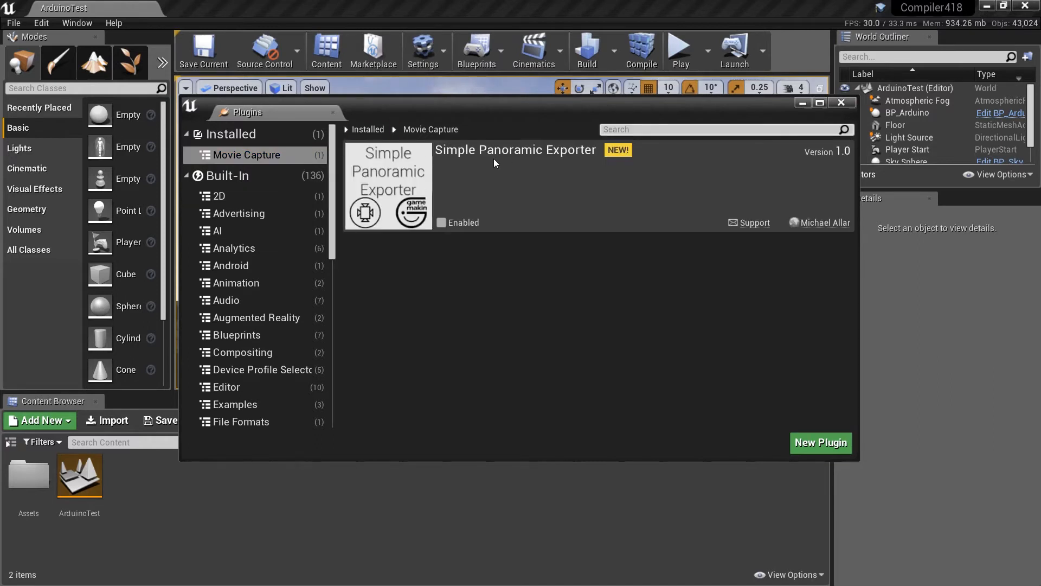
{"action": "mouse_move", "coordinate": [440, 222]}
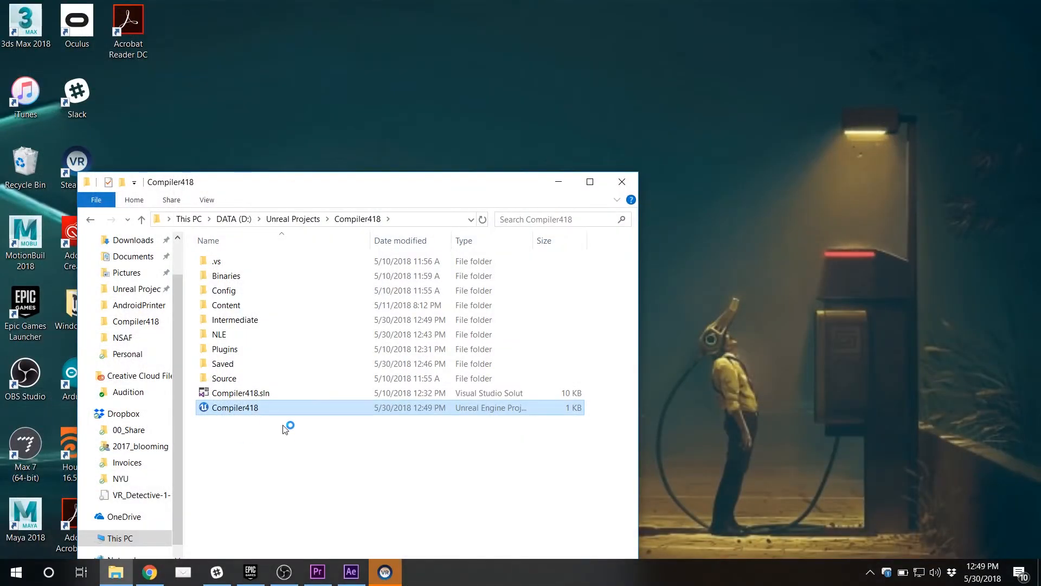
Step: Relaunch Compiler418.uproject and edit it with Notepad++ to see PanoramicExporter listed as enabled
{"action": "double_click", "coordinate": [235, 407]}
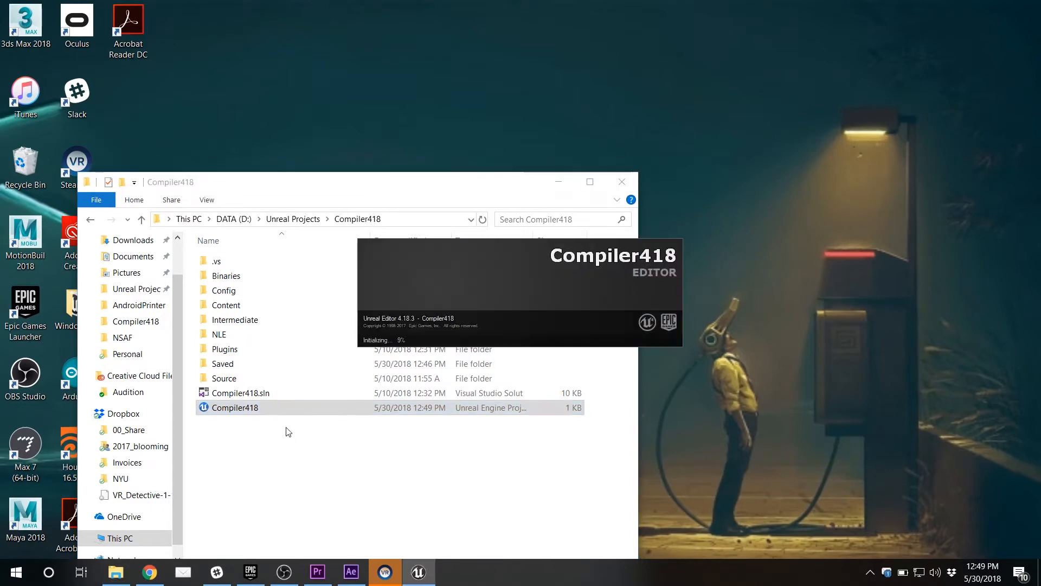
{"action": "right_click", "coordinate": [235, 406]}
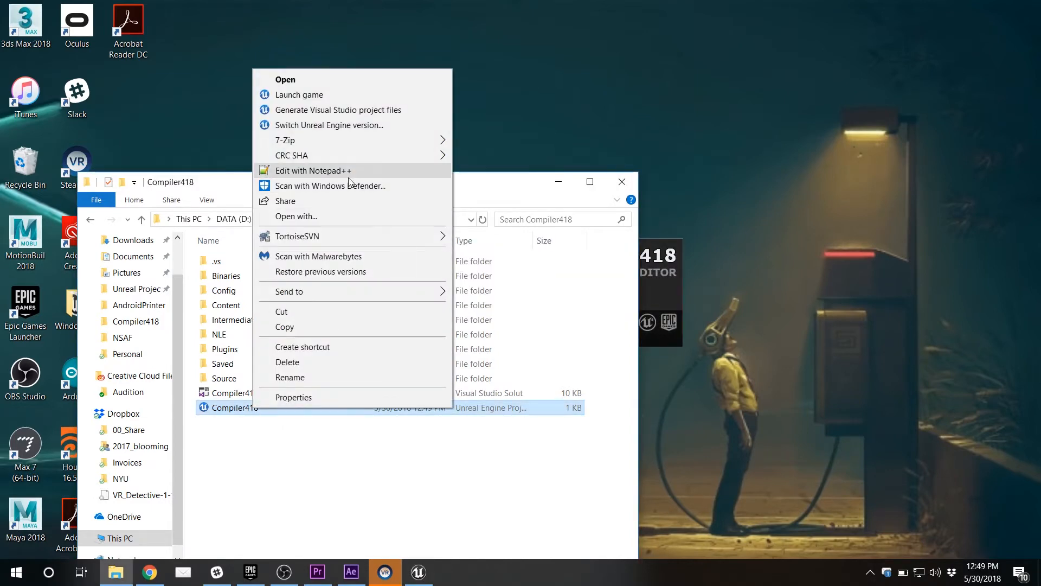
{"action": "left_click", "coordinate": [314, 171]}
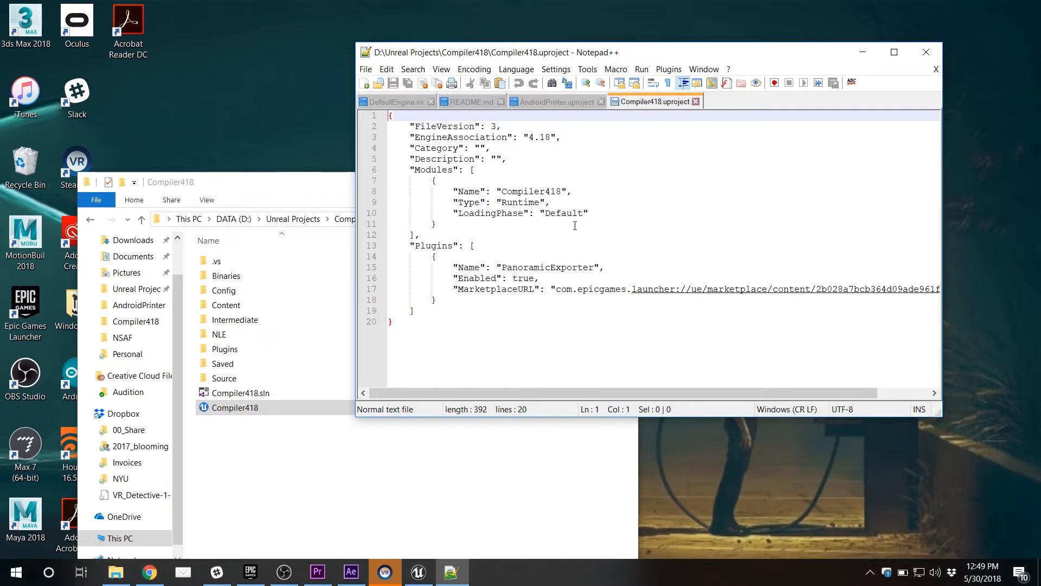
{"action": "mouse_move", "coordinate": [654, 101]}
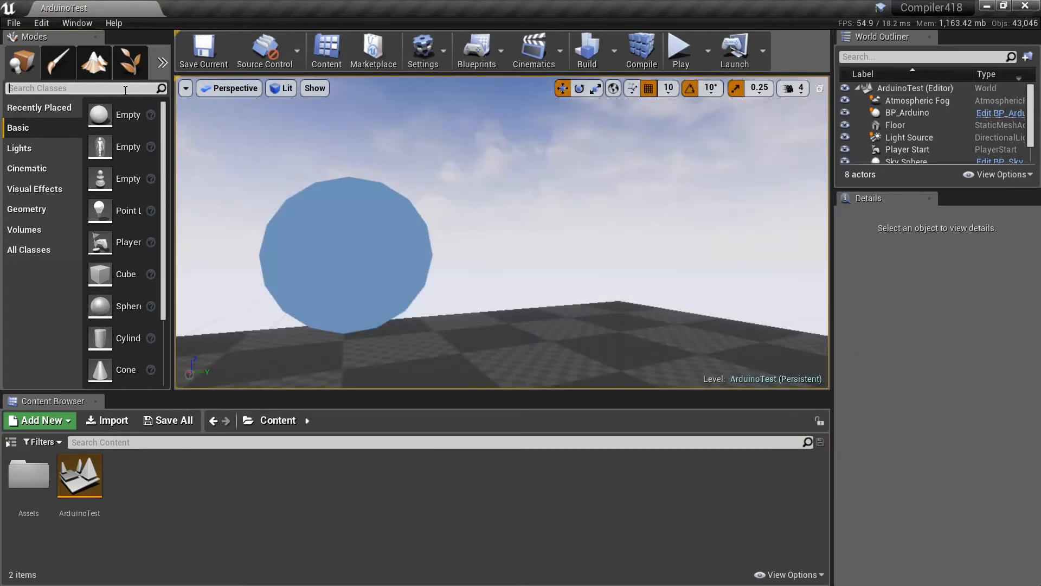
Step: Drag a Panoramic Exporter into the level and copy the Player Start's location (0, 0, 112) for it
{"action": "type", "text": "pa"}
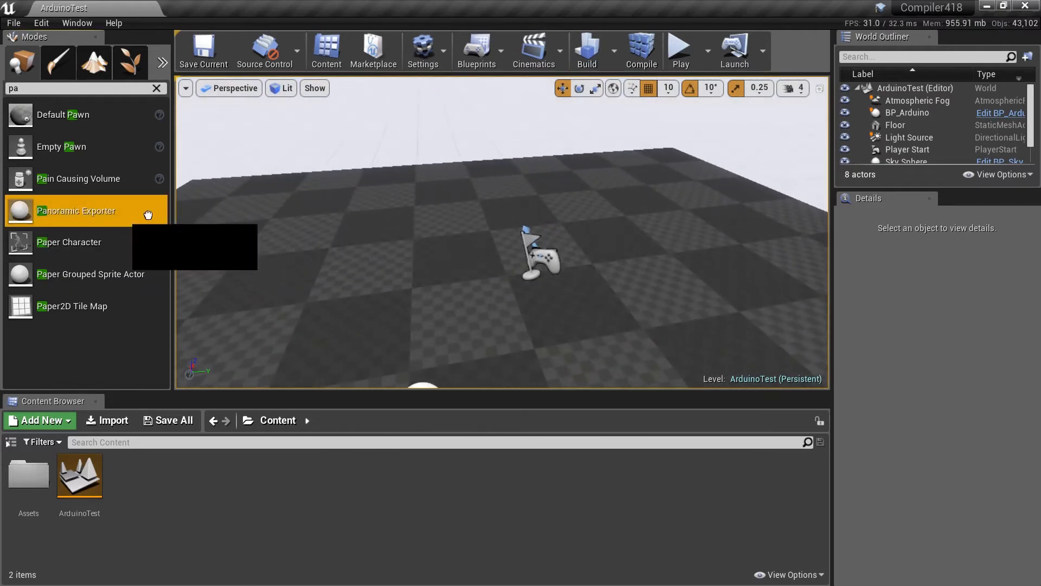
{"action": "left_click_drag", "start_coordinate": [75, 210], "coordinate": [519, 272]}
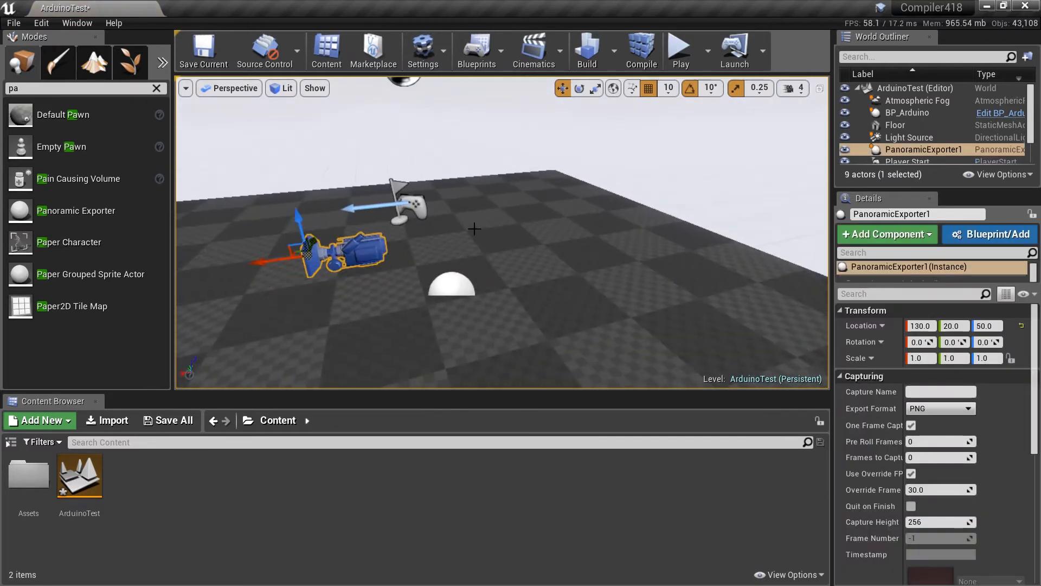
{"action": "left_click", "coordinate": [909, 162]}
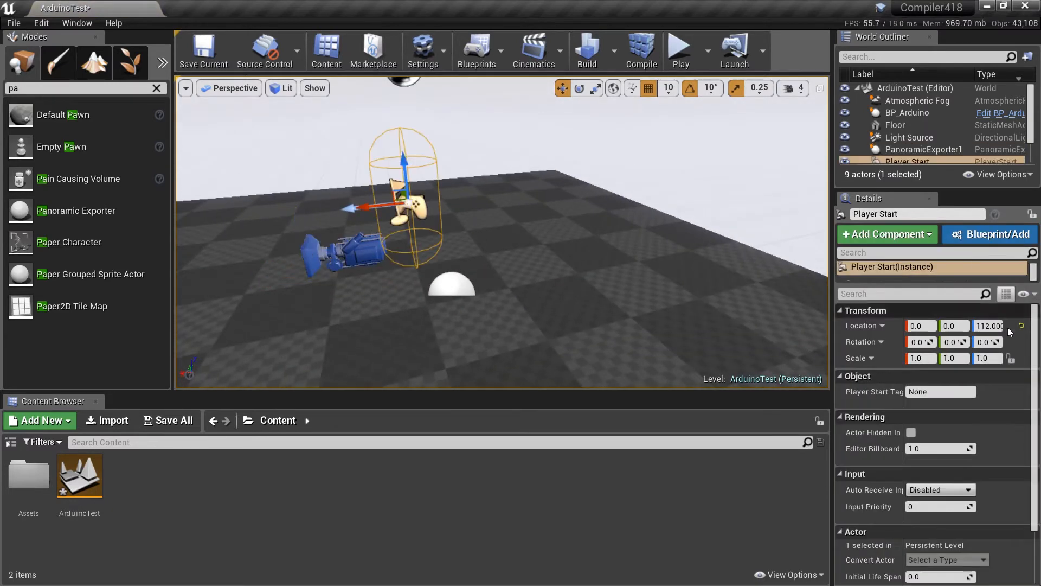
{"action": "right_click", "coordinate": [919, 326]}
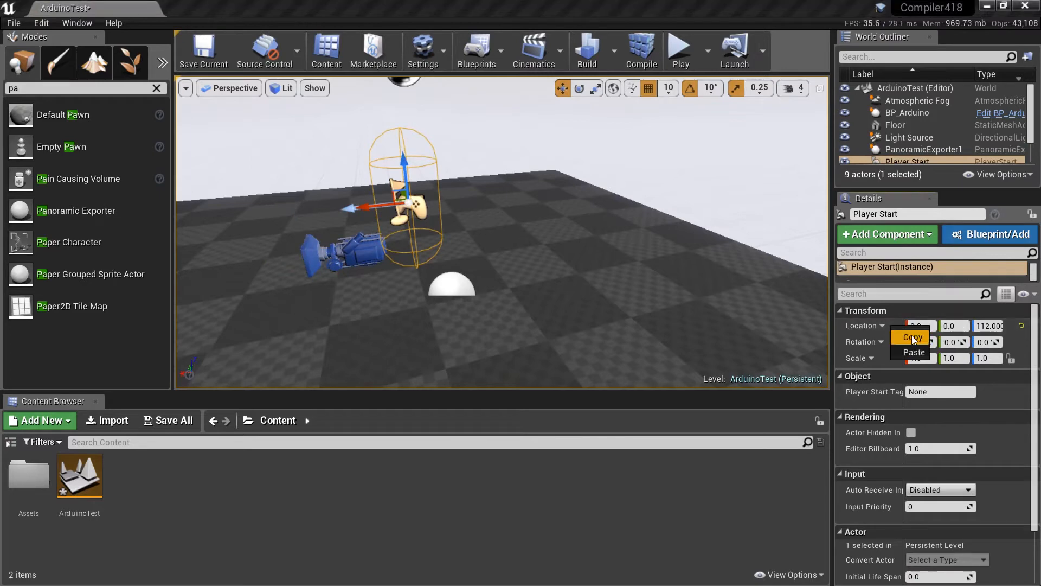
{"action": "left_click", "coordinate": [923, 150]}
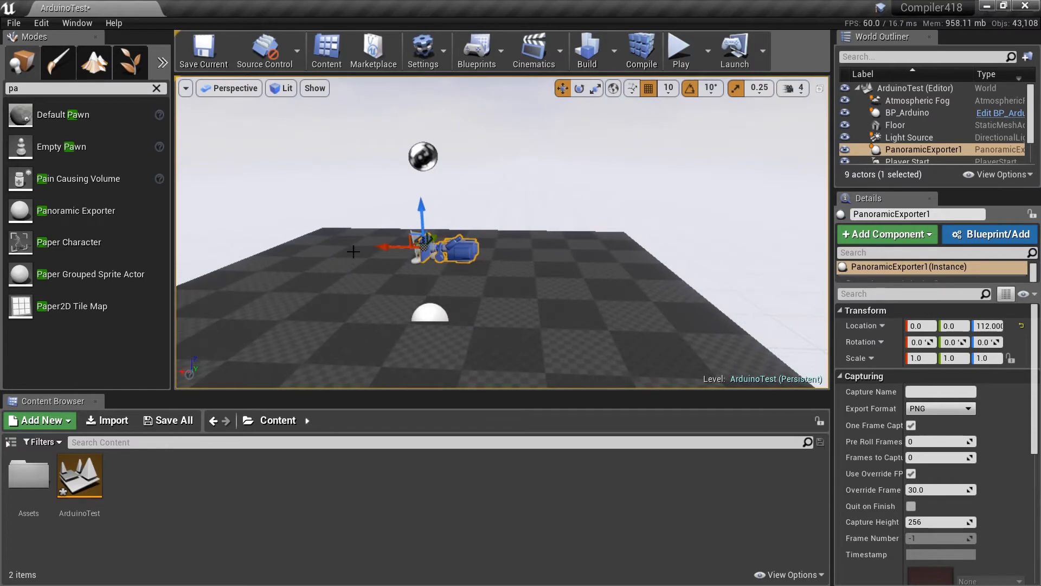
Step: Add a level sequence, rename NewLevelSequence to PanoramaSequencer and save it
{"action": "left_click", "coordinate": [534, 50]}
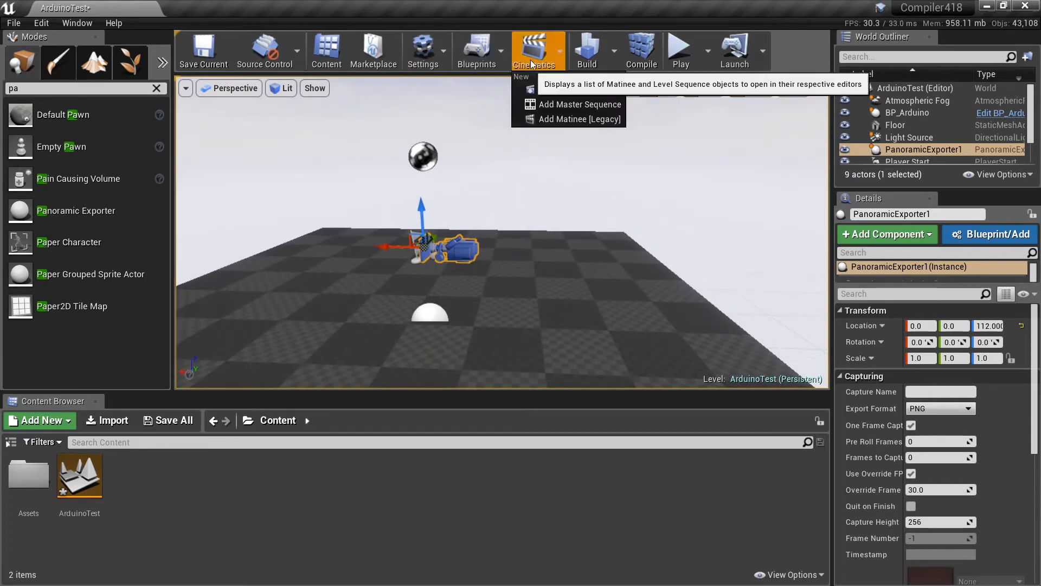
{"action": "left_click", "coordinate": [580, 104]}
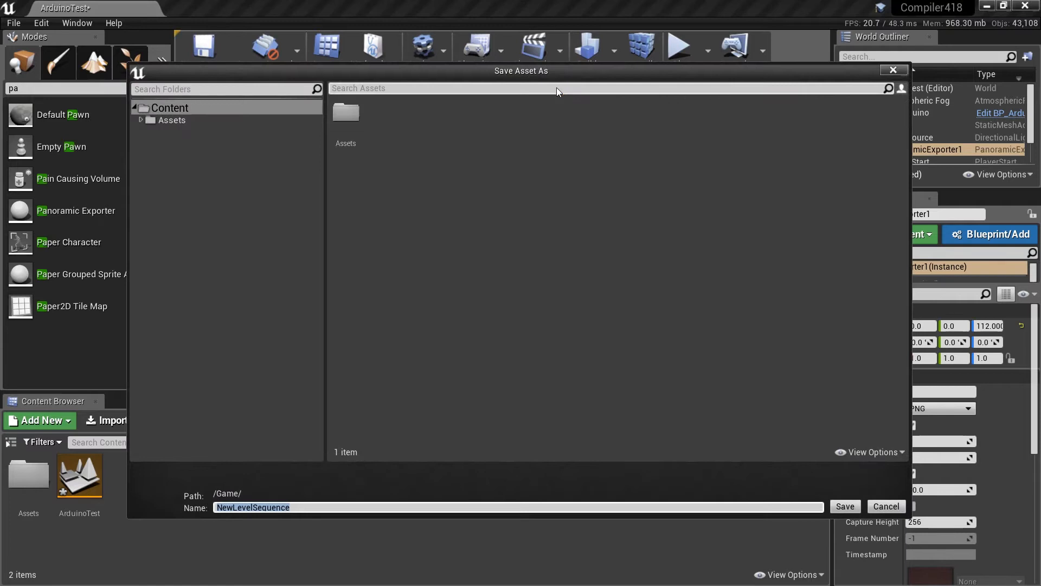
{"action": "mouse_move", "coordinate": [723, 456]}
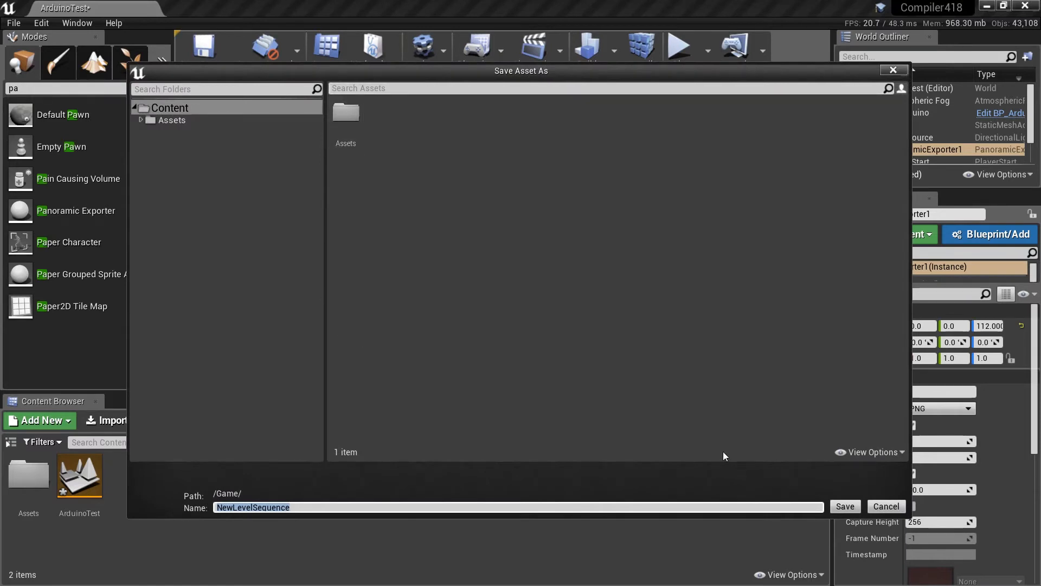
{"action": "type", "text": "Panoram"}
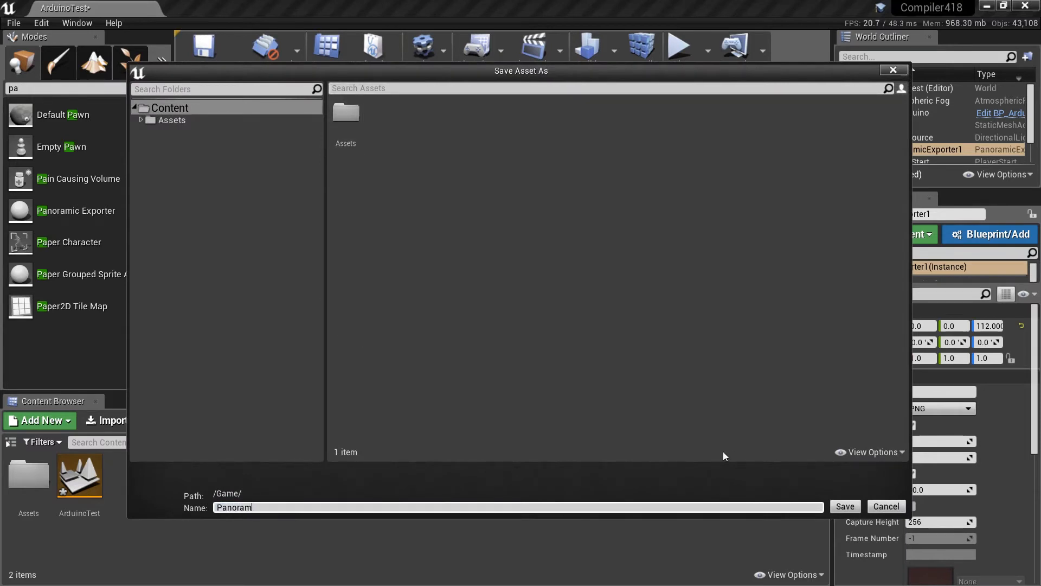
{"action": "type", "text": "aSequenc"}
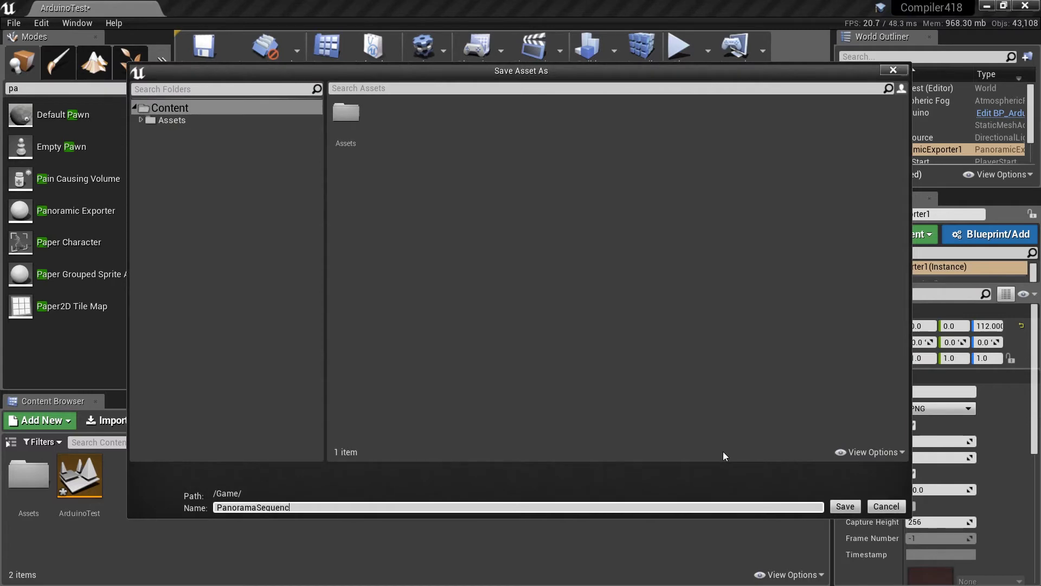
{"action": "left_click", "coordinate": [844, 506]}
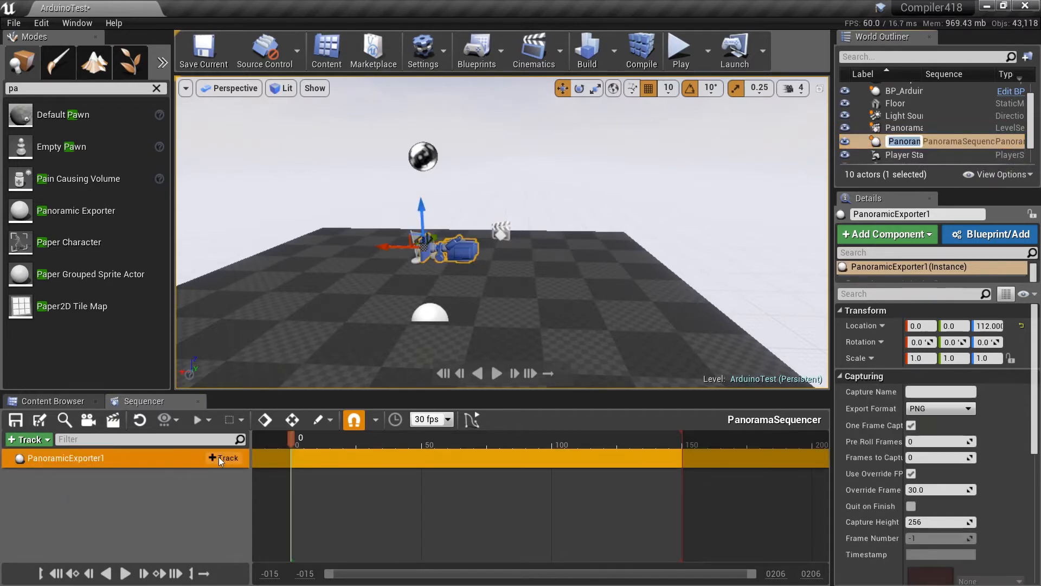
Step: Add a Transform track to PanoramicExporter1 and expand it into Location, Rotation and Scale
{"action": "left_click", "coordinate": [224, 458]}
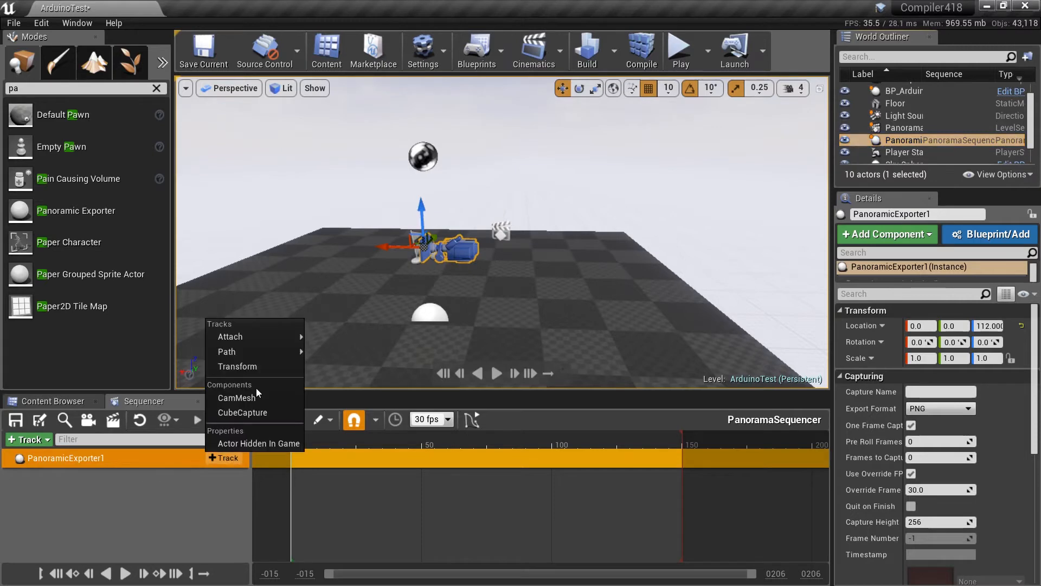
{"action": "left_click", "coordinate": [237, 366]}
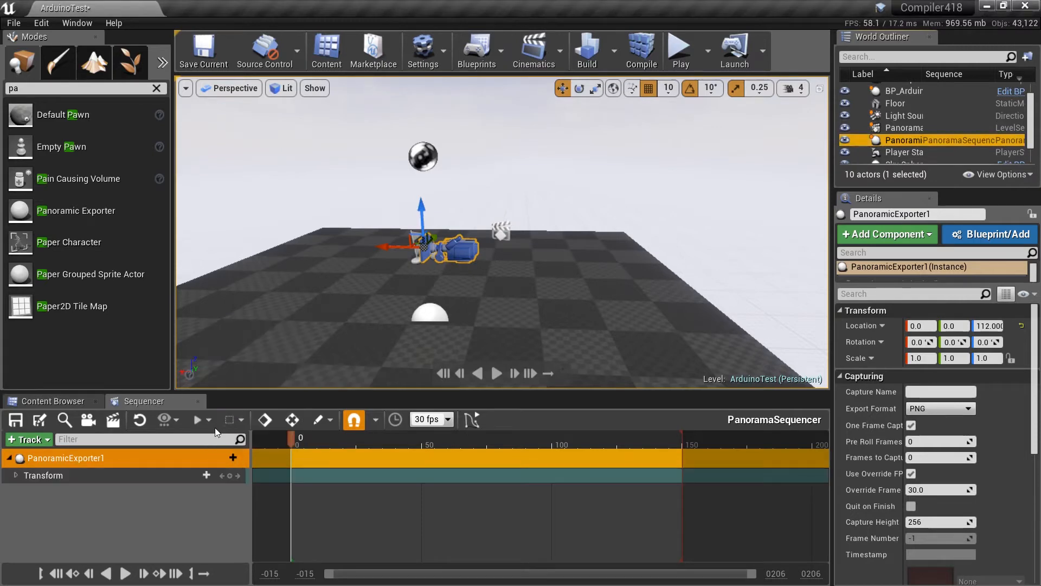
{"action": "left_click", "coordinate": [14, 475]}
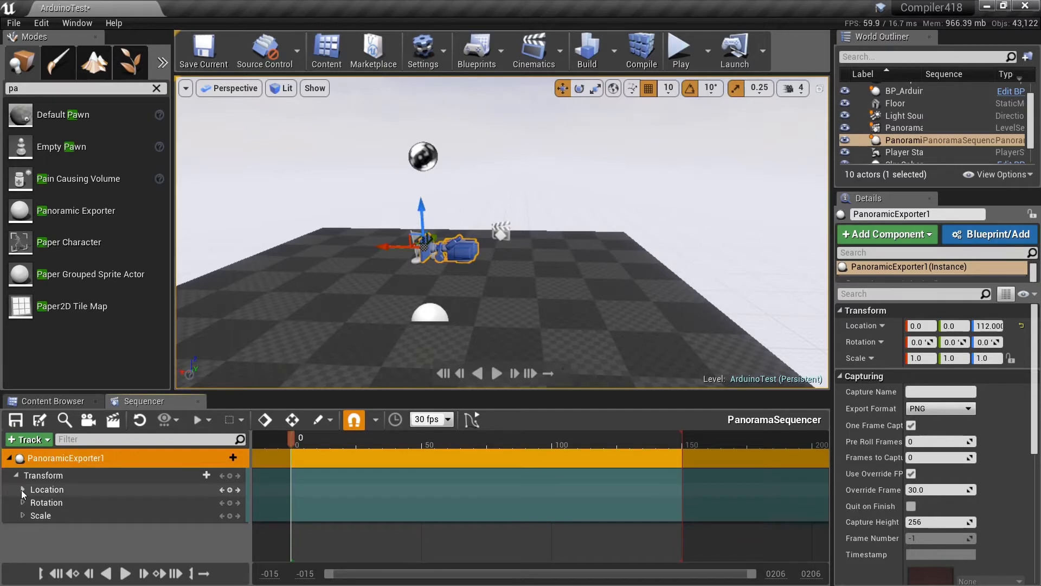
Step: Expand the Location channel into X, Y, Z for keyframing the exporter's path
{"action": "left_click", "coordinate": [22, 489]}
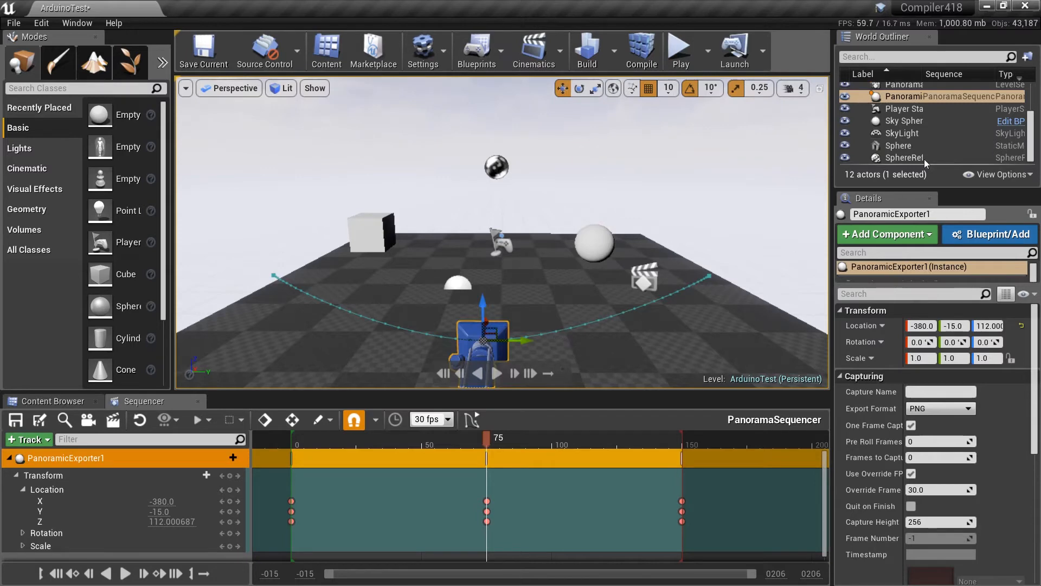
Step: Select the PanoramaSequencer actor and enable Auto Play under Playback
{"action": "left_click", "coordinate": [904, 95]}
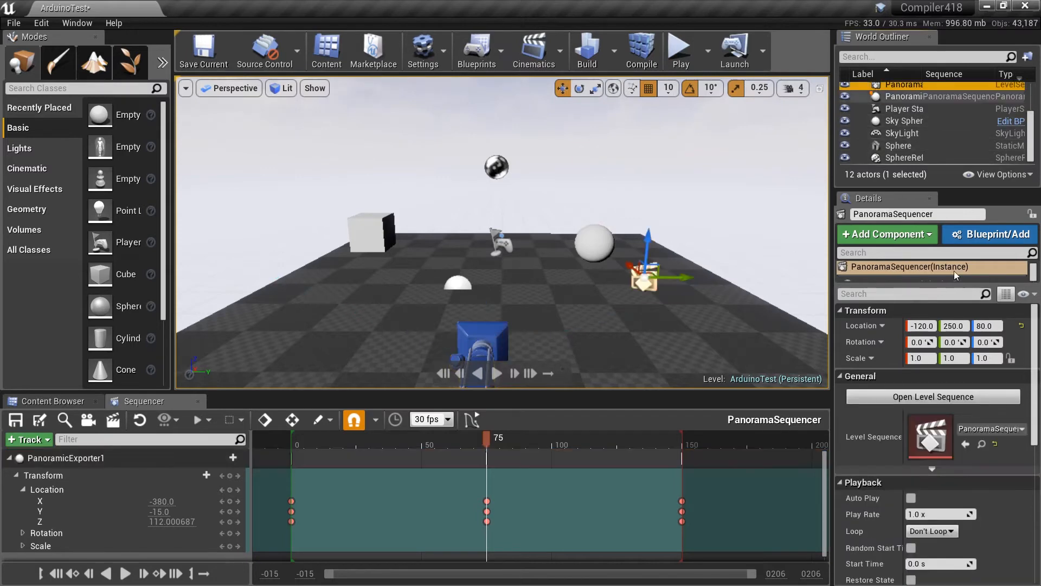
{"action": "mouse_move", "coordinate": [912, 501]}
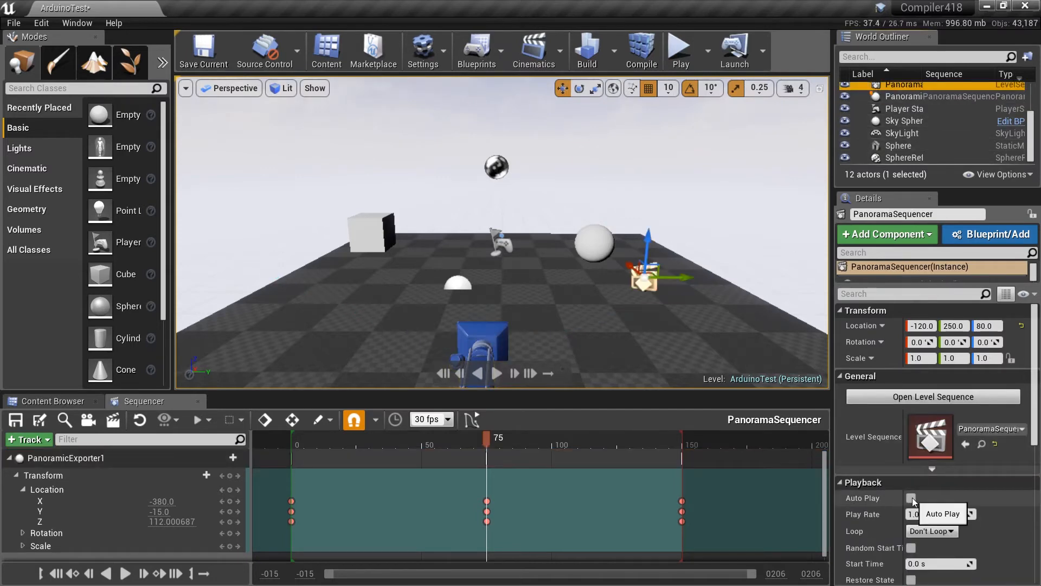
{"action": "left_click", "coordinate": [912, 498]}
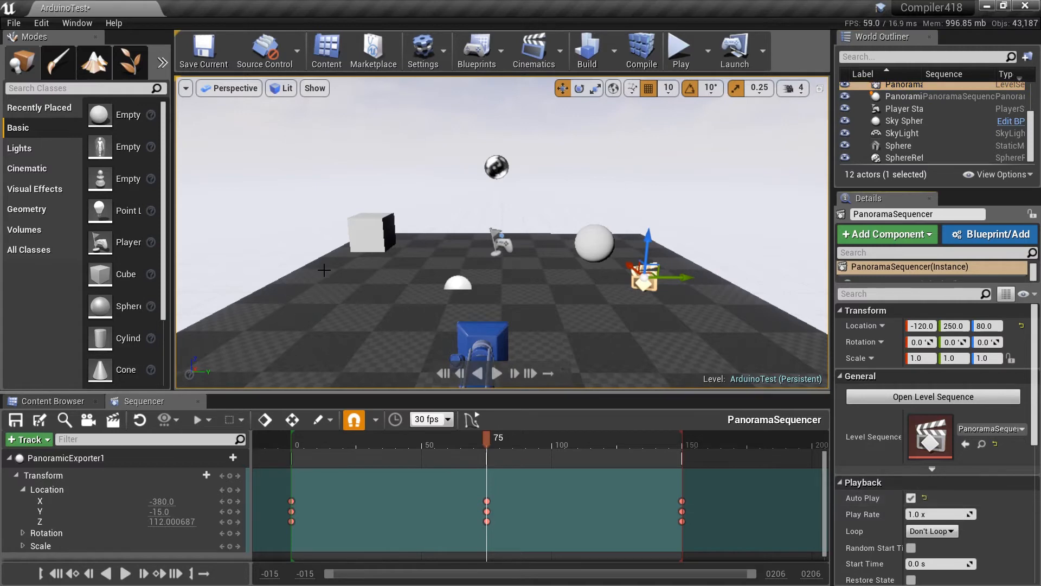
{"action": "mouse_move", "coordinate": [727, 301]}
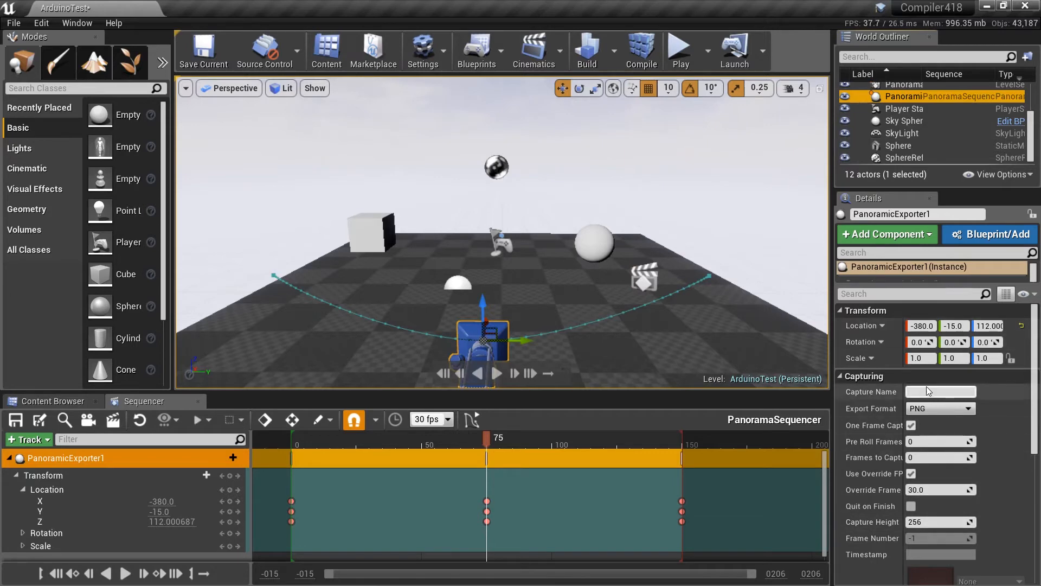
Step: Set PanoramicExporter1's capture name to Test and export format to HDR
{"action": "left_click", "coordinate": [940, 391]}
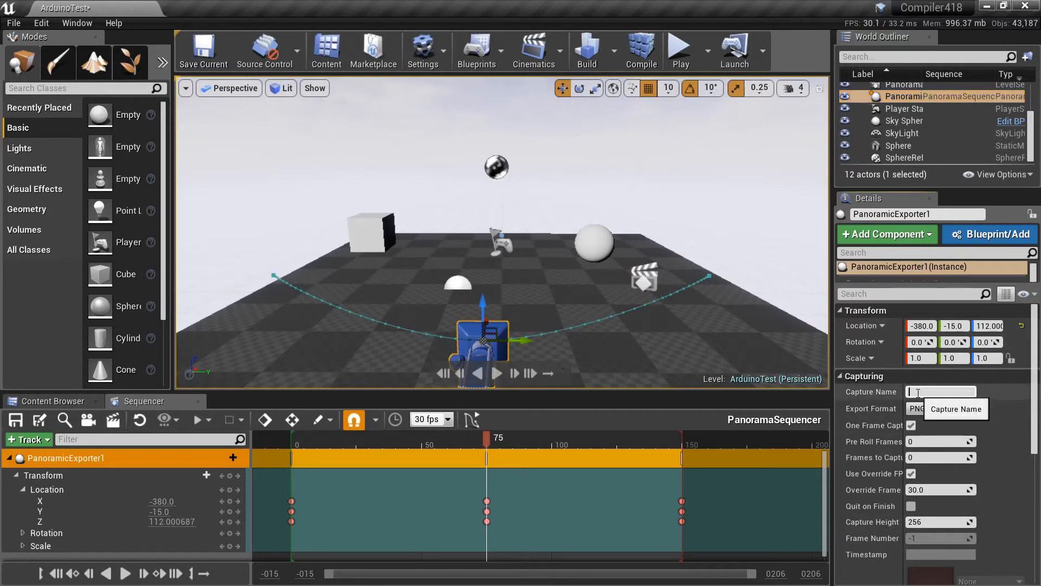
{"action": "type", "text": "Test"}
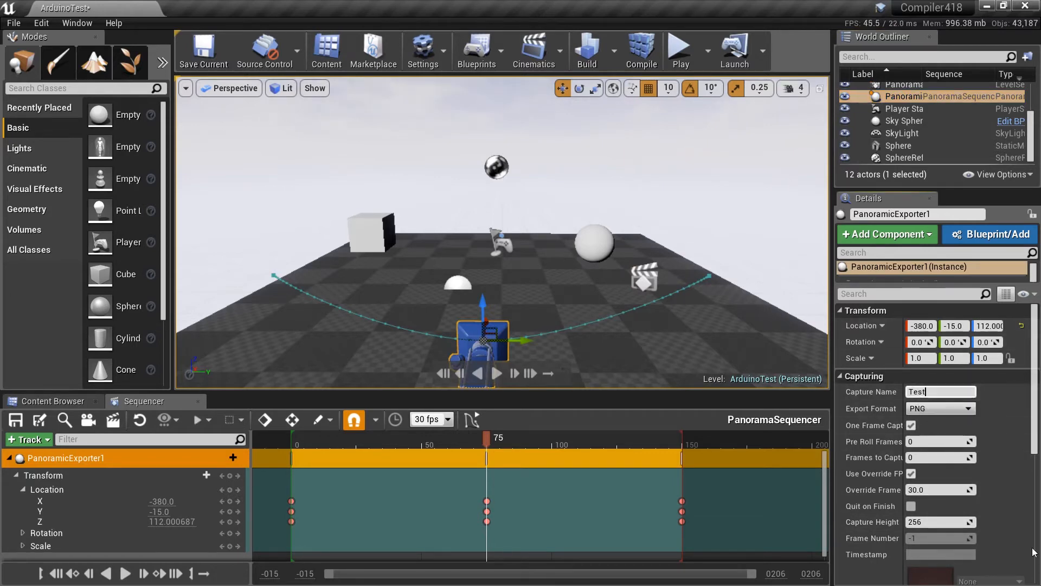
{"action": "left_click", "coordinate": [940, 391]}
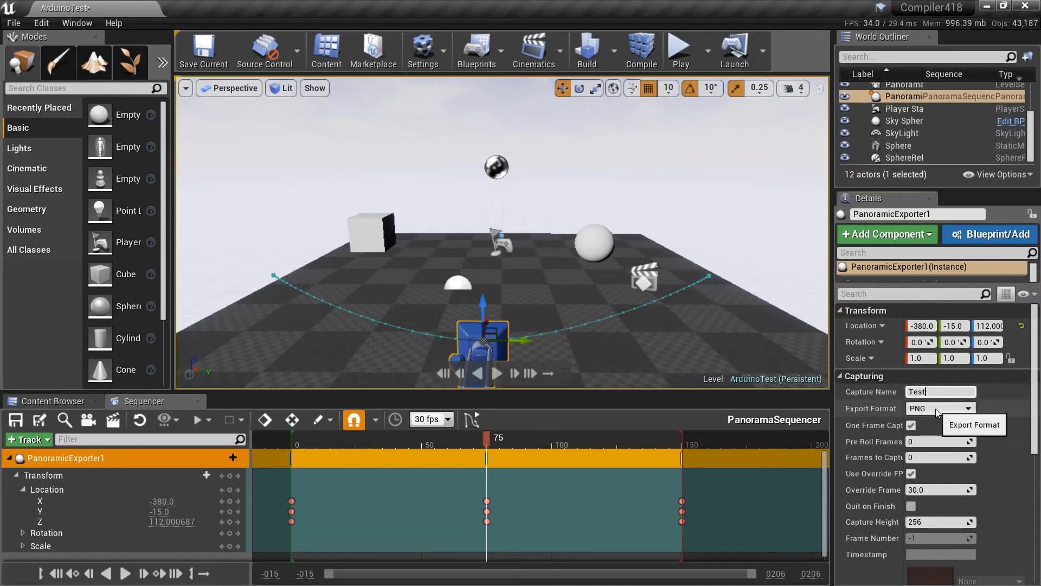
{"action": "left_click", "coordinate": [968, 407]}
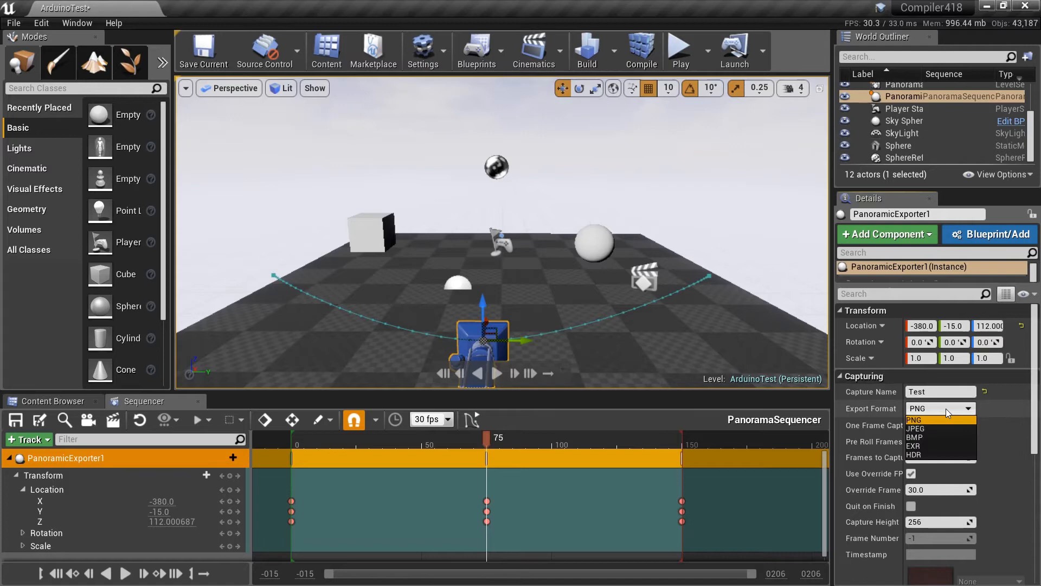
{"action": "mouse_move", "coordinate": [936, 456]}
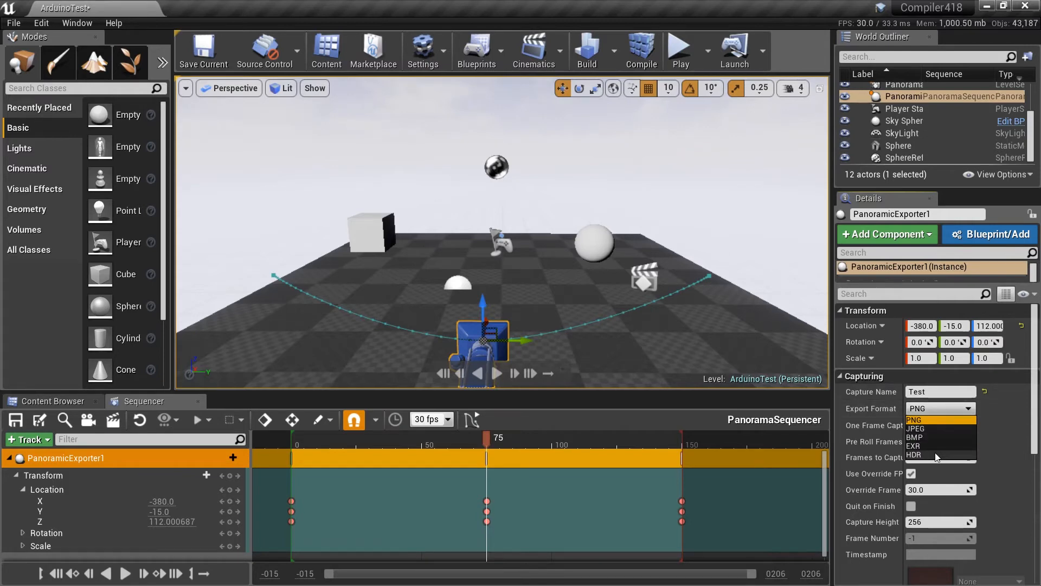
{"action": "left_click", "coordinate": [915, 455]}
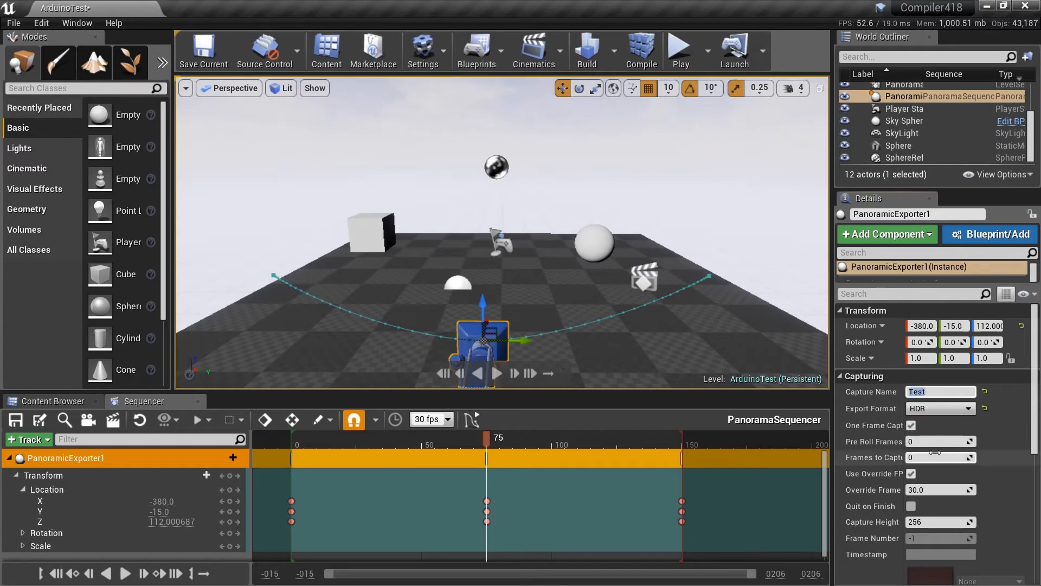
{"action": "mouse_move", "coordinate": [938, 408]}
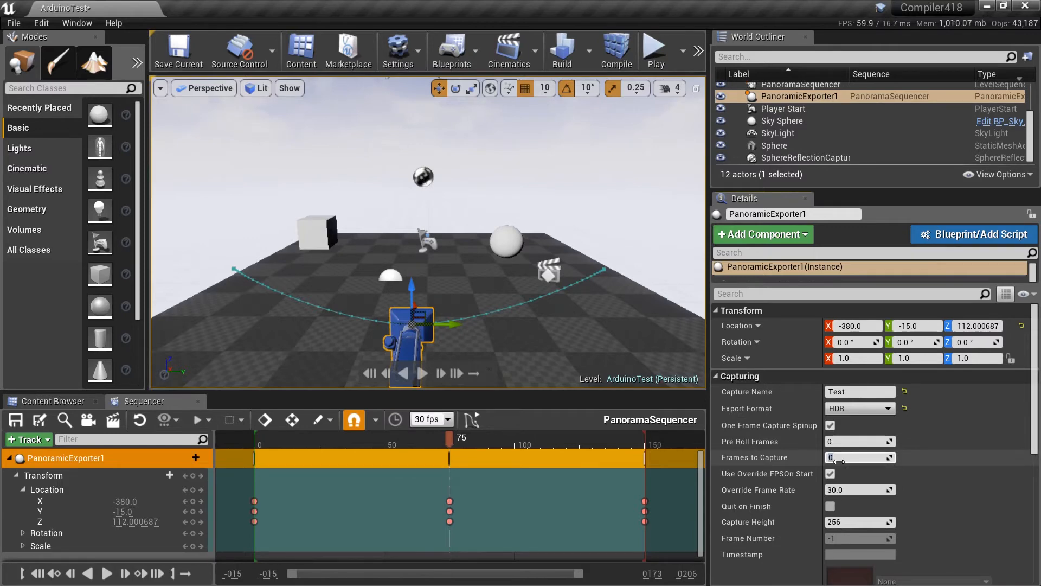
Step: Set Frames to Capture to 150 and Override Frame Rate to 60
{"action": "type", "text": "150"}
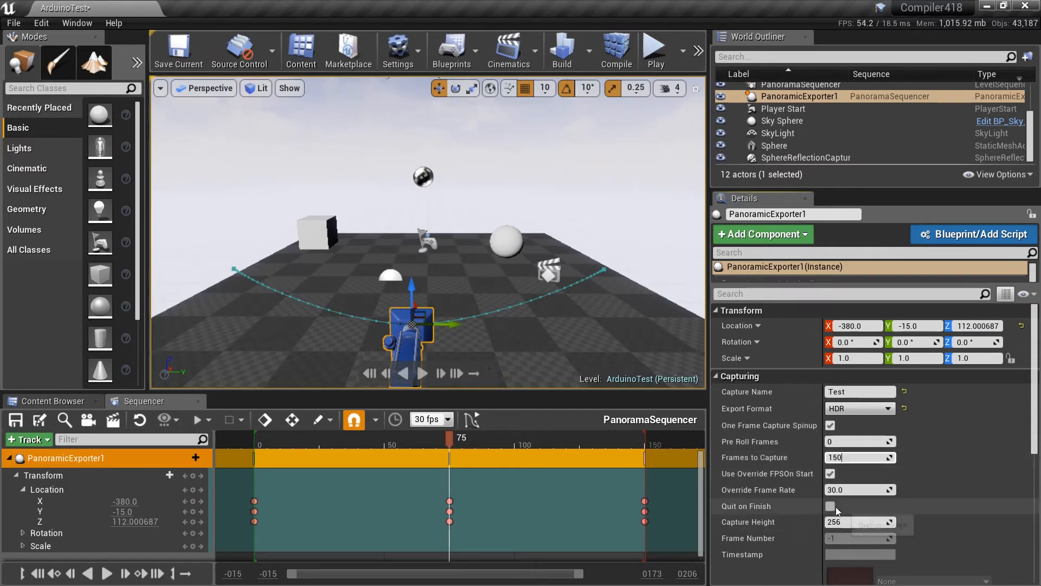
{"action": "mouse_move", "coordinate": [831, 507]}
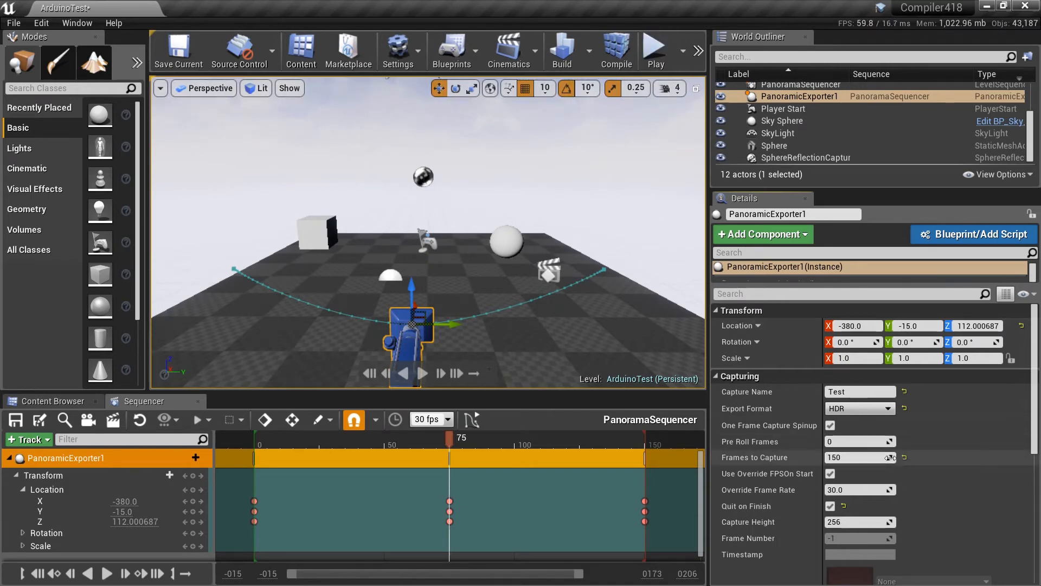
{"action": "mouse_move", "coordinate": [879, 457]}
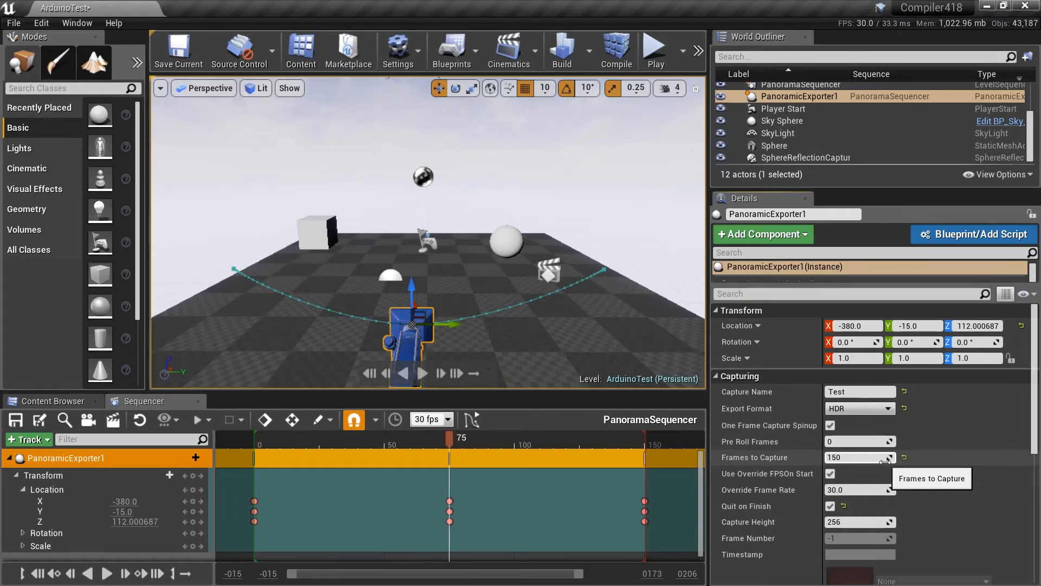
{"action": "mouse_move", "coordinate": [859, 489]}
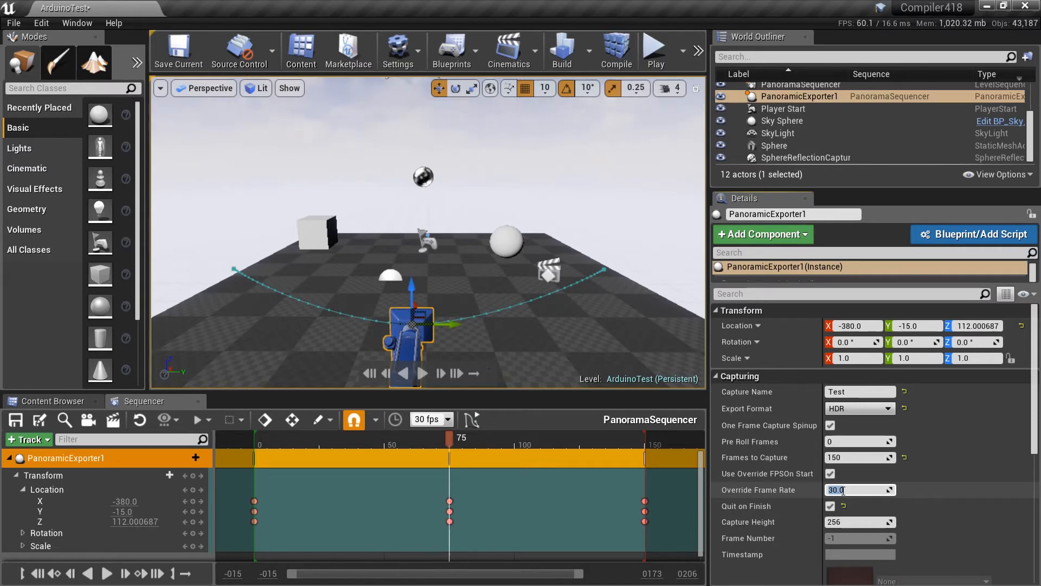
{"action": "type", "text": "60"}
{"action": "left_click", "coordinate": [860, 521]}
{"action": "type", "text": "2160"}
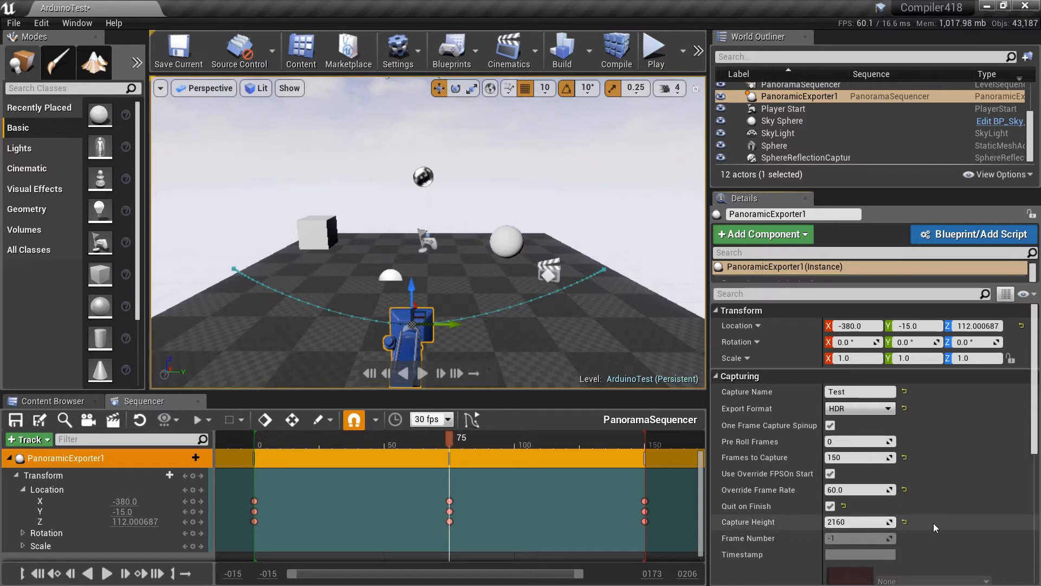
{"action": "mouse_move", "coordinate": [877, 522]}
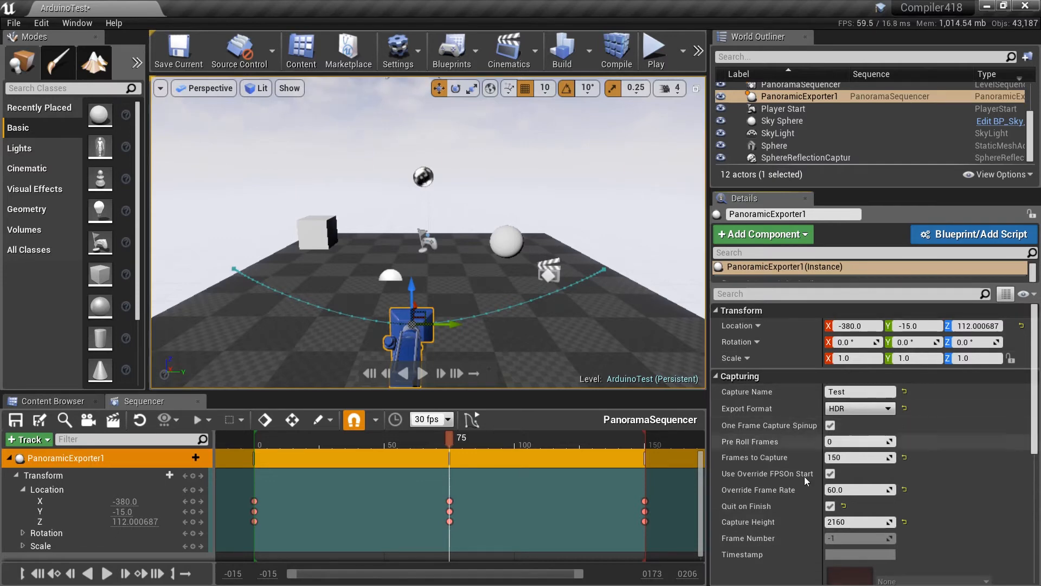
{"action": "mouse_move", "coordinate": [768, 474]}
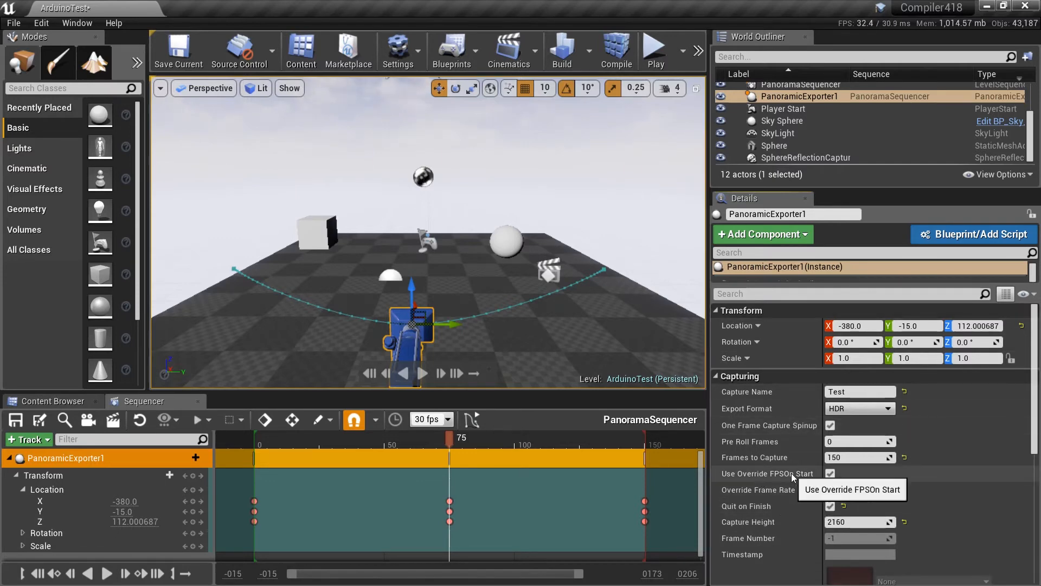
{"action": "left_click", "coordinate": [830, 474]}
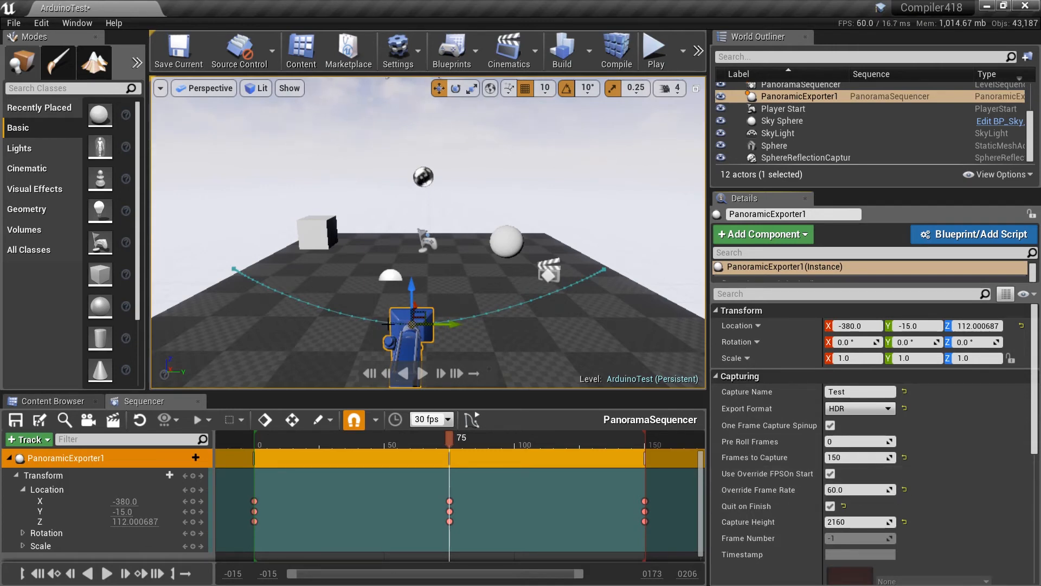
{"action": "mouse_move", "coordinate": [422, 327]}
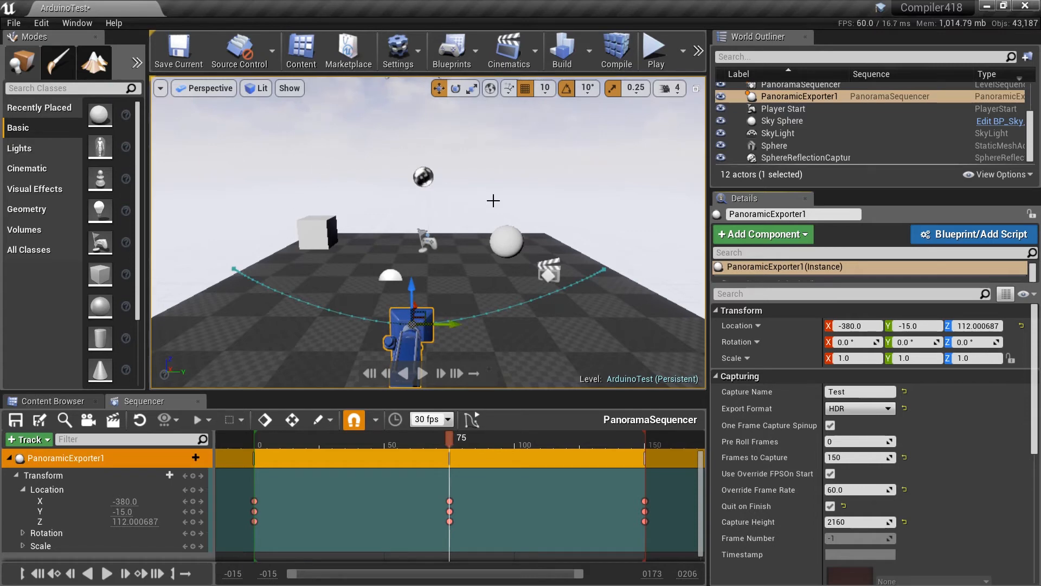
{"action": "mouse_move", "coordinate": [423, 244]}
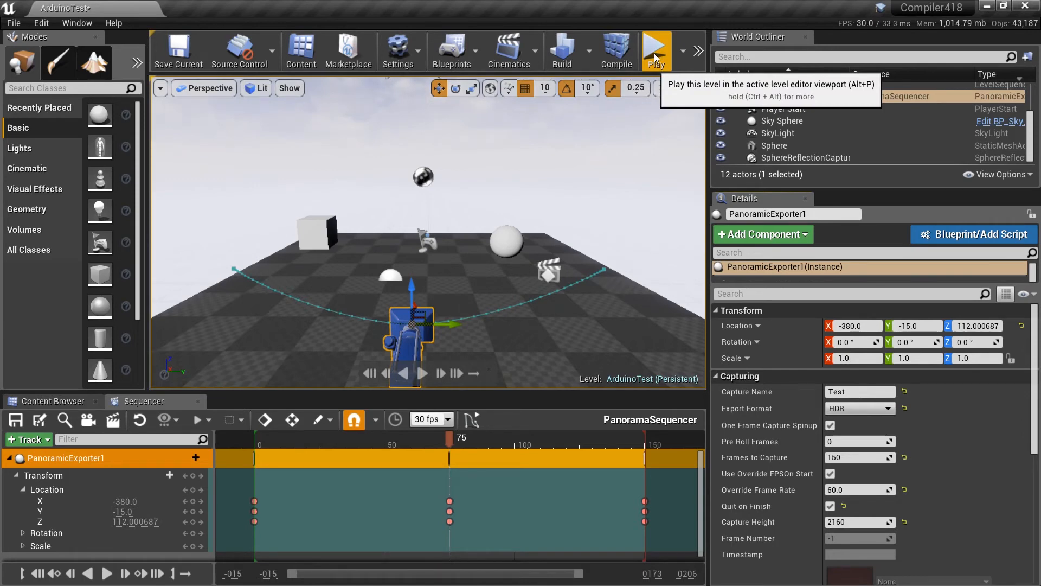
Step: Start the play session so PanoramaSequencer runs and frames are captured
{"action": "left_click", "coordinate": [655, 50]}
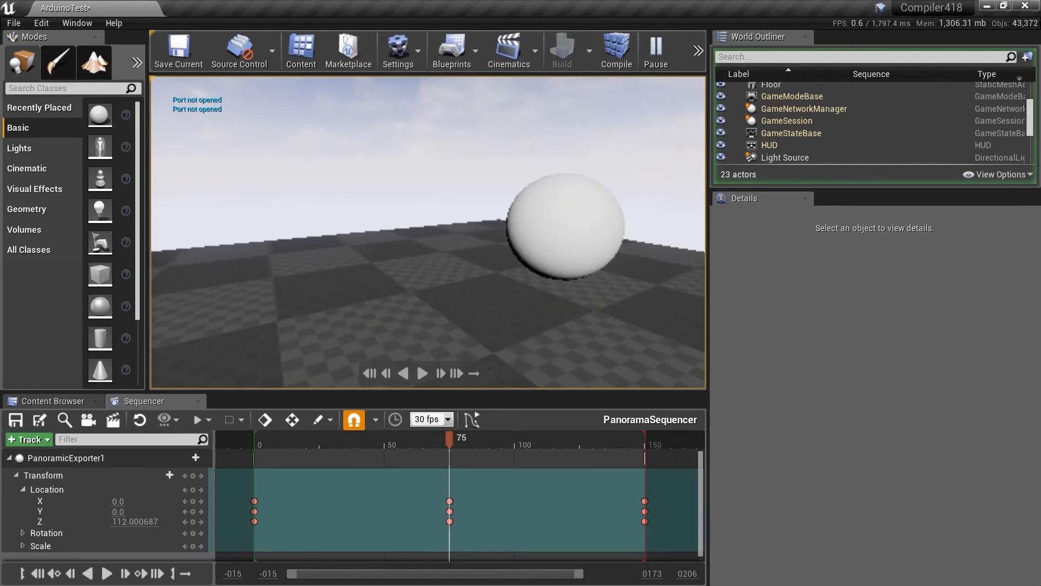
Step: Stop the play session, briefly view the Level Blueprint, and close it again
{"action": "left_click", "coordinate": [655, 51]}
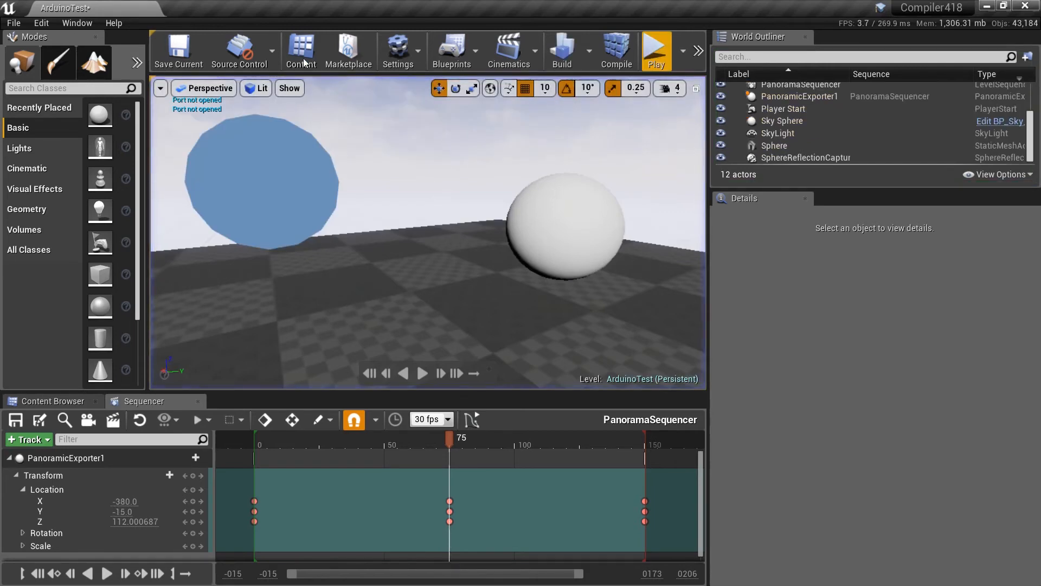
{"action": "left_click", "coordinate": [452, 50]}
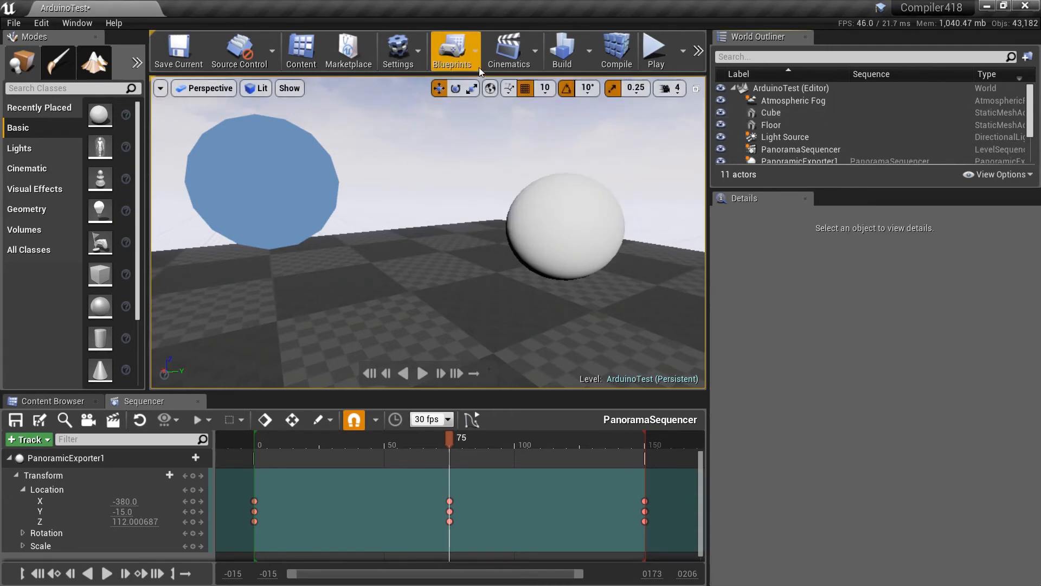
{"action": "left_click", "coordinate": [454, 50]}
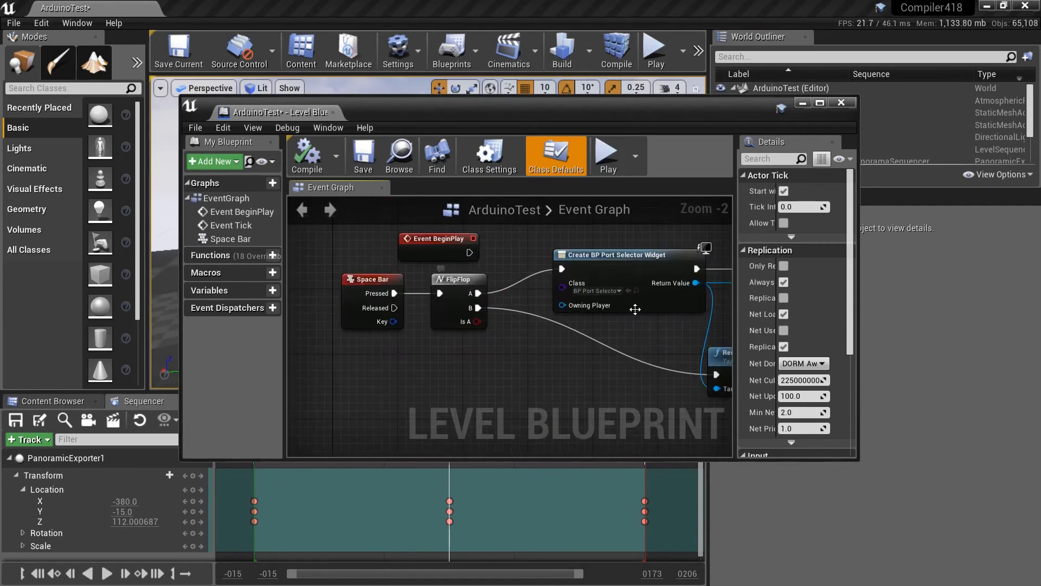
{"action": "left_click", "coordinate": [842, 102]}
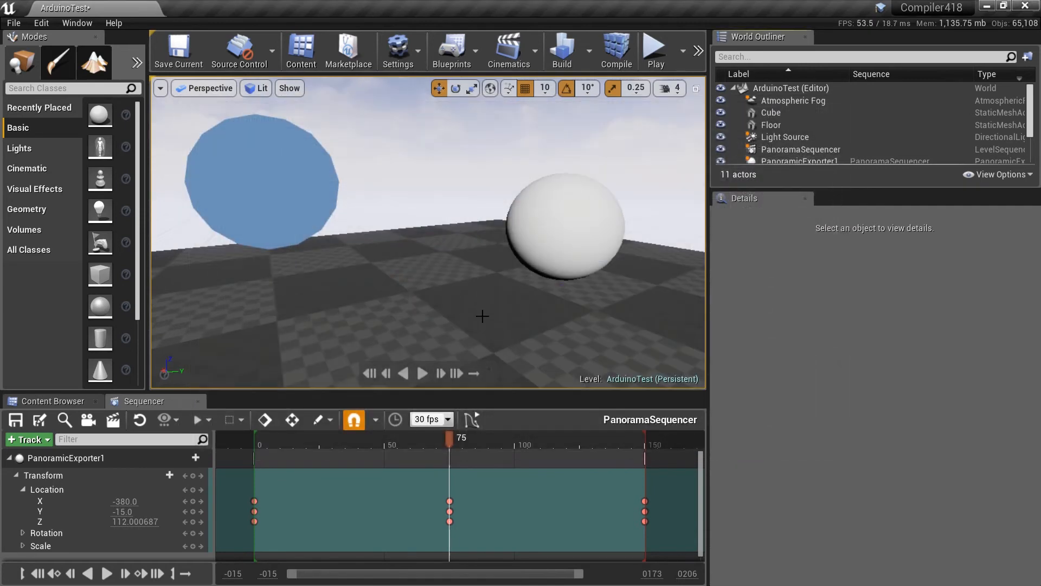
{"action": "mouse_move", "coordinate": [434, 241]}
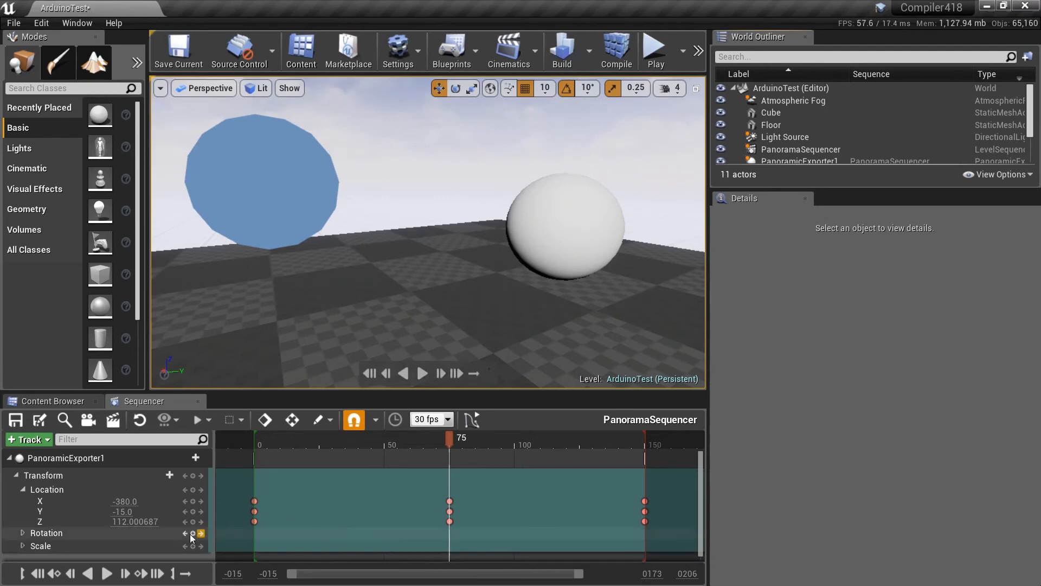
Step: Show the ArduinoTest map from the Content Browser in Explorer
{"action": "left_click", "coordinate": [52, 400]}
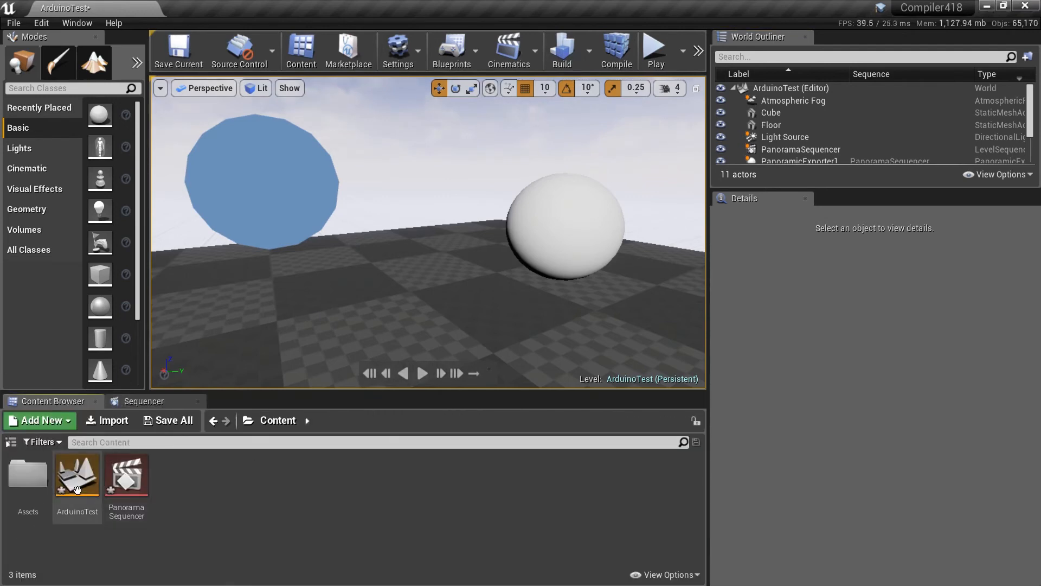
{"action": "right_click", "coordinate": [126, 474]}
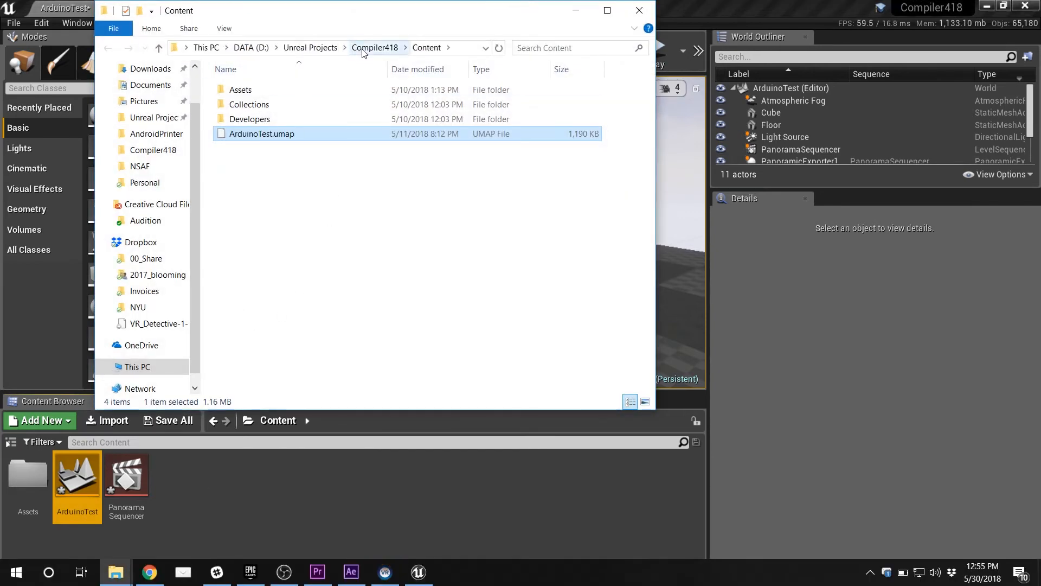
Step: Browse Compiler418/Saved/Panoramas to the Test folder of HDR frames, then switch to After Effects
{"action": "left_click", "coordinate": [375, 47]}
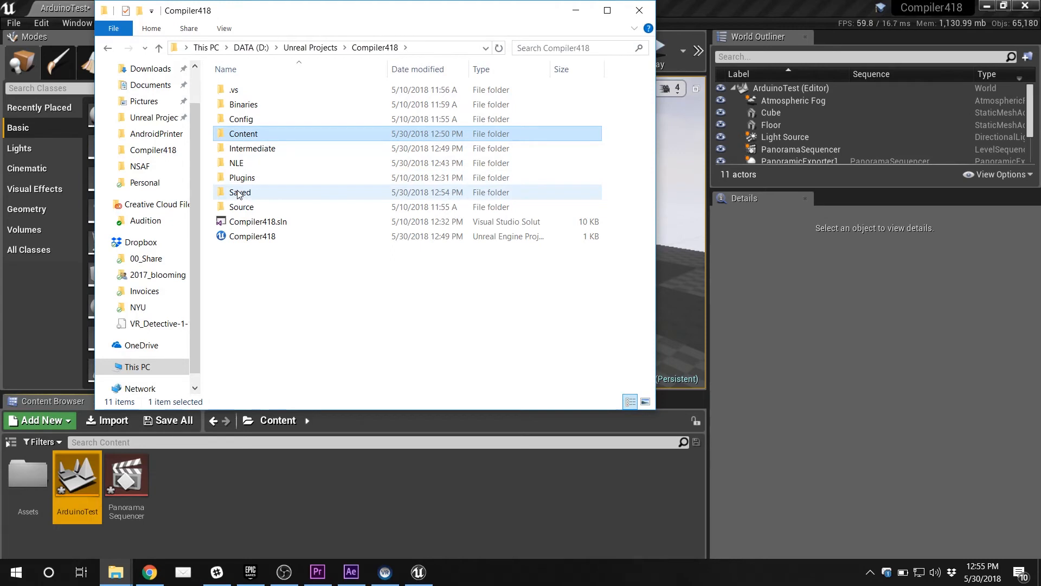
{"action": "left_click", "coordinate": [241, 192]}
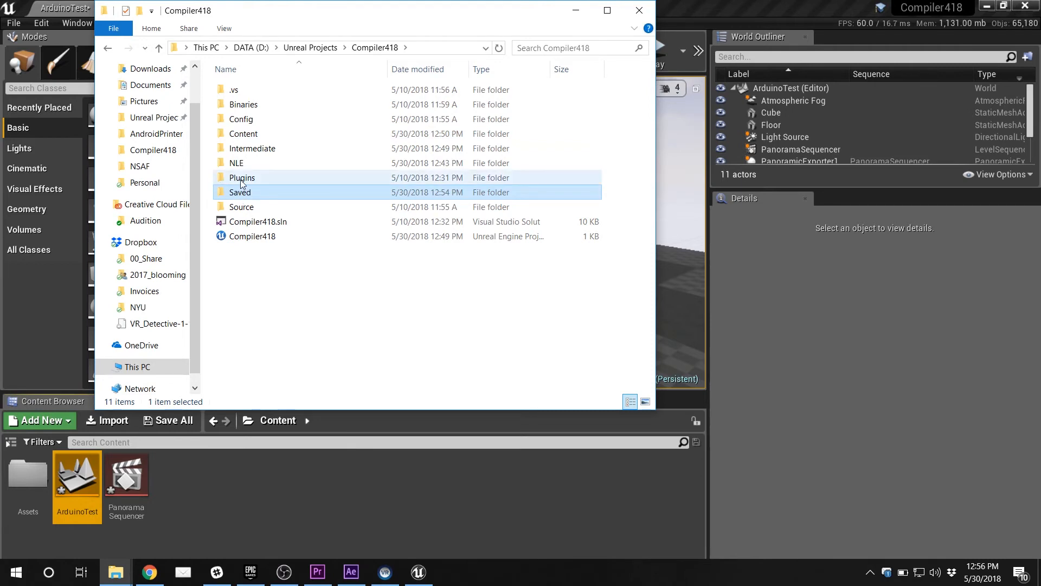
{"action": "double_click", "coordinate": [241, 192]}
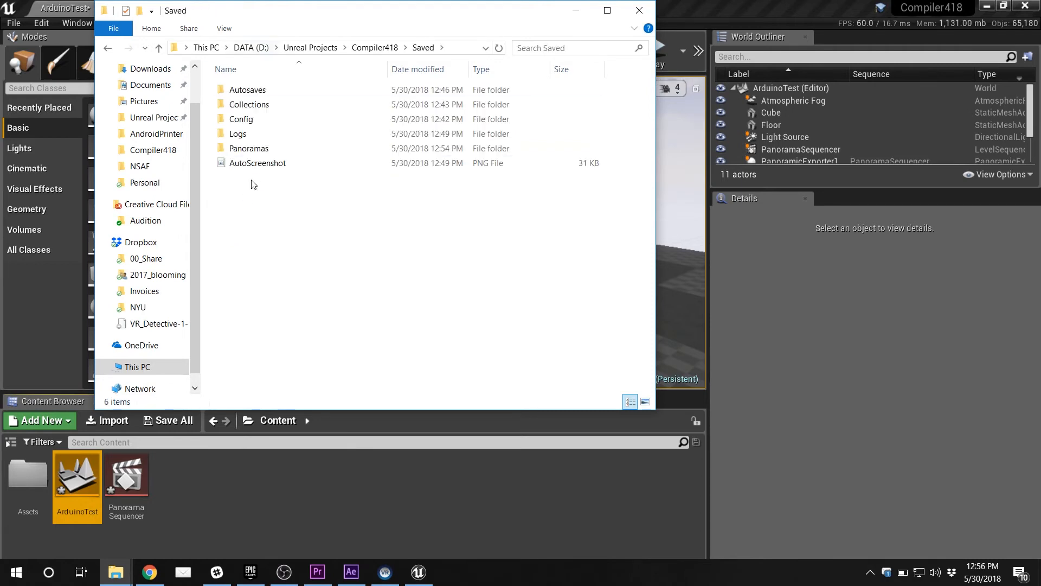
{"action": "left_click", "coordinate": [258, 162]}
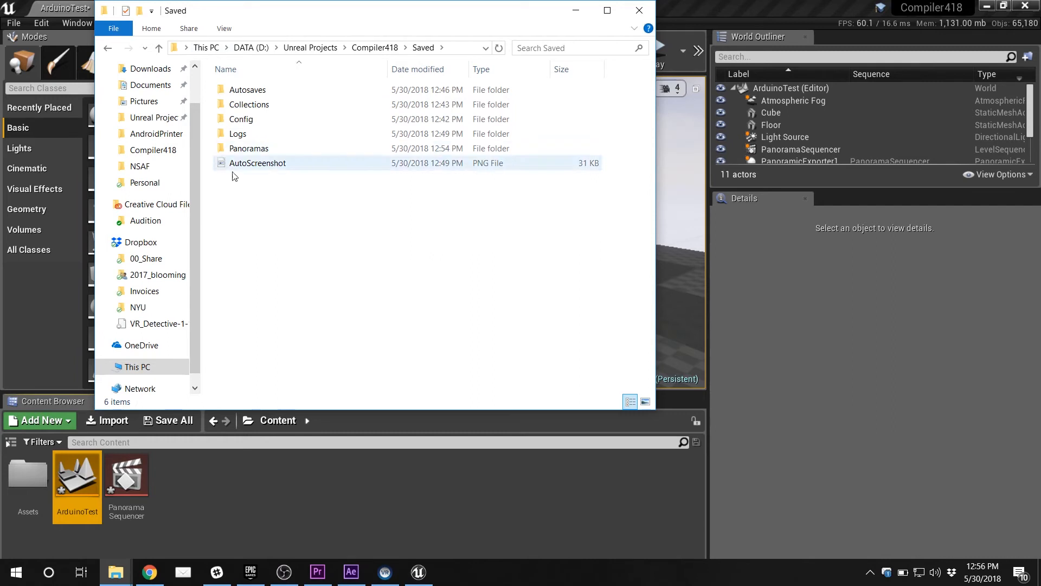
{"action": "mouse_move", "coordinate": [250, 148]}
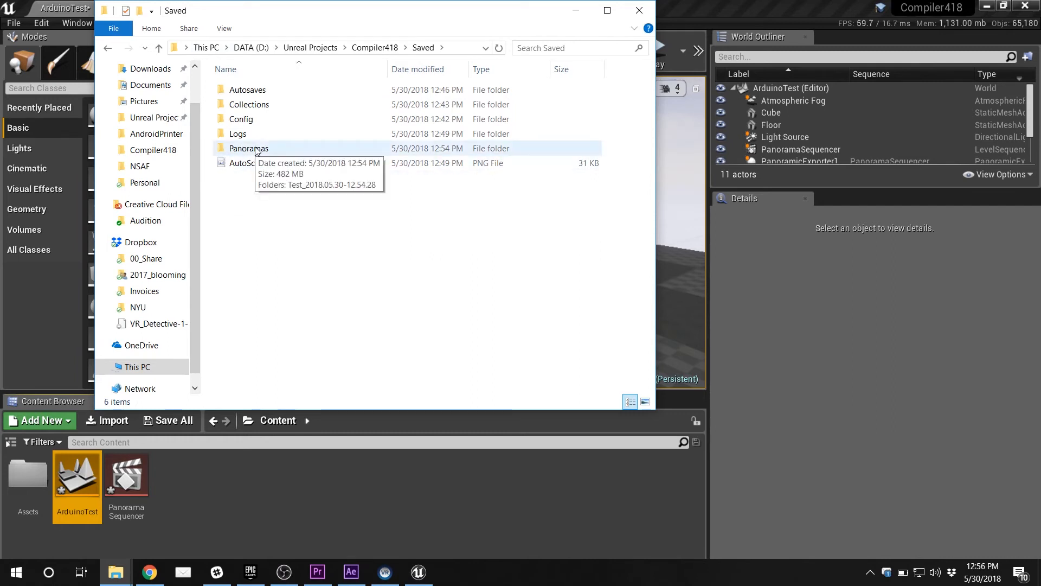
{"action": "double_click", "coordinate": [250, 148]}
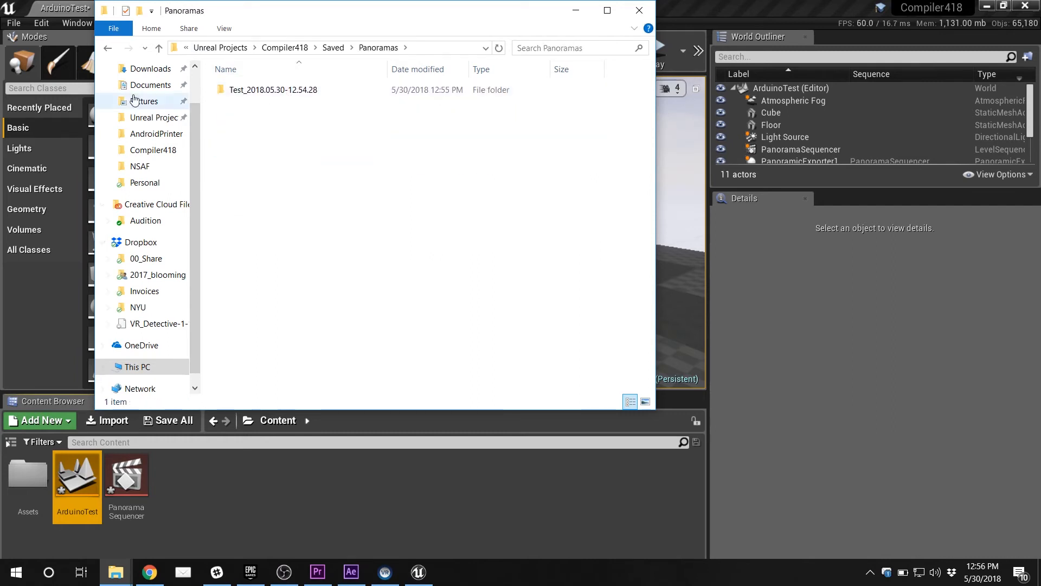
{"action": "double_click", "coordinate": [273, 90]}
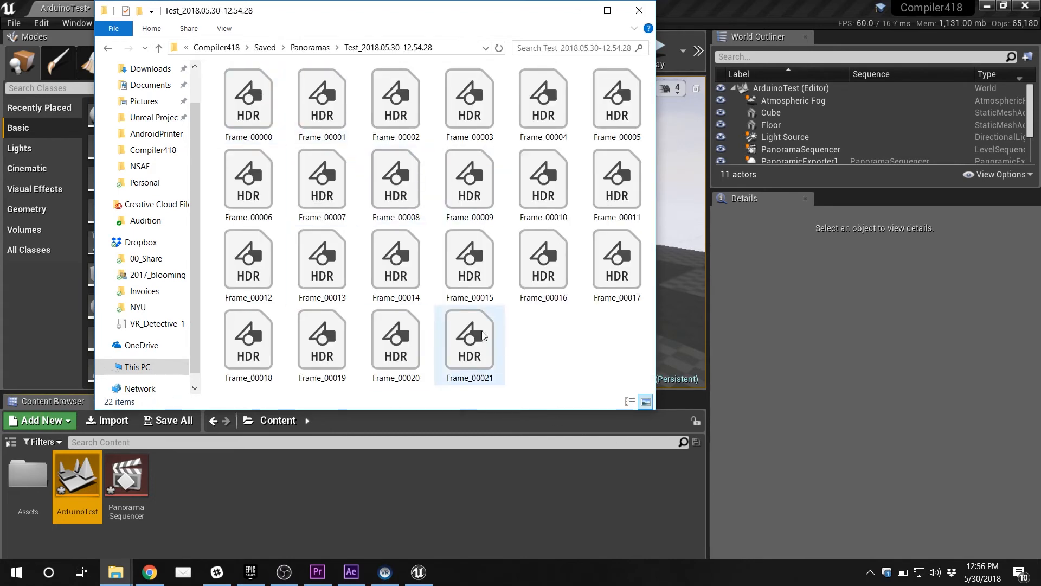
{"action": "left_click", "coordinate": [395, 259]}
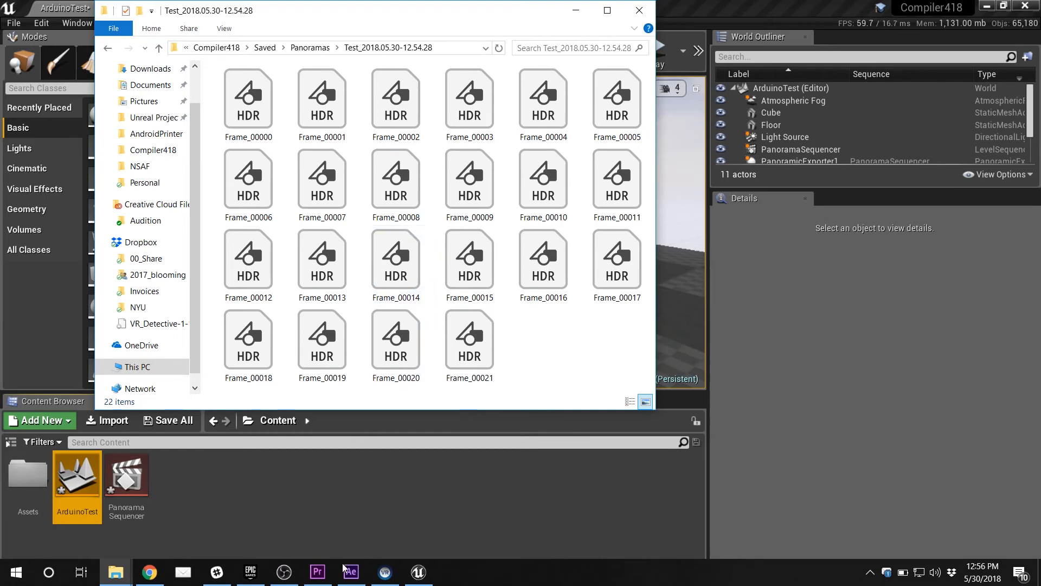
{"action": "left_click", "coordinate": [350, 571]}
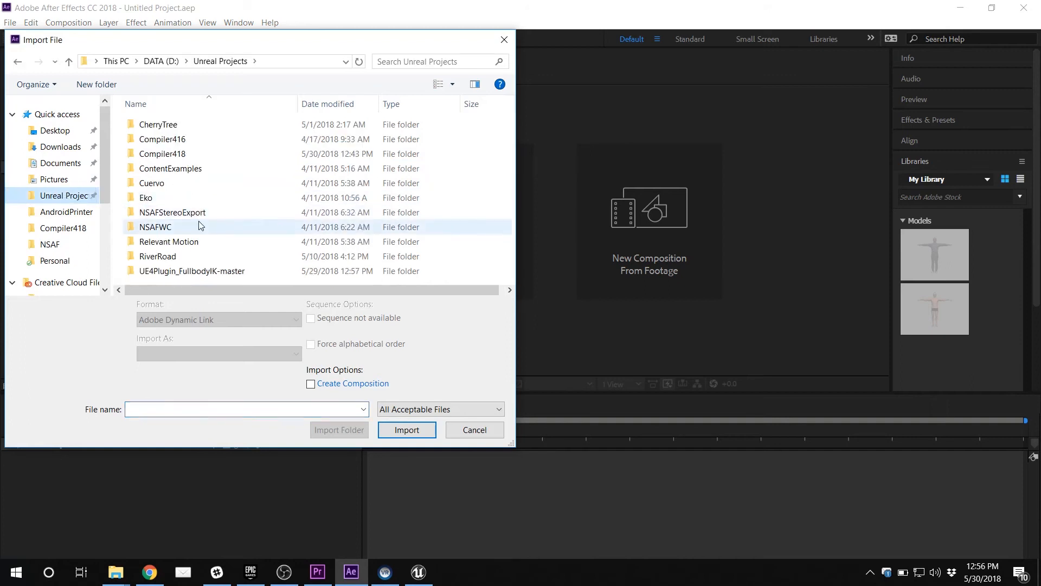
Step: Browse to Compiler418/Saved/Panoramas/Test and import the frames as a Radiance sequence
{"action": "double_click", "coordinate": [162, 153]}
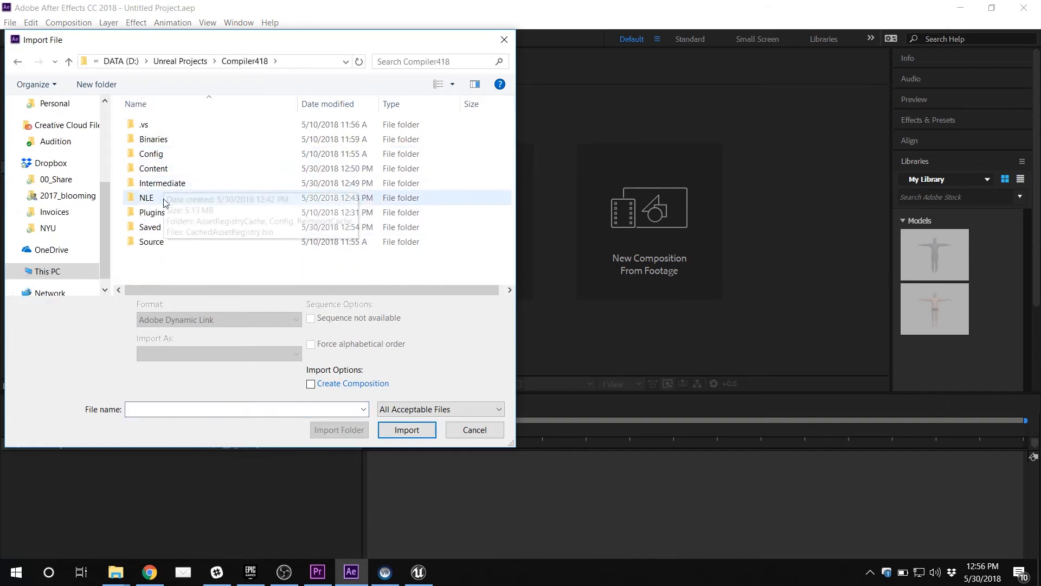
{"action": "left_click", "coordinate": [150, 227]}
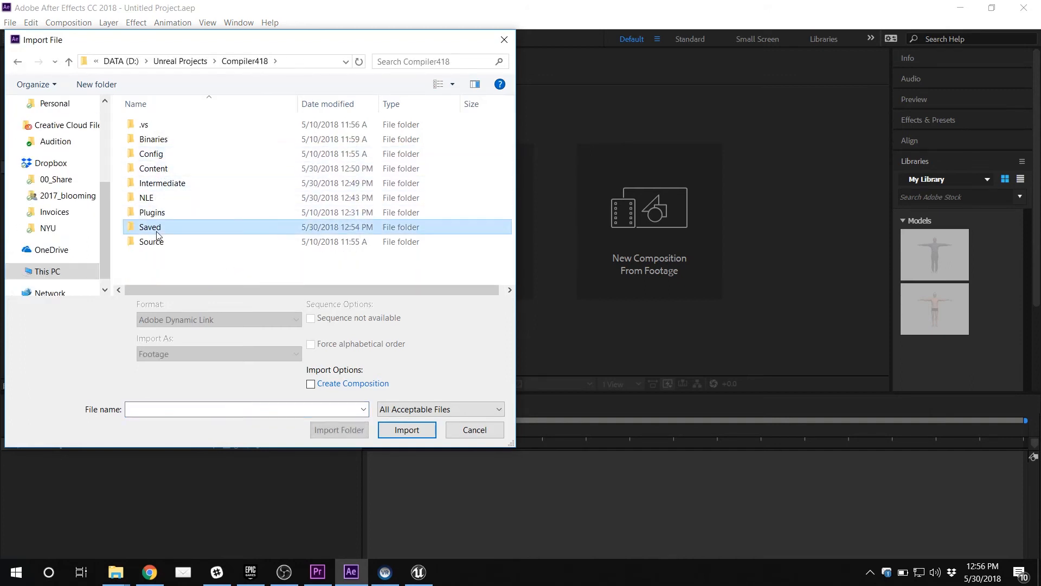
{"action": "double_click", "coordinate": [150, 227]}
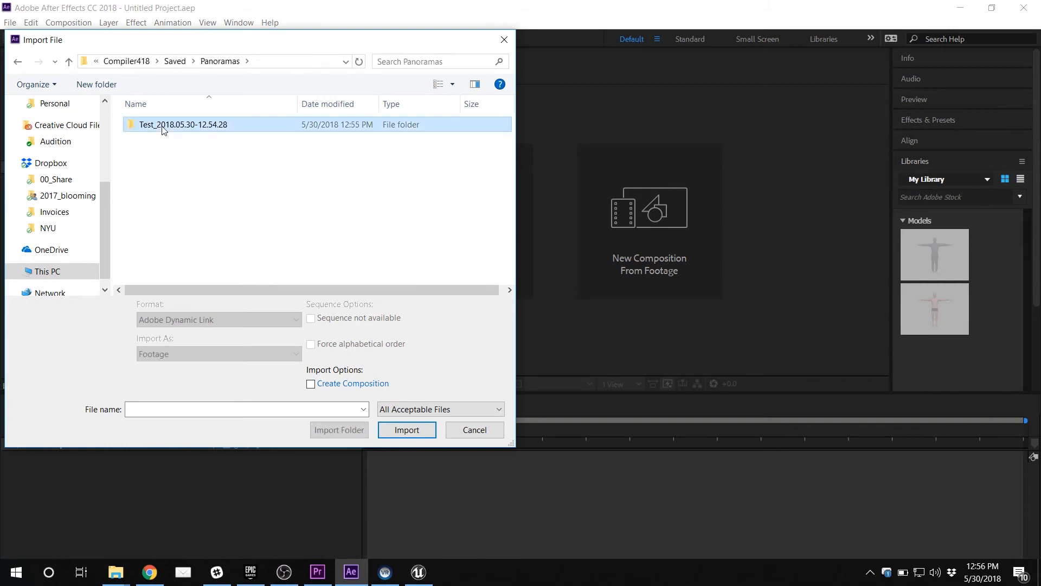
{"action": "double_click", "coordinate": [182, 123]}
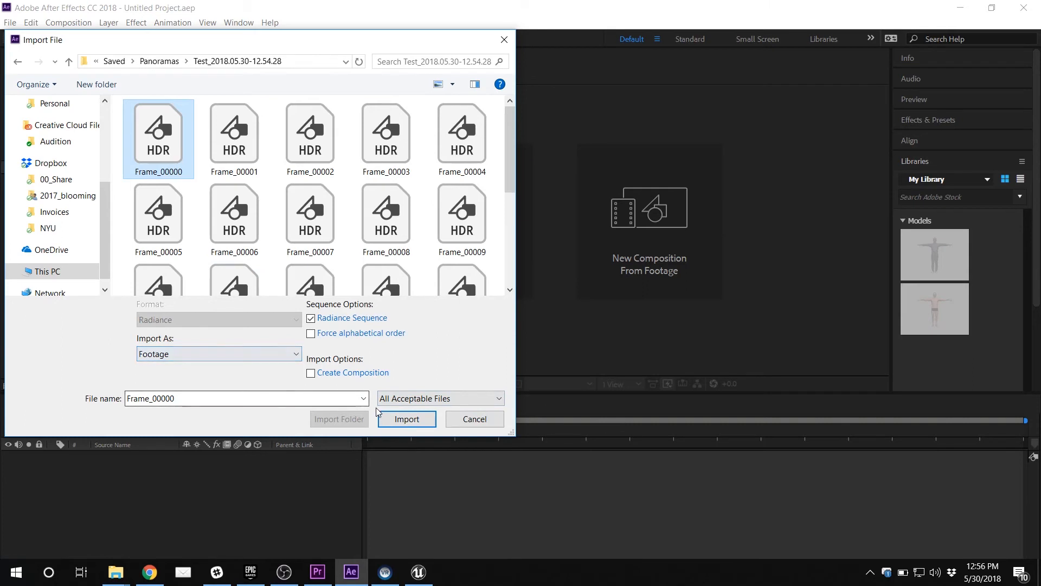
{"action": "left_click", "coordinate": [405, 418]}
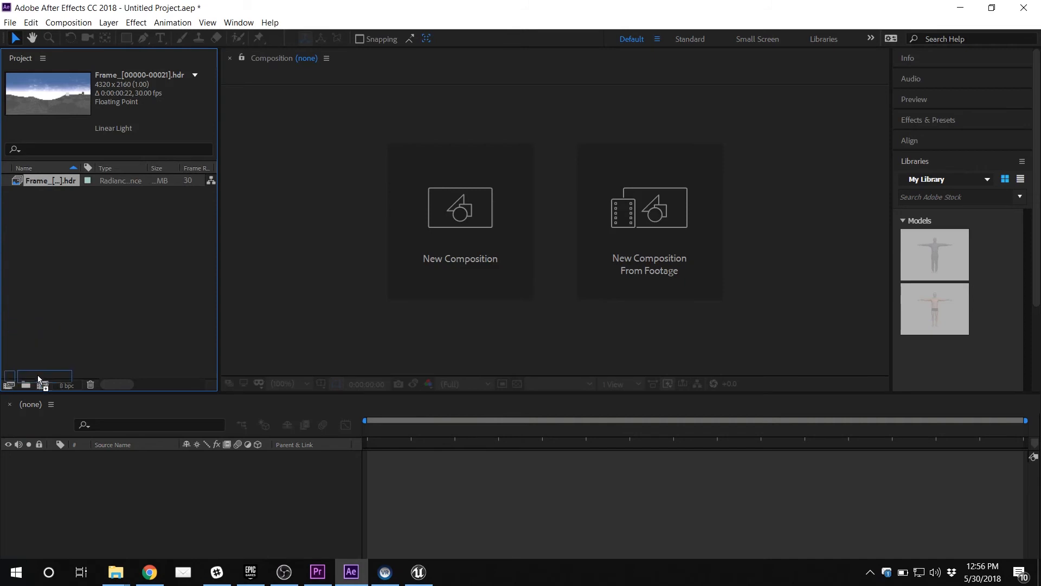
Step: Create the Frame composition from the HDR sequence and scrub through its panorama frames
{"action": "left_click", "coordinate": [42, 385]}
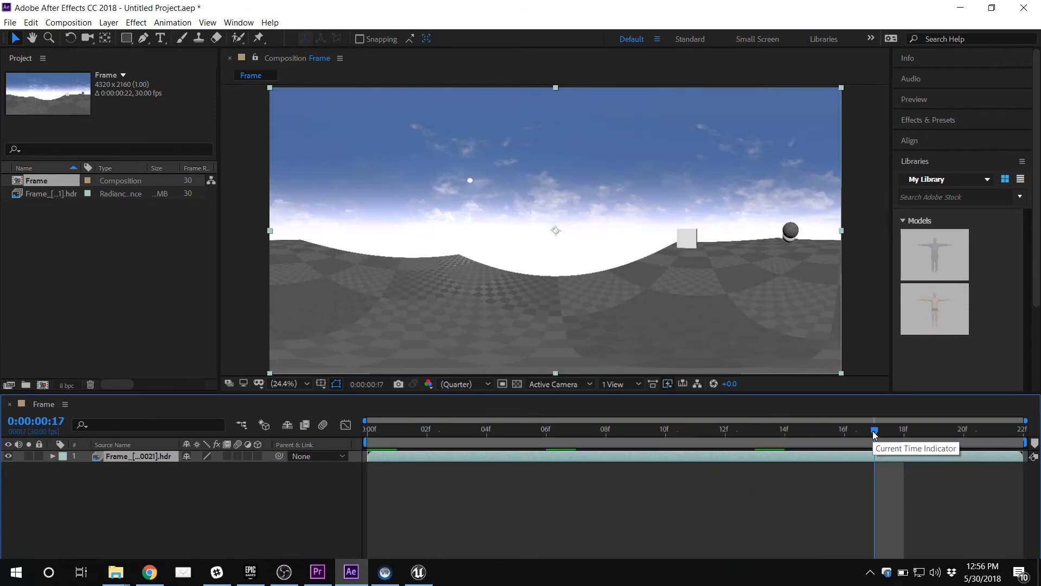
{"action": "left_click_drag", "start_coordinate": [875, 432], "coordinate": [991, 432]}
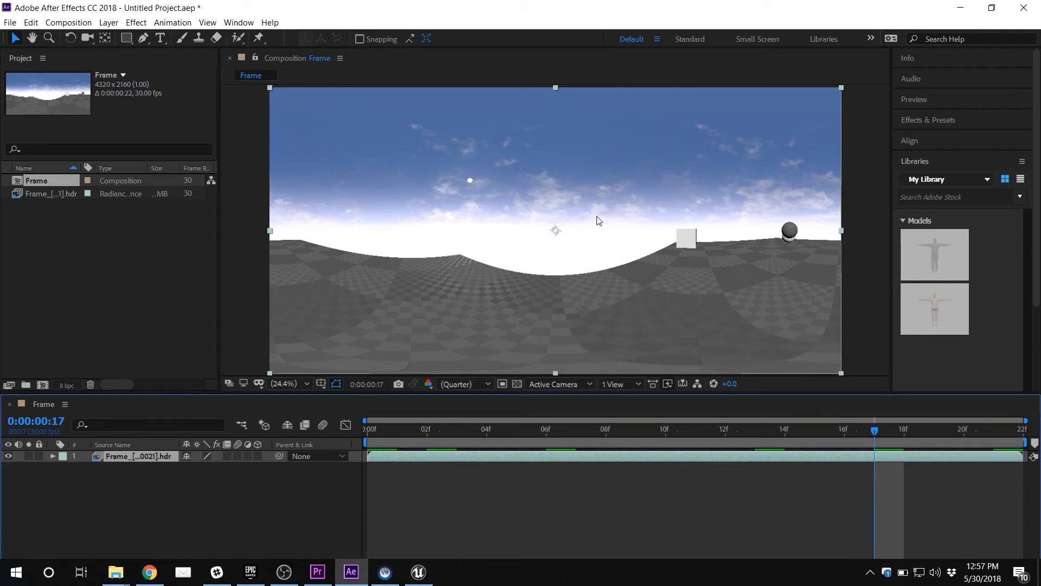
{"action": "mouse_move", "coordinate": [545, 248]}
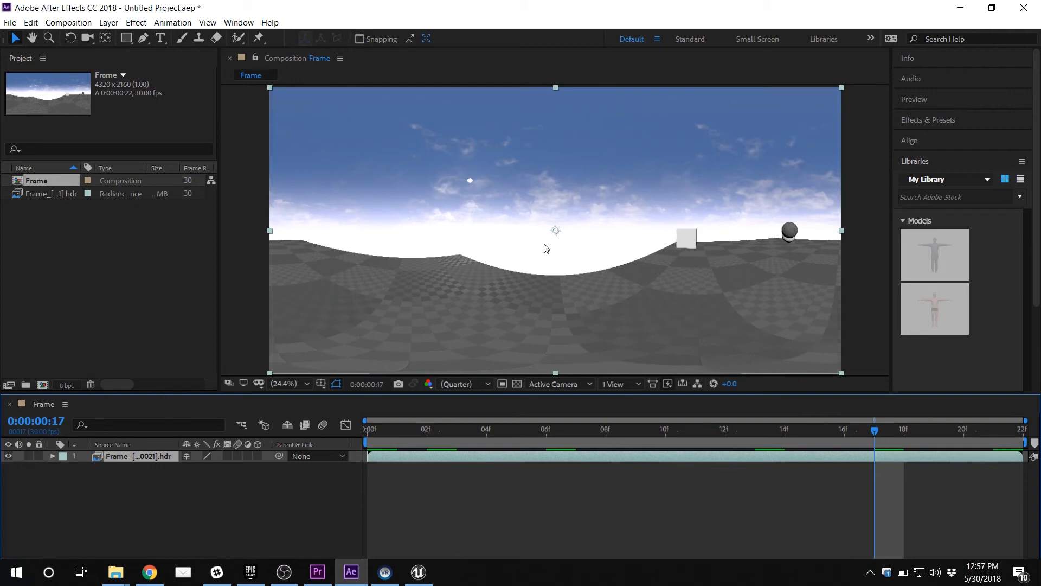
{"action": "mouse_move", "coordinate": [693, 232]}
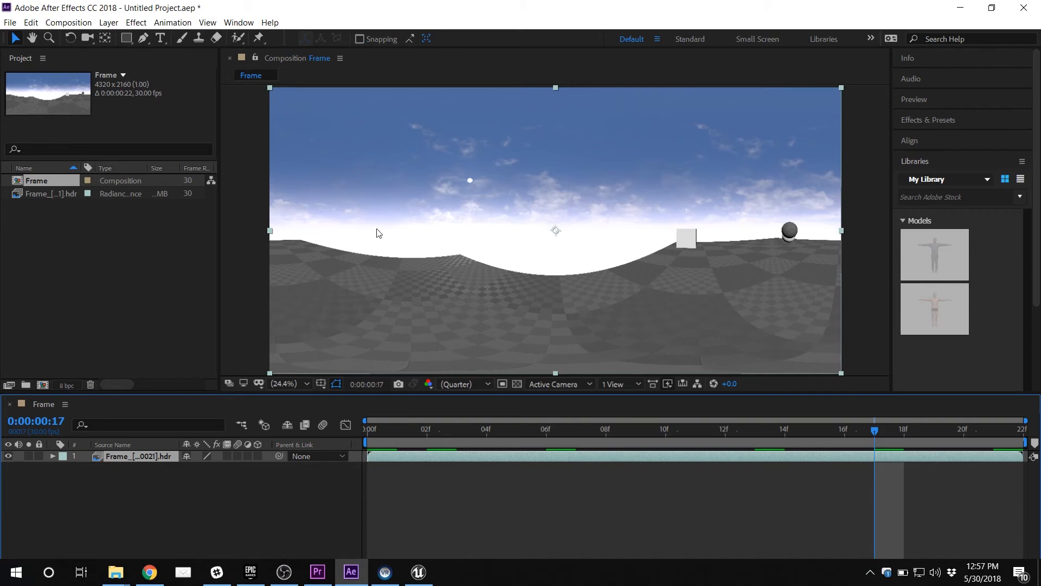
{"action": "mouse_move", "coordinate": [262, 222]}
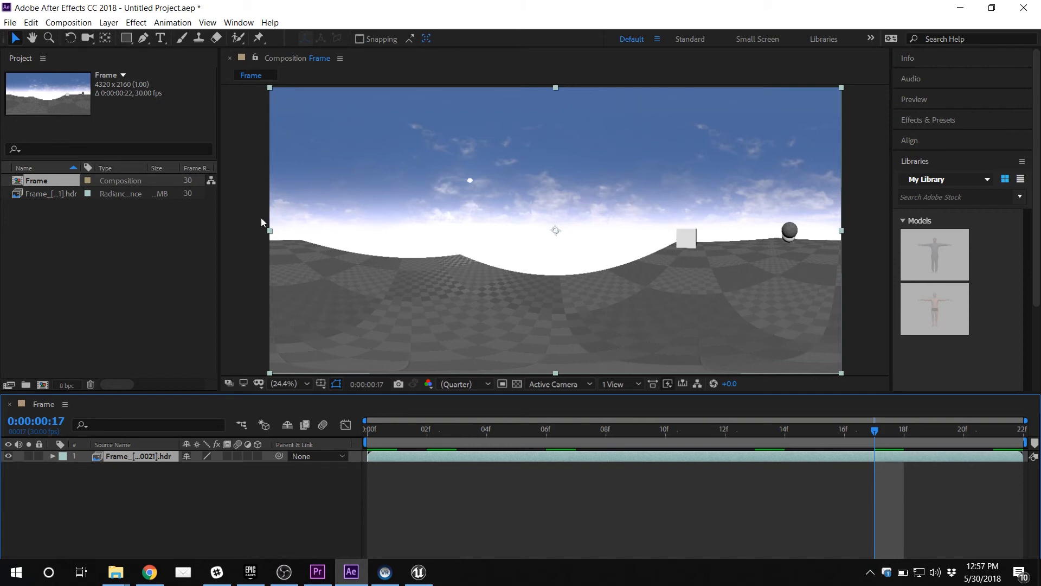
{"action": "mouse_move", "coordinate": [135, 138]}
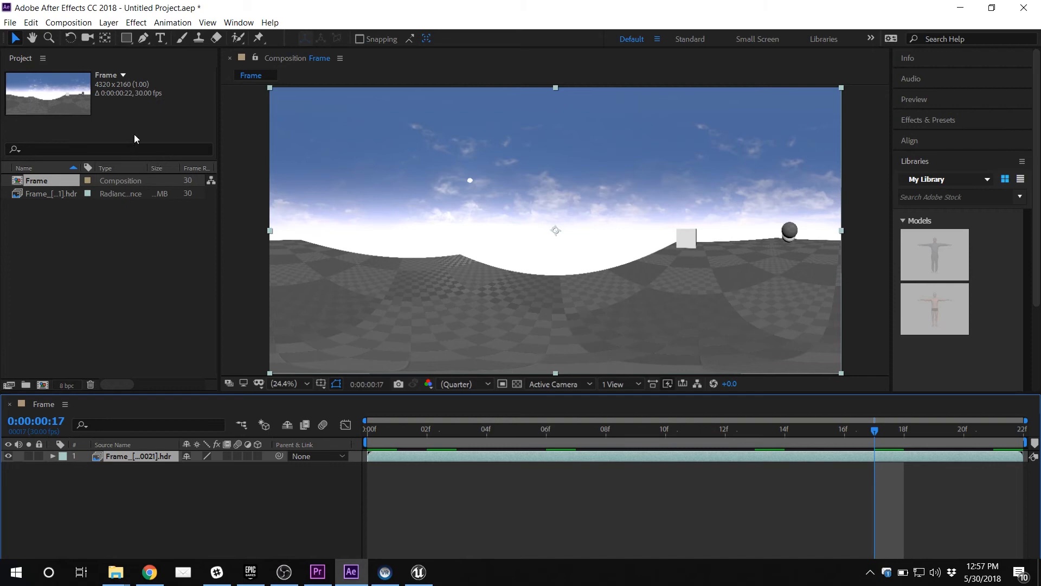
Step: Browse the Composition and Edit menus looking for Add to Adobe Media Encoder Queue
{"action": "left_click", "coordinate": [67, 22]}
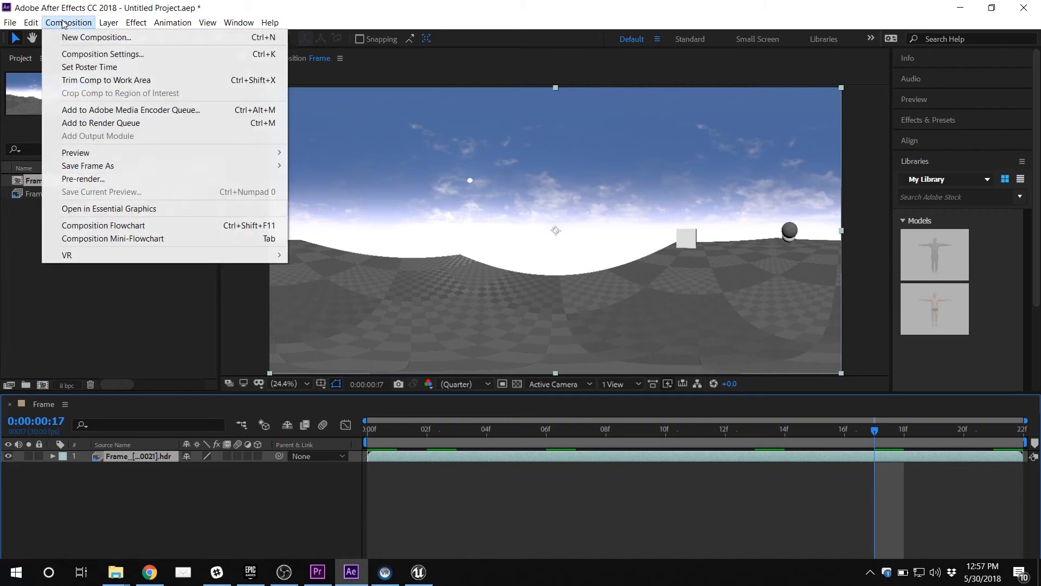
{"action": "left_click", "coordinate": [31, 21]}
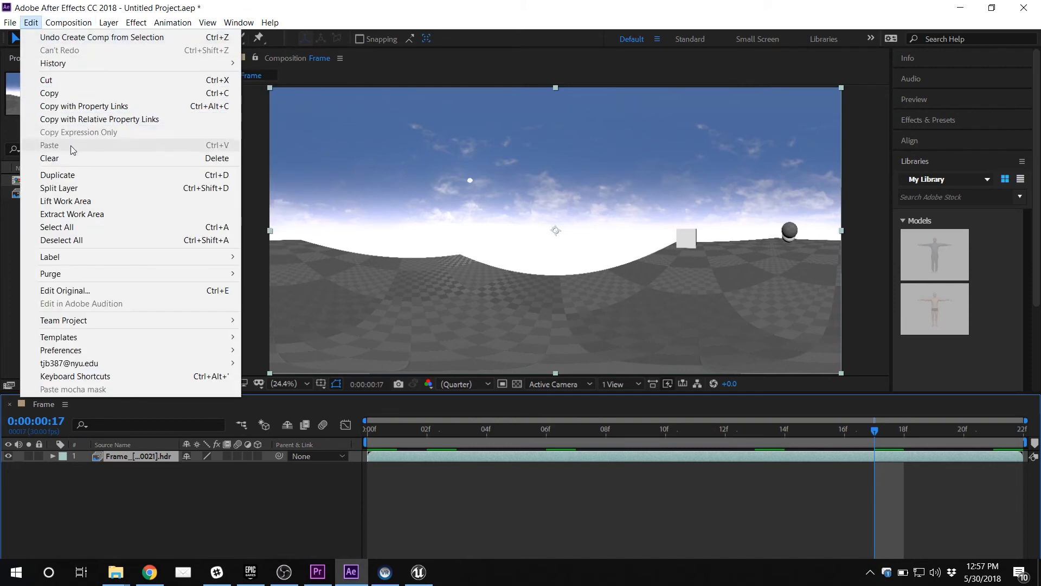
{"action": "left_click", "coordinate": [67, 22]}
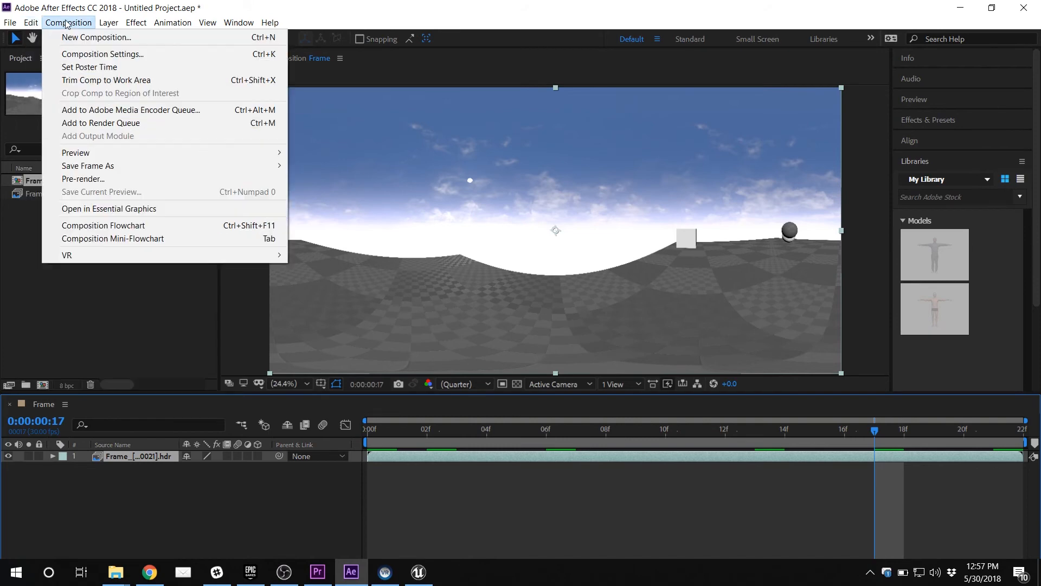
{"action": "mouse_move", "coordinate": [130, 110]}
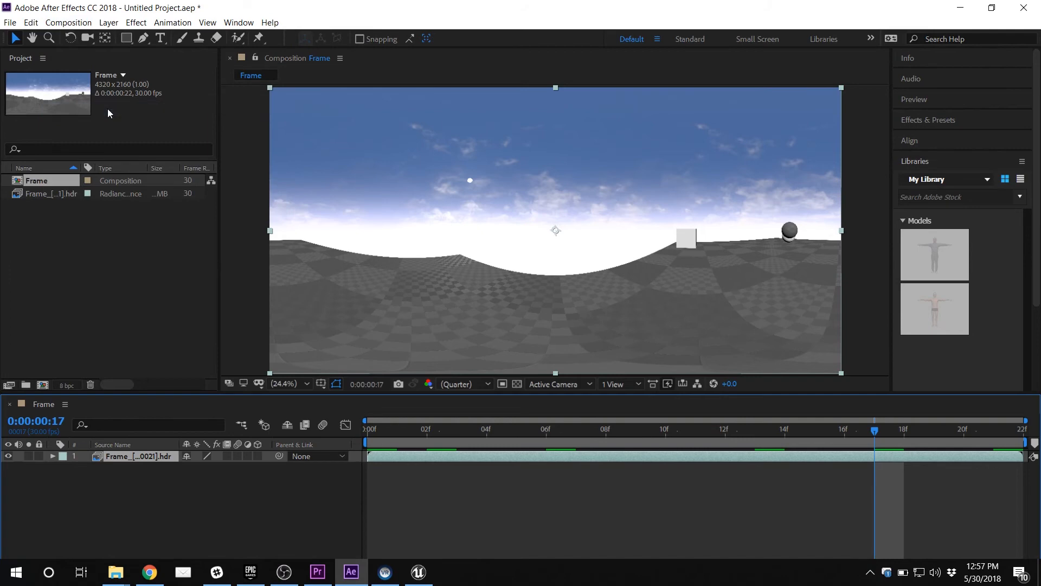
{"action": "mouse_move", "coordinate": [368, 551]}
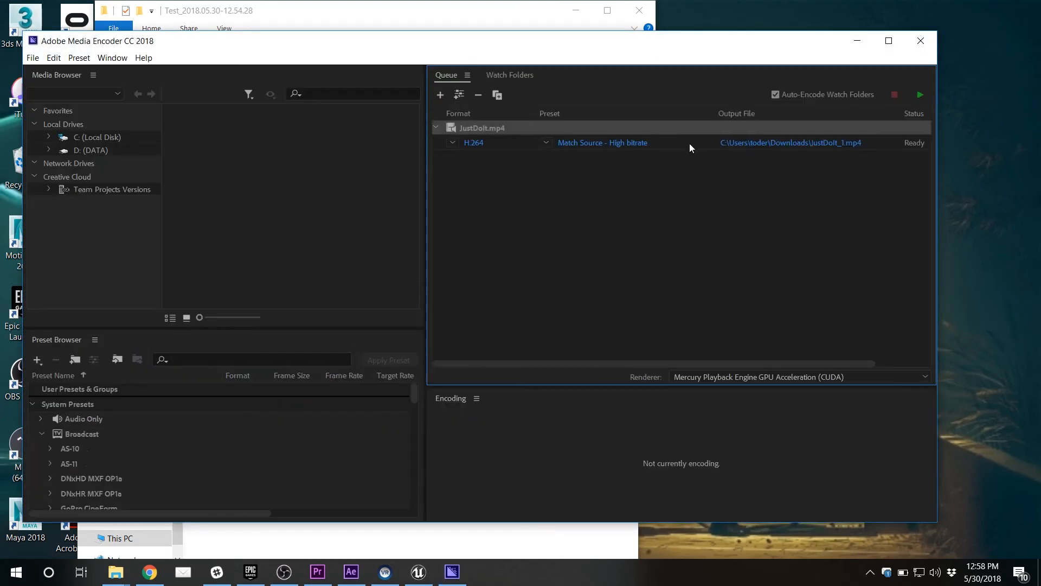
Step: Remove the old JustDoIt.mp4 job from the Media Encoder queue and confirm
{"action": "left_click", "coordinate": [477, 94]}
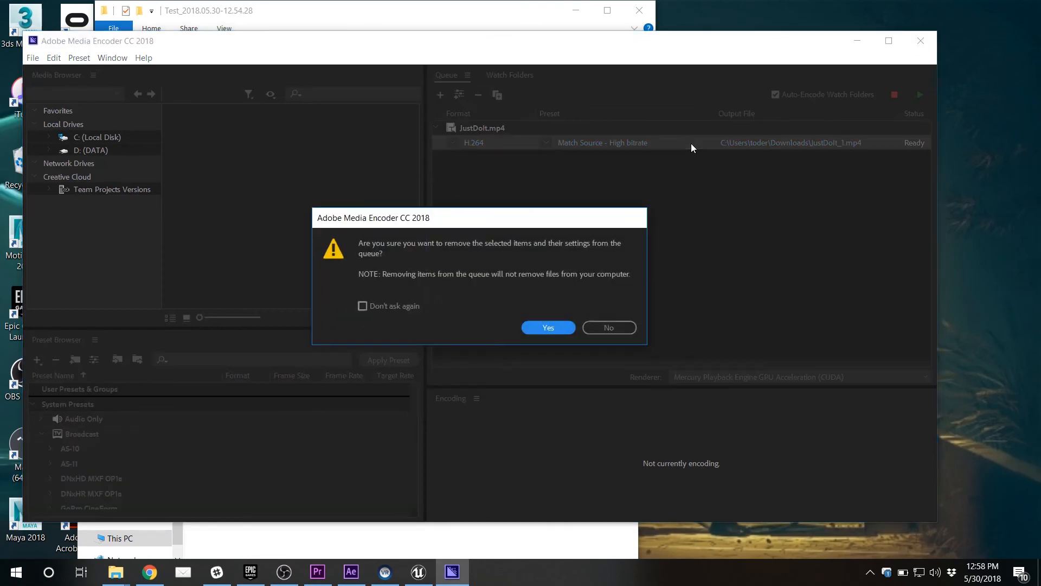
{"action": "left_click", "coordinate": [547, 326]}
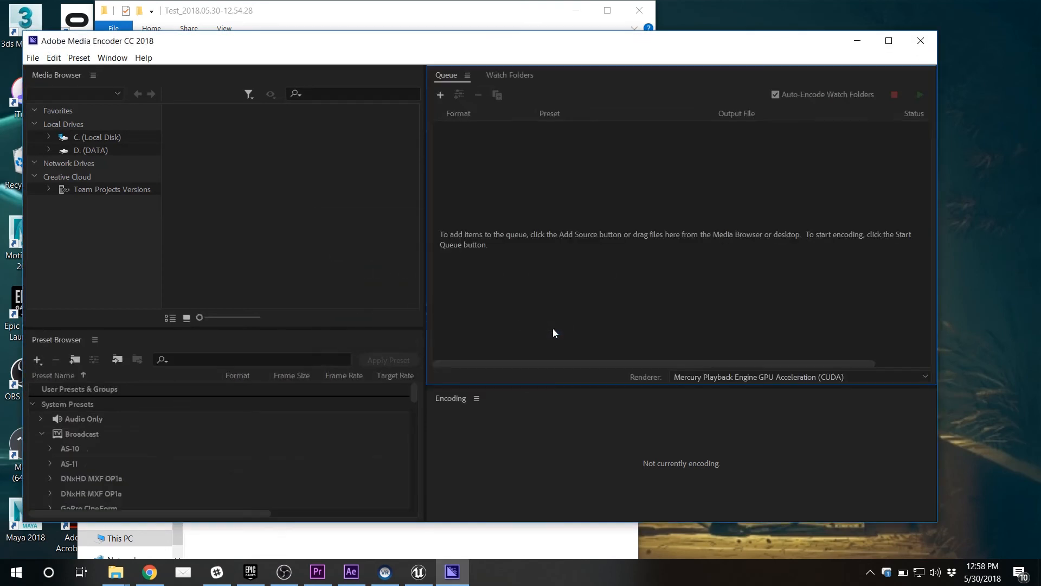
{"action": "mouse_move", "coordinate": [386, 572]}
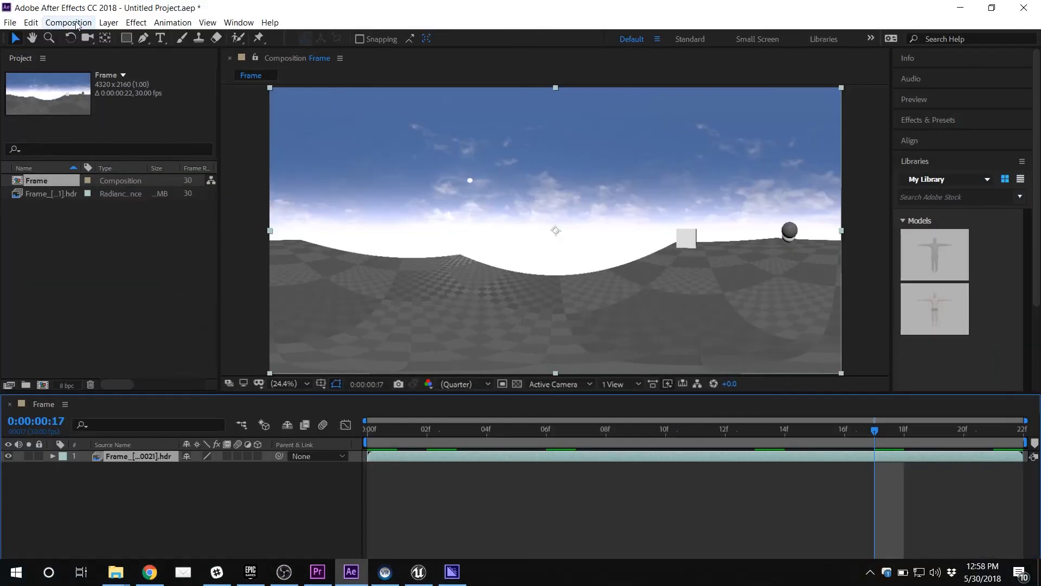
Step: Queue the Frame composition via Add to Adobe Media Encoder Queue and select the duplicate Frame job
{"action": "left_click", "coordinate": [67, 21]}
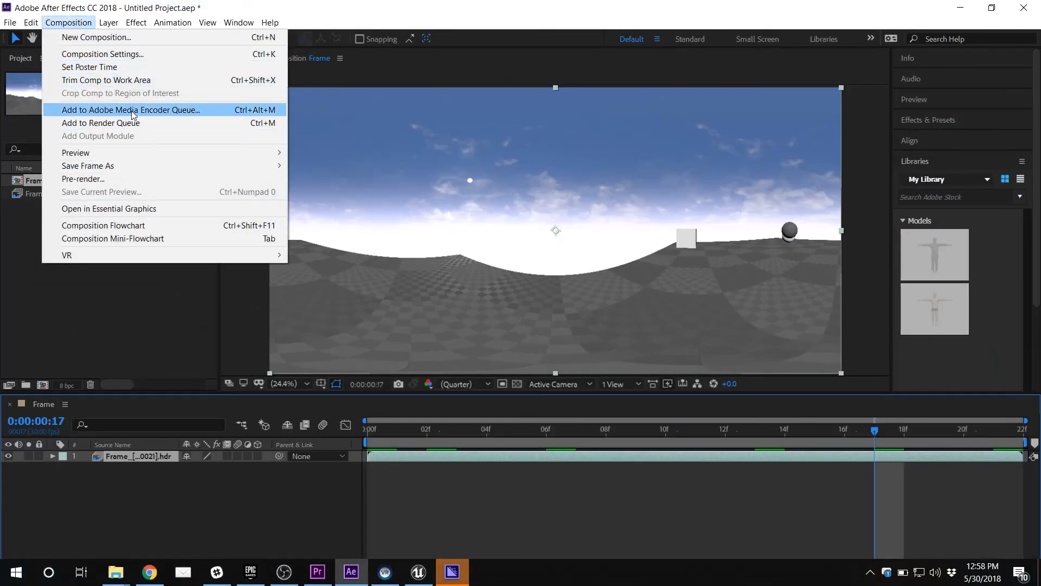
{"action": "left_click", "coordinate": [131, 110]}
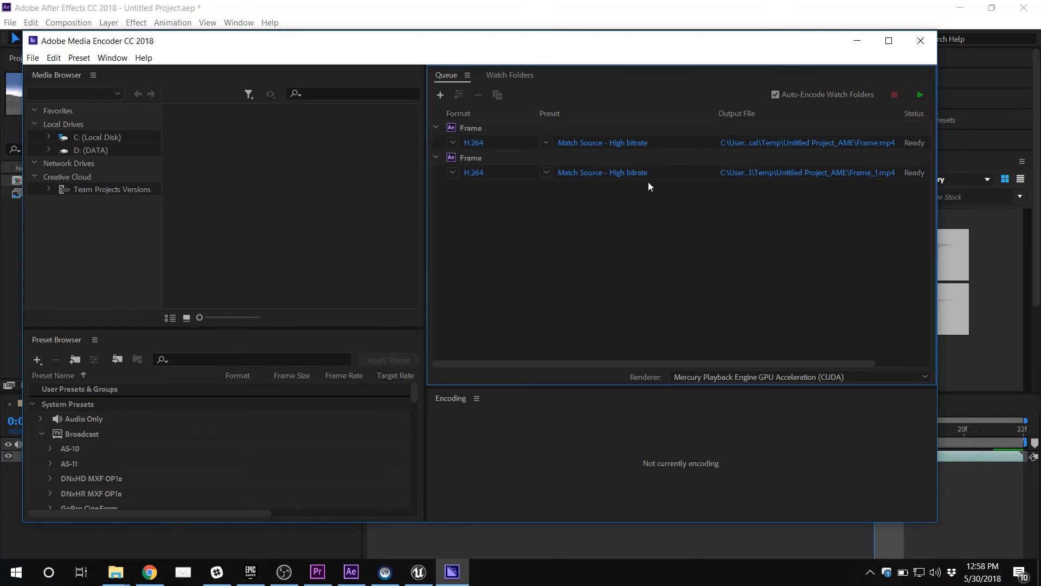
{"action": "left_click", "coordinate": [674, 142]}
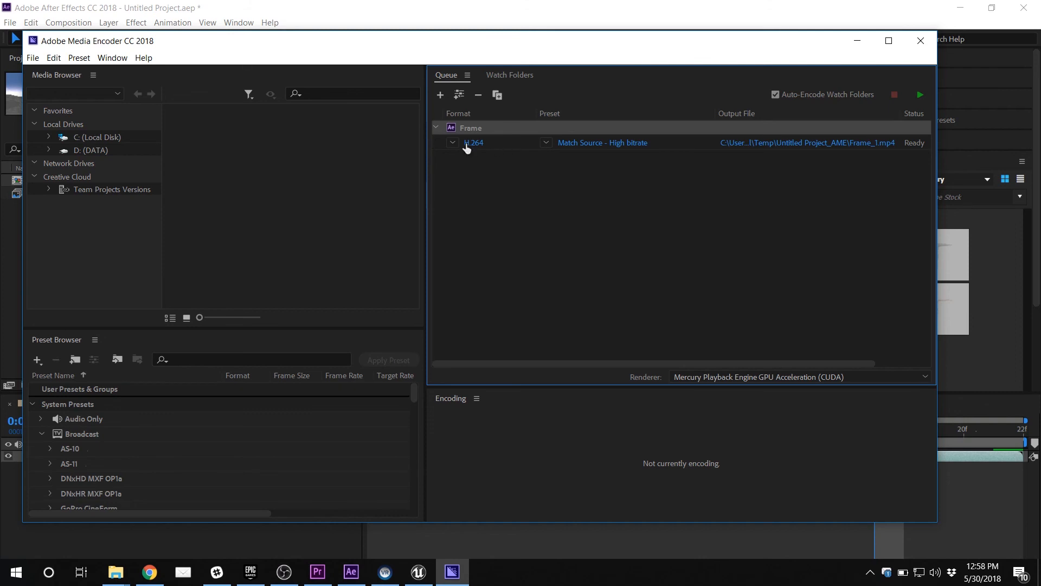
{"action": "mouse_move", "coordinate": [473, 143]}
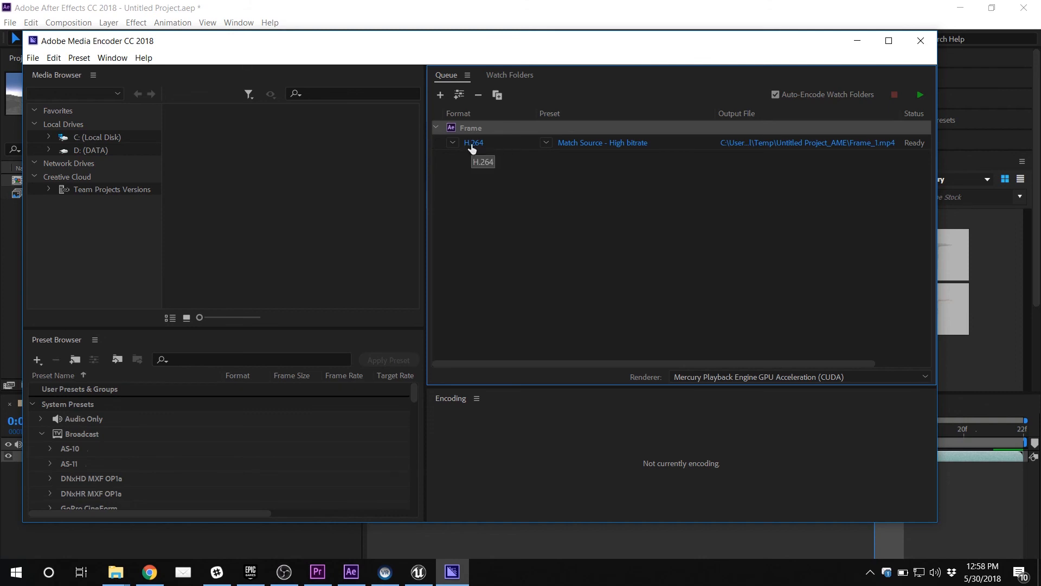
{"action": "left_click", "coordinate": [919, 94]}
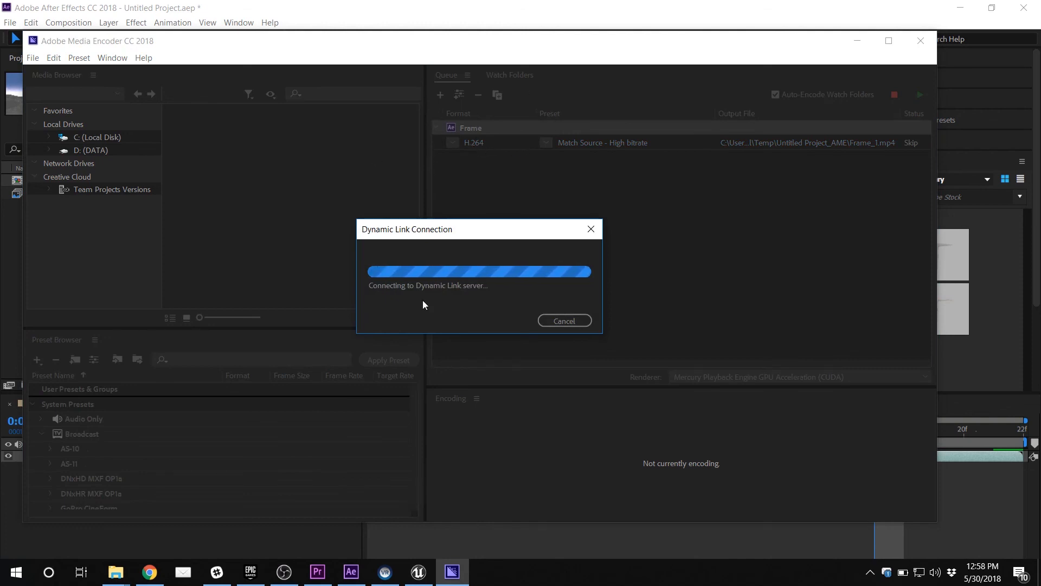
{"action": "mouse_move", "coordinate": [537, 300]}
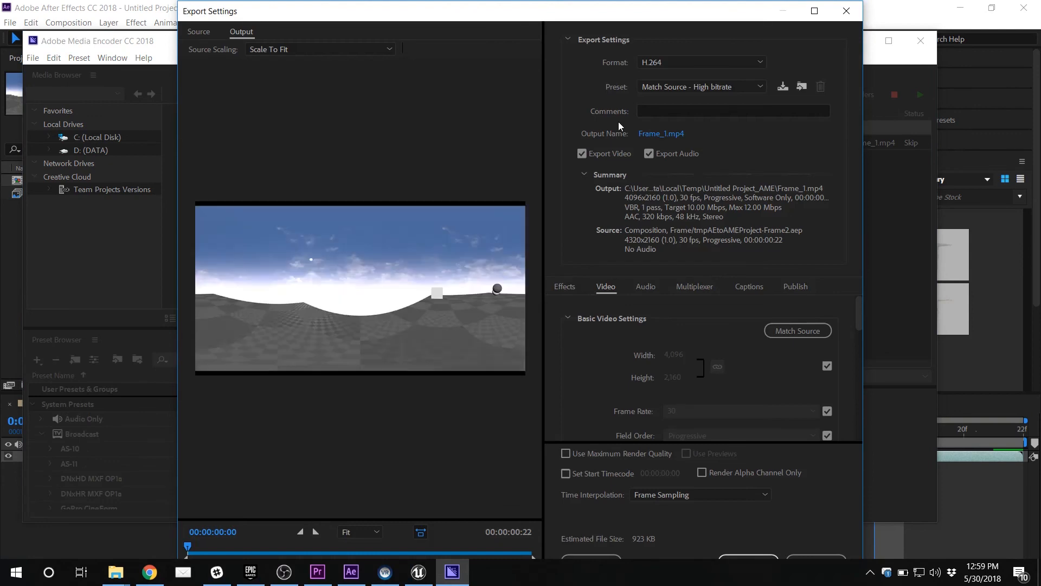
Step: Set the Frame job's export format to HEVC (H.265) at 4320x2160, 30 fps
{"action": "left_click", "coordinate": [699, 62]}
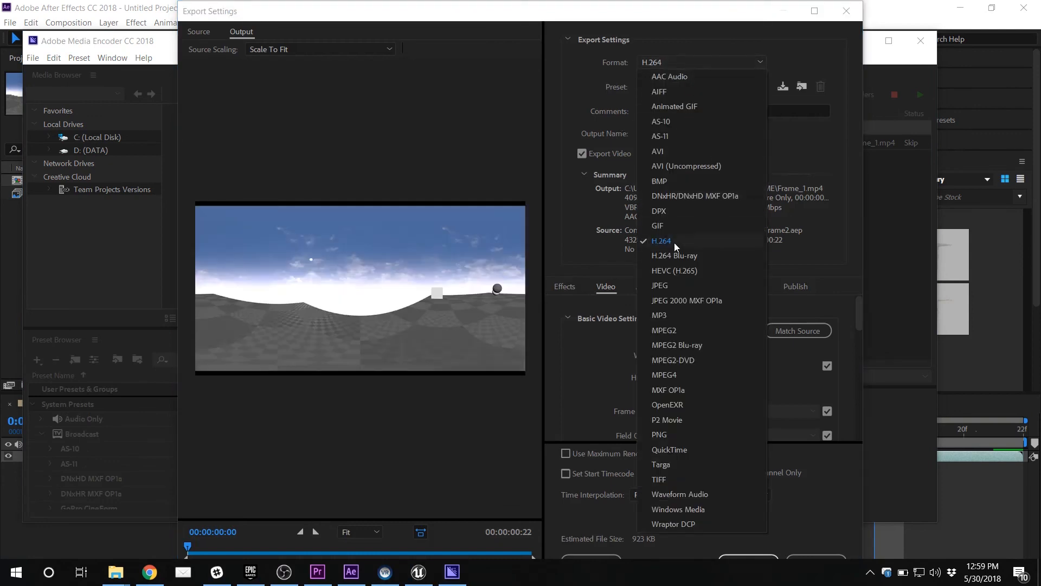
{"action": "mouse_move", "coordinate": [671, 277]}
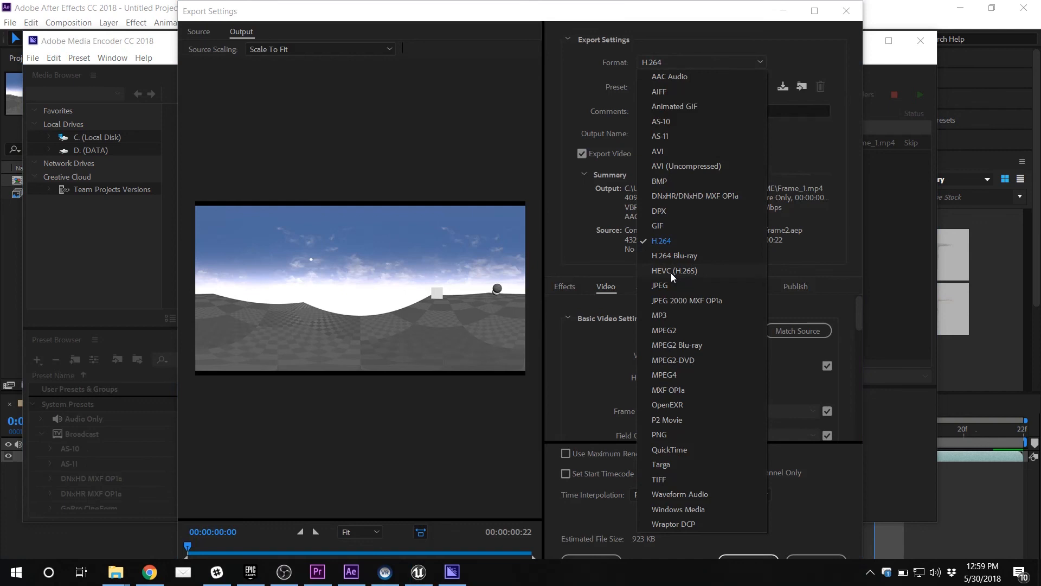
{"action": "left_click", "coordinate": [662, 241]}
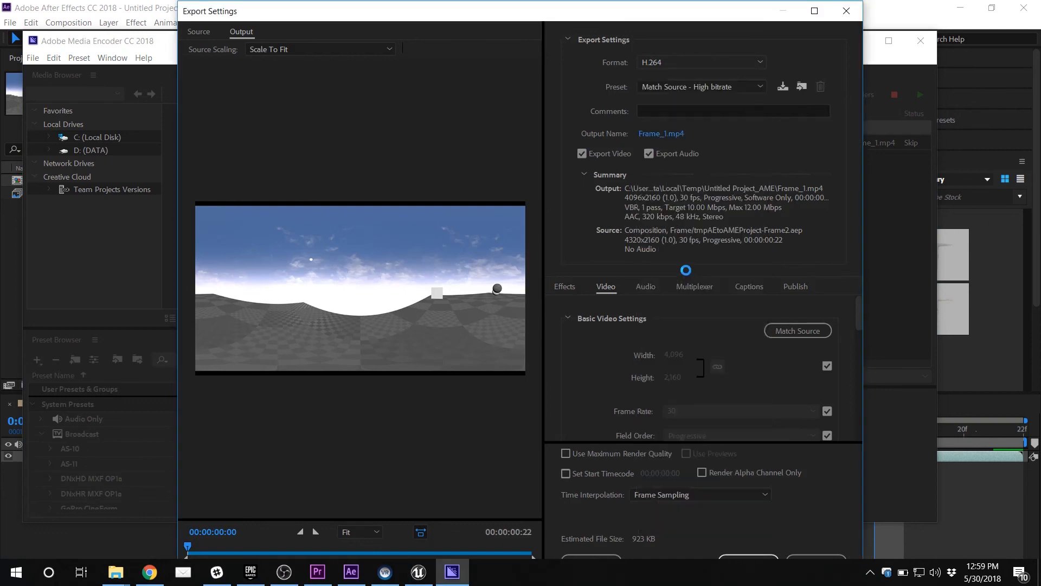
{"action": "left_click", "coordinate": [700, 62]}
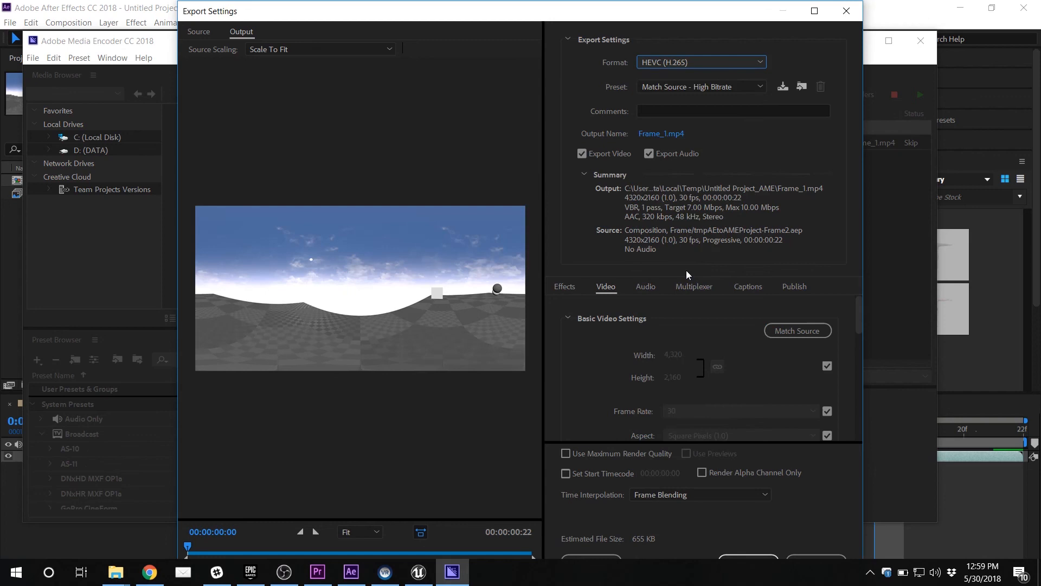
{"action": "mouse_move", "coordinate": [585, 6]}
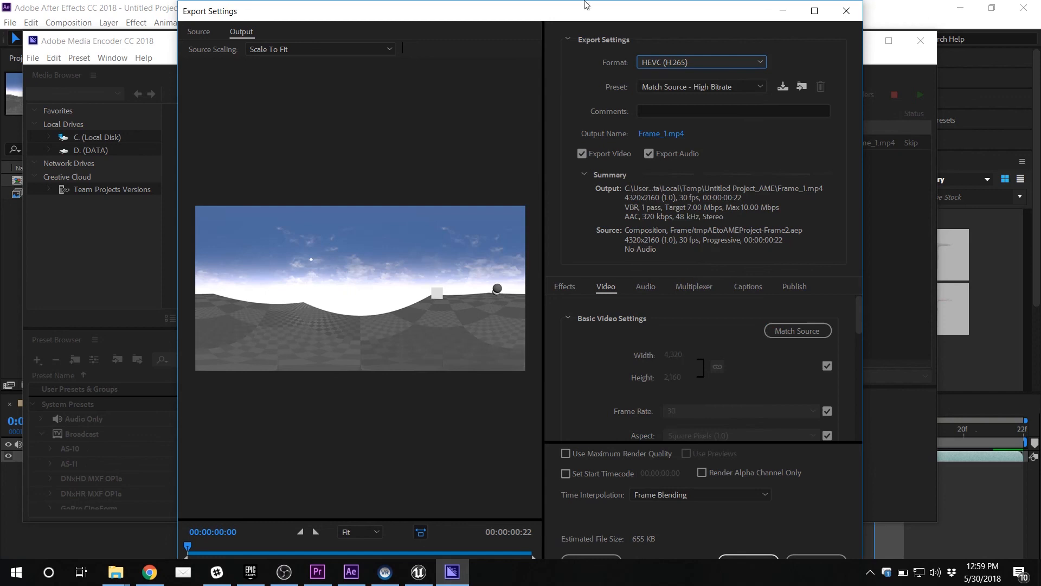
{"action": "mouse_move", "coordinate": [772, 79]}
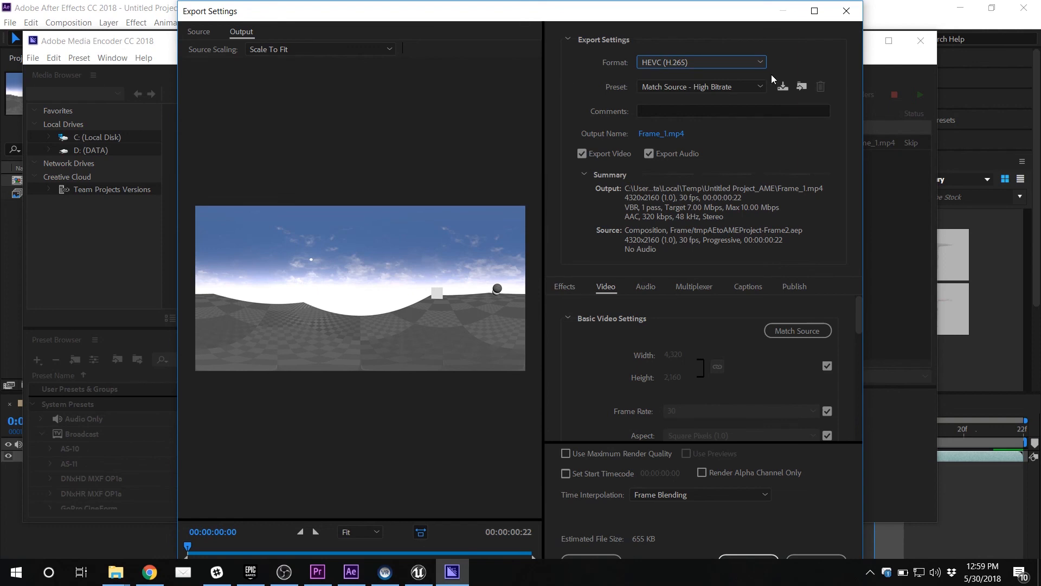
{"action": "mouse_move", "coordinate": [461, 104]}
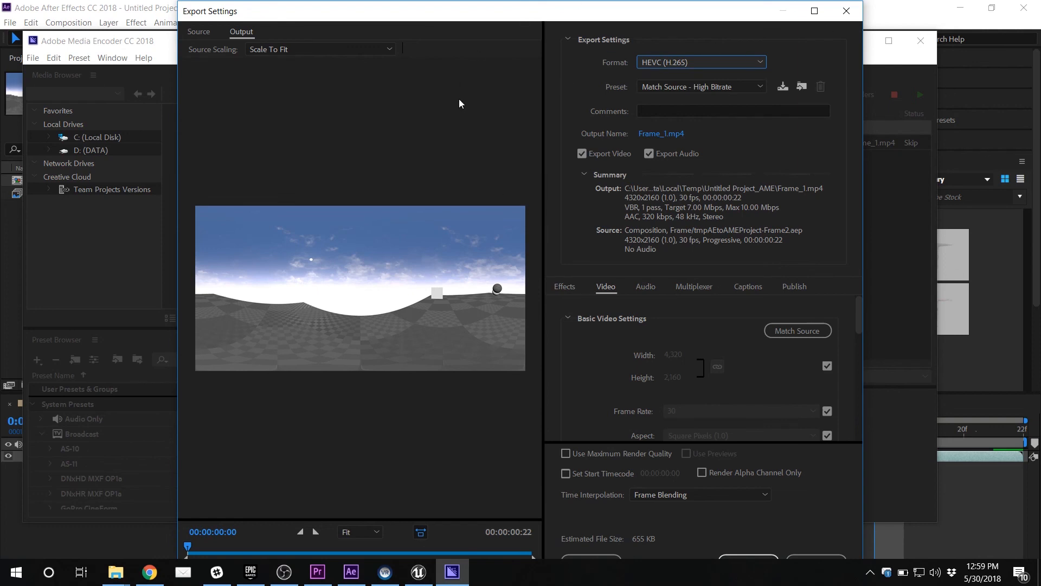
{"action": "mouse_move", "coordinate": [463, 107]}
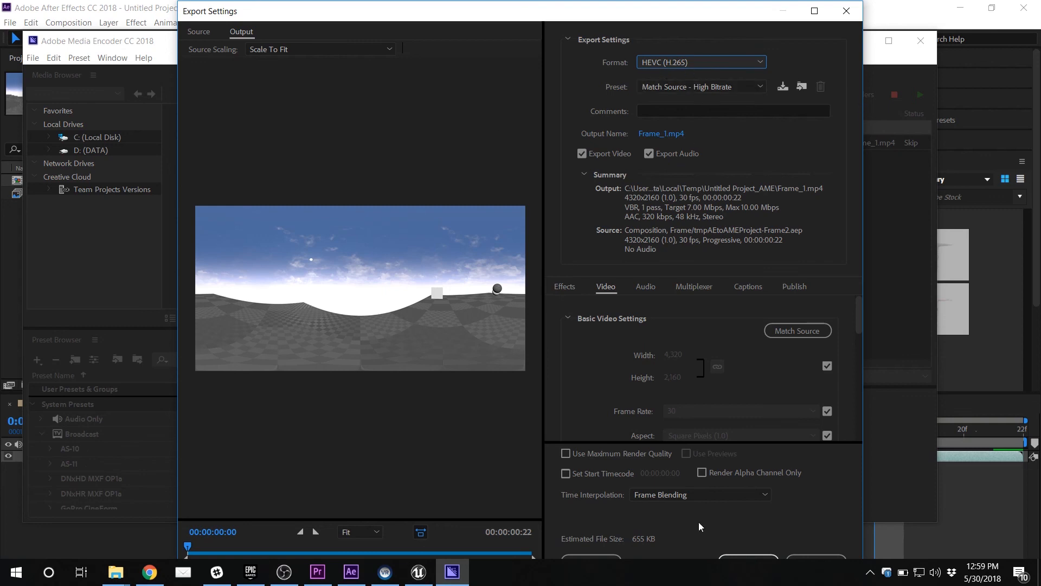
{"action": "mouse_move", "coordinate": [672, 398]}
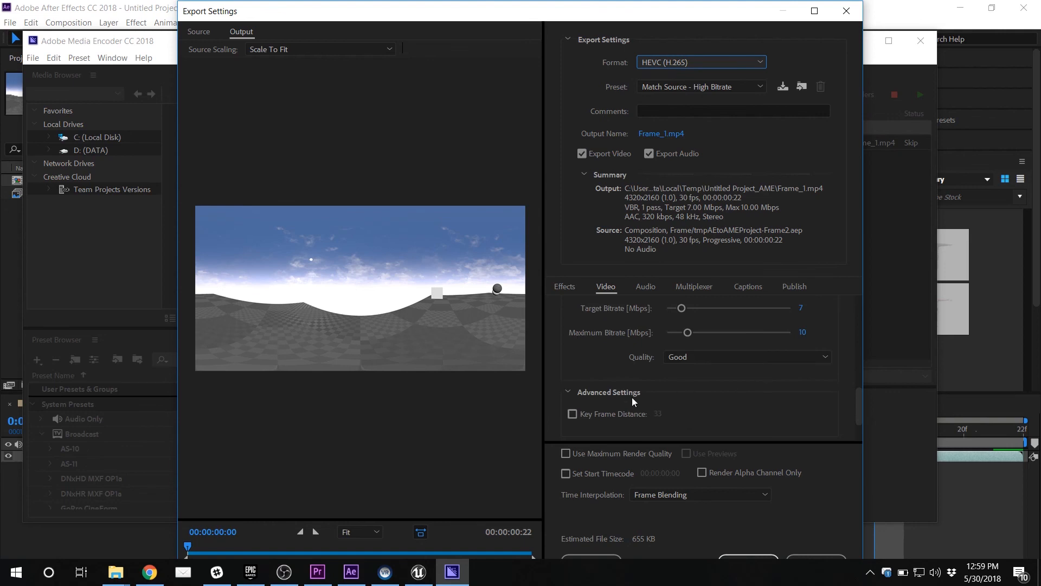
{"action": "scroll", "scroll_direction": "down", "scroll_amount": 3}
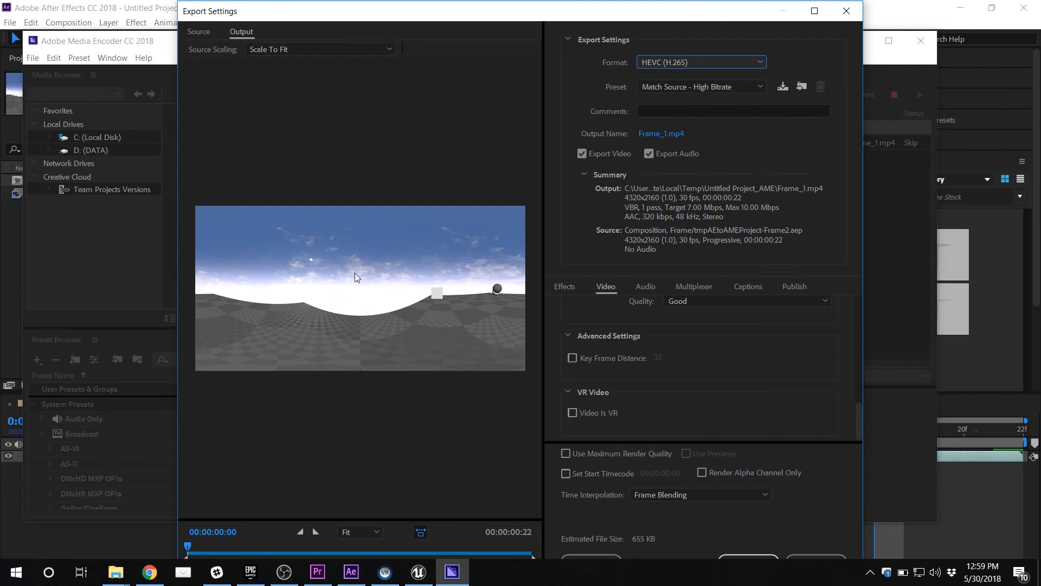
{"action": "mouse_move", "coordinate": [288, 291]}
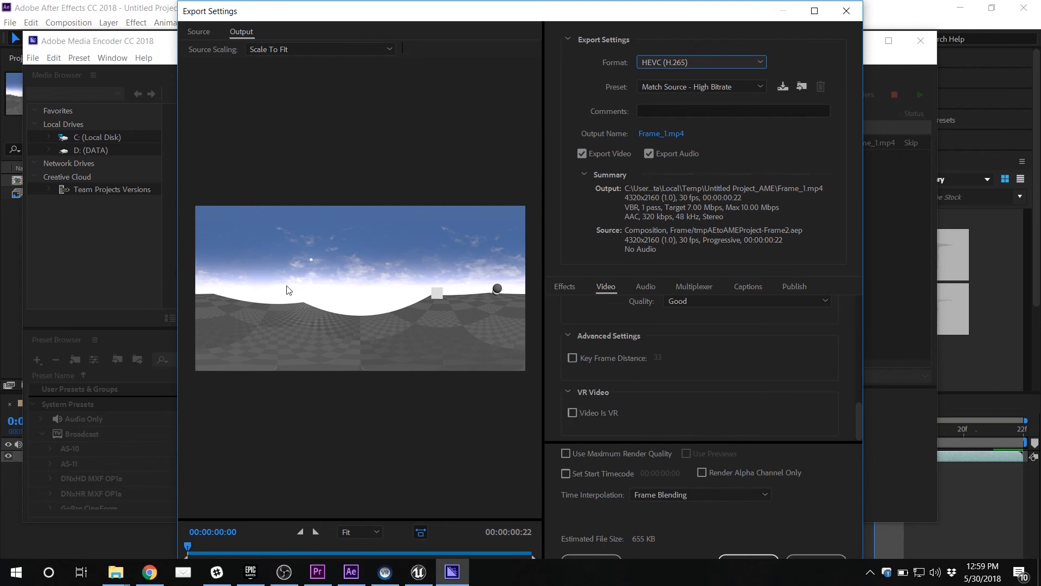
{"action": "mouse_move", "coordinate": [592, 412]}
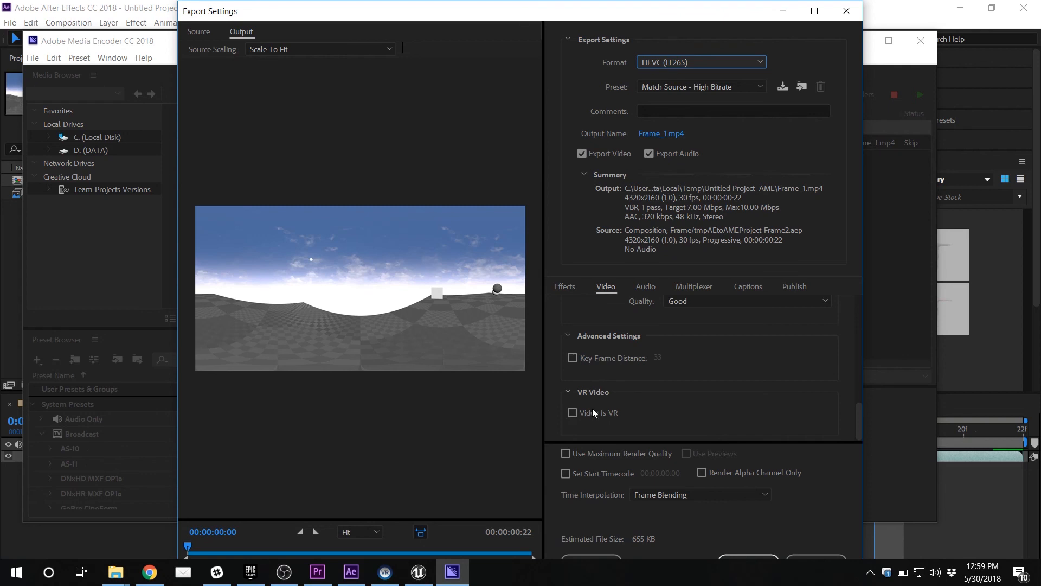
{"action": "mouse_move", "coordinate": [275, 228]}
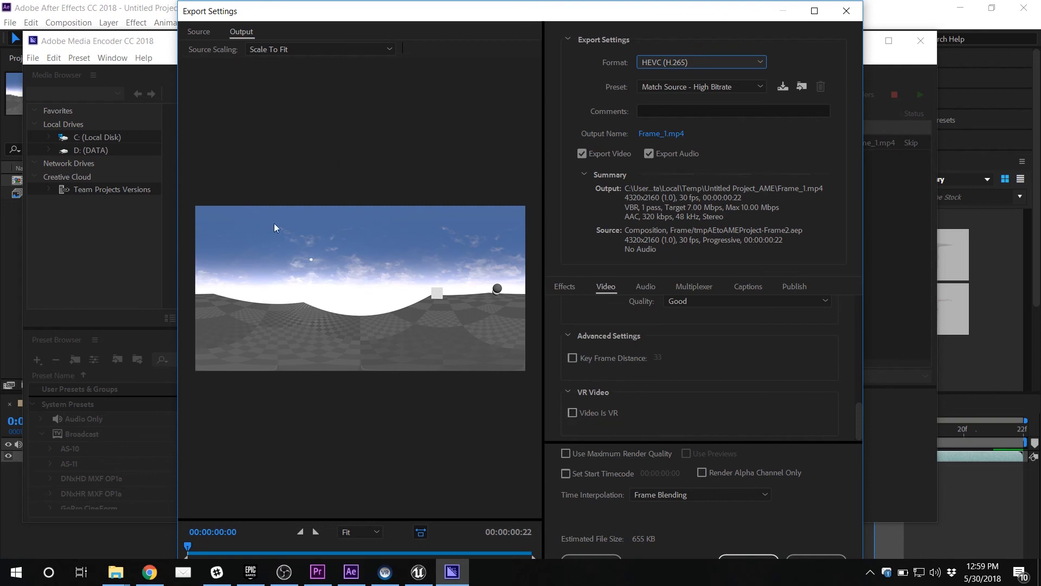
{"action": "mouse_move", "coordinate": [595, 410]}
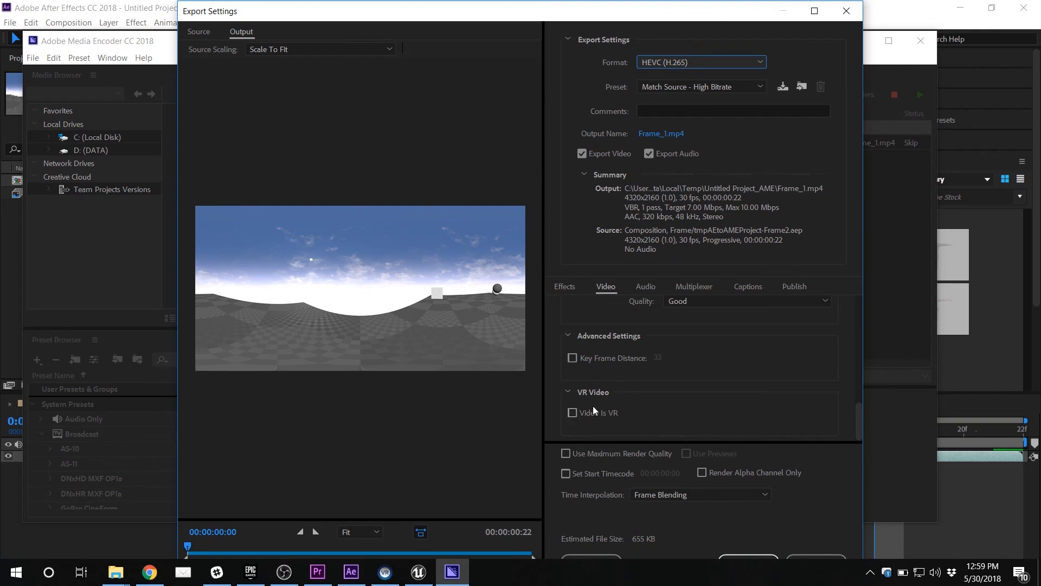